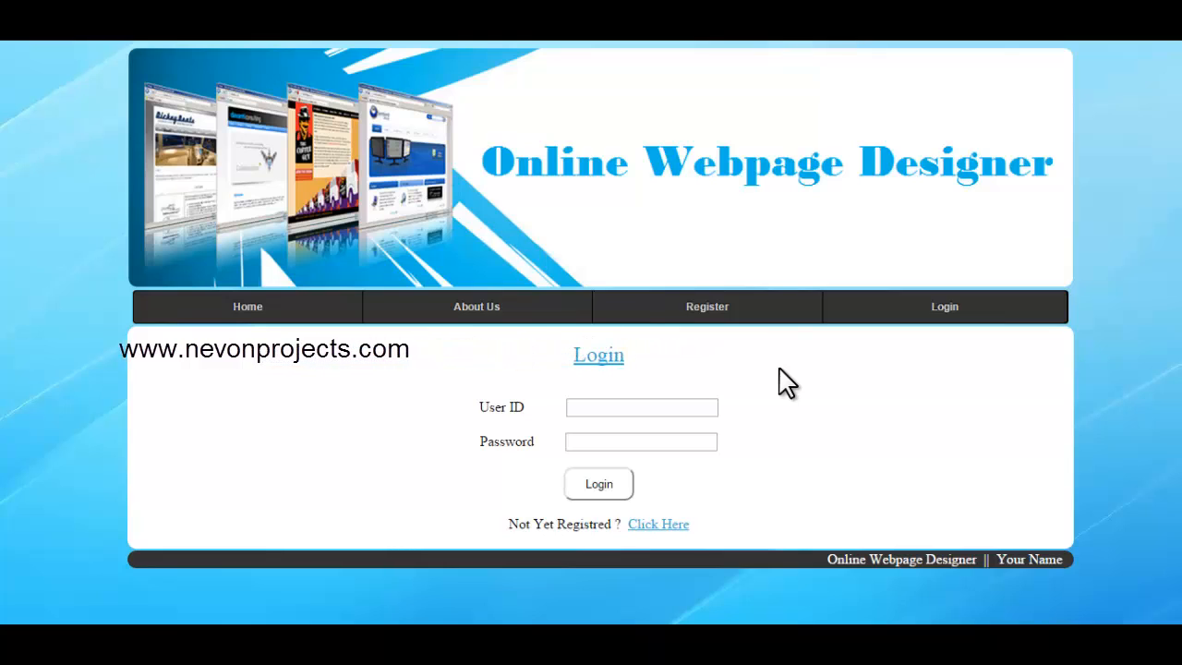
pyautogui.moveTo(658, 525)
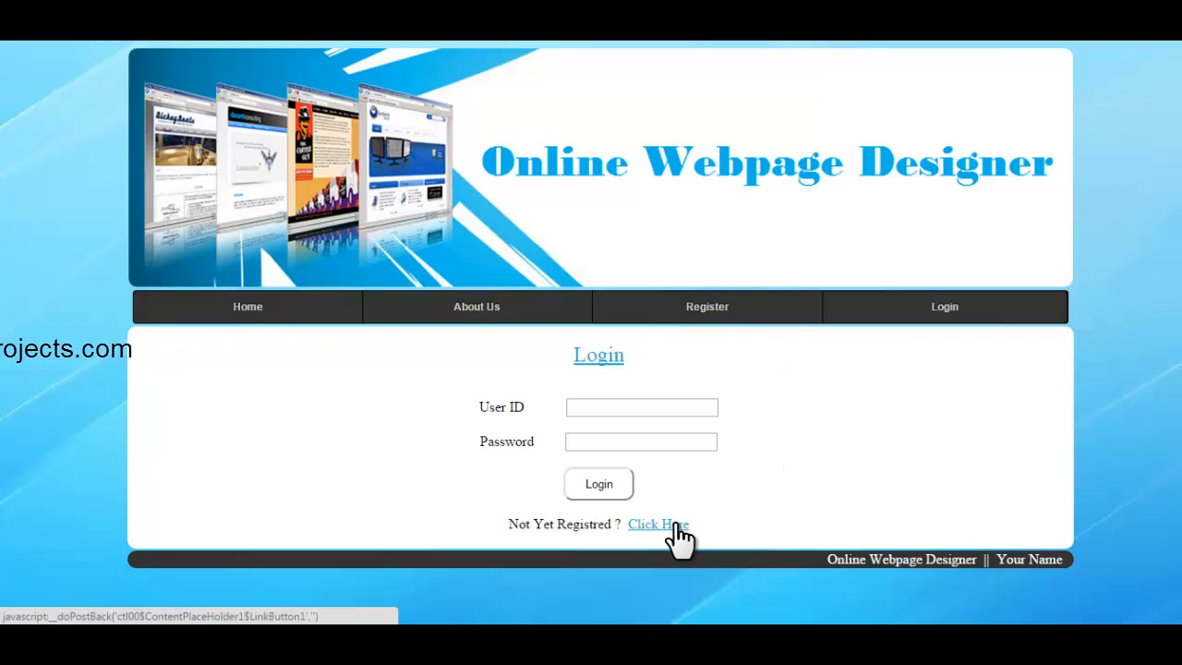
# View the registration form, return to Login and enter saved user ID 1001.
pyautogui.click(658, 524)
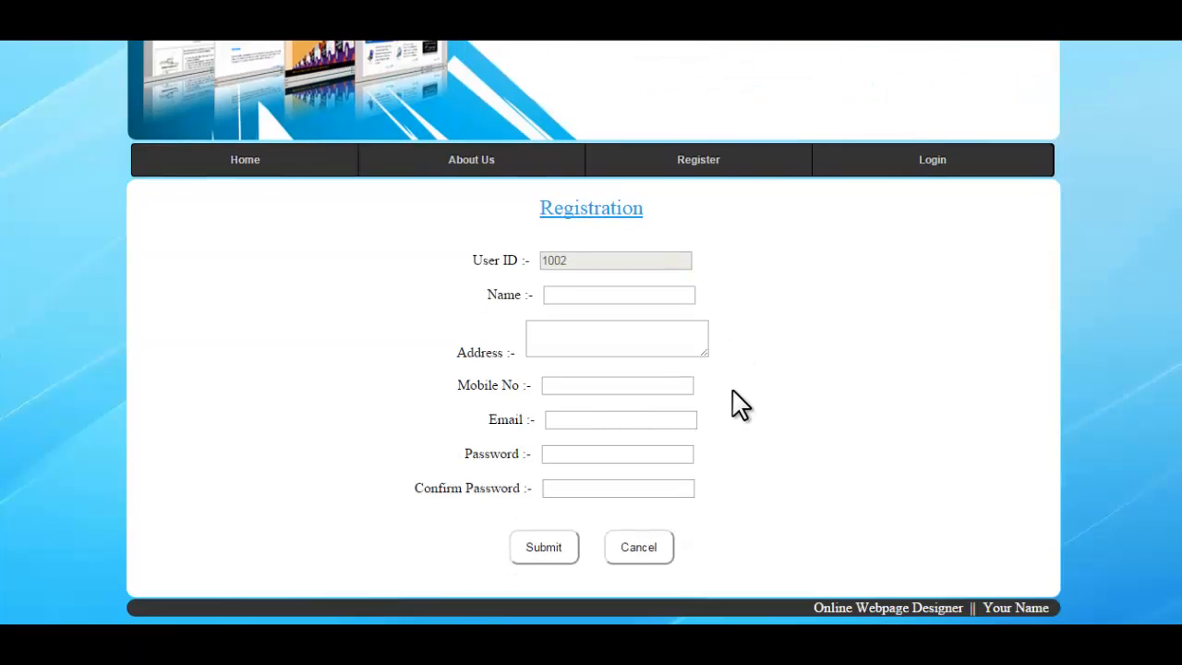
pyautogui.click(932, 159)
pyautogui.write('1')
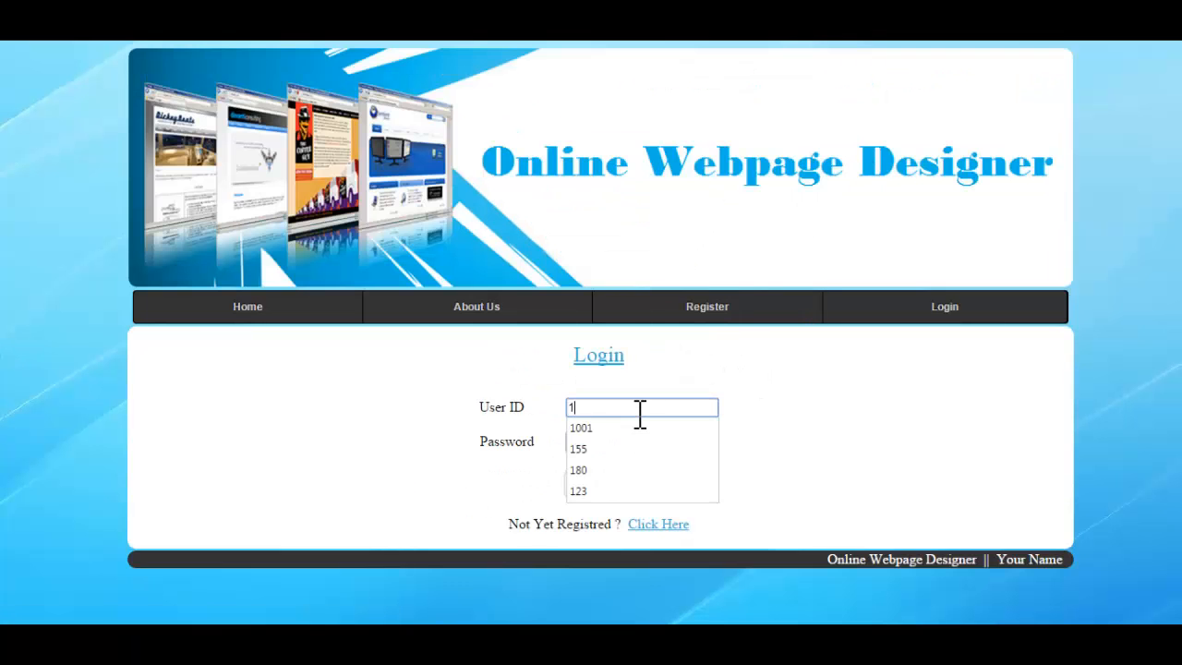
pyautogui.click(580, 428)
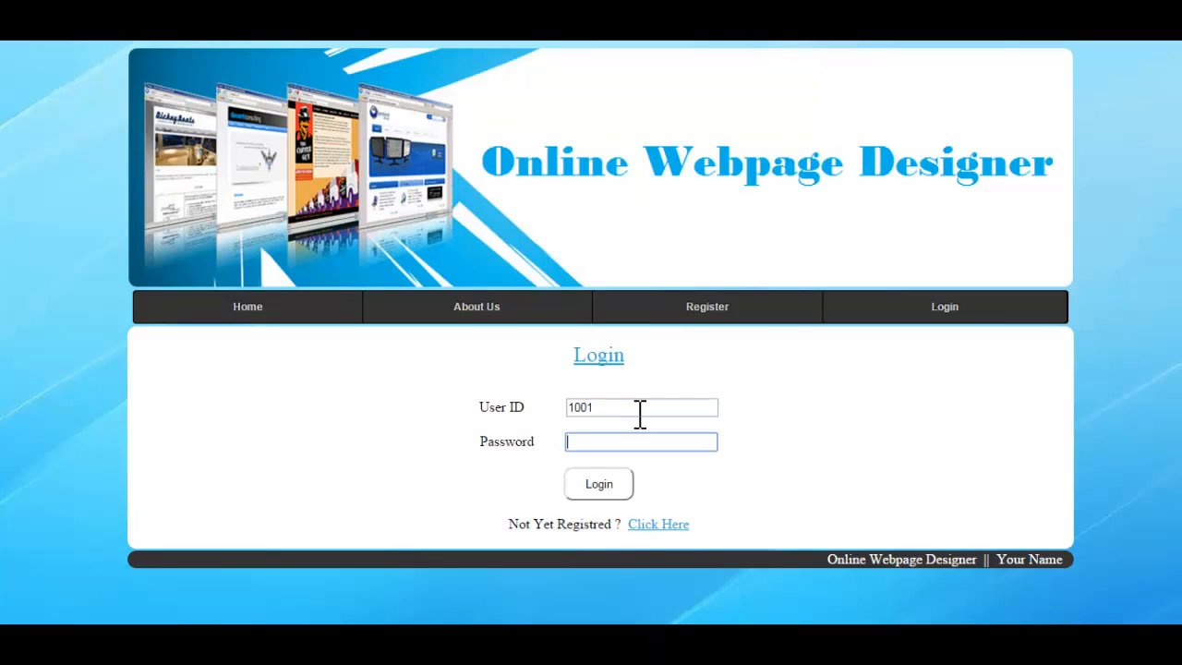
# Log in and preview Template 1's Page 1, Page 2 and Contact Us sections.
pyautogui.click(599, 484)
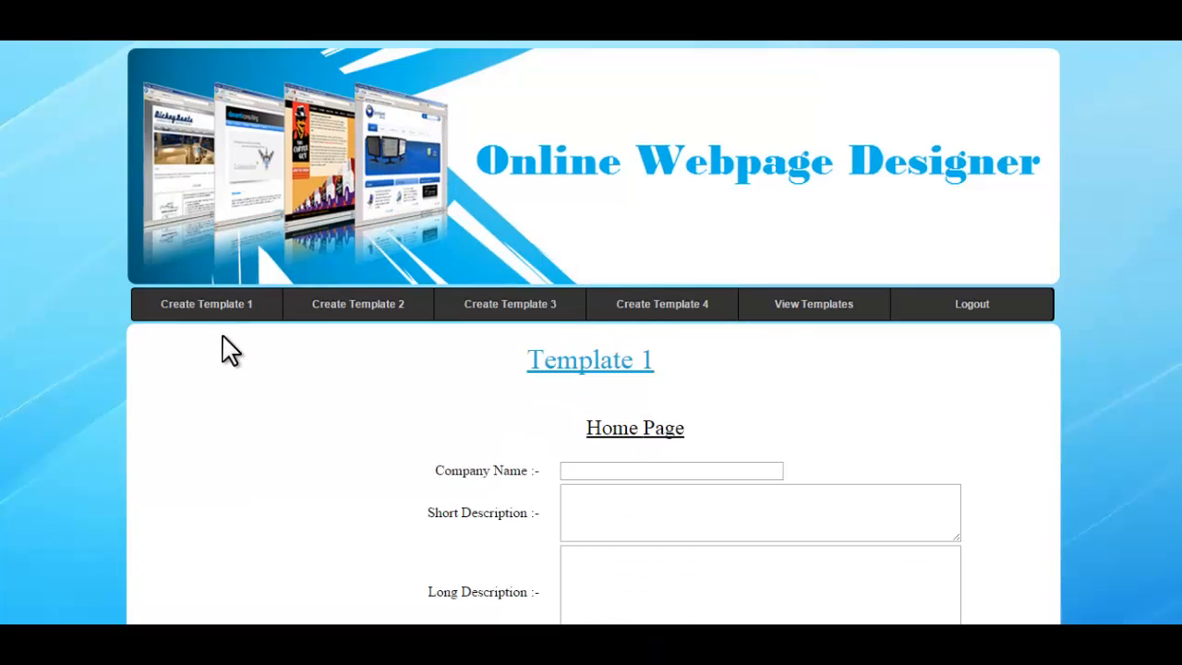
pyautogui.moveTo(206, 342)
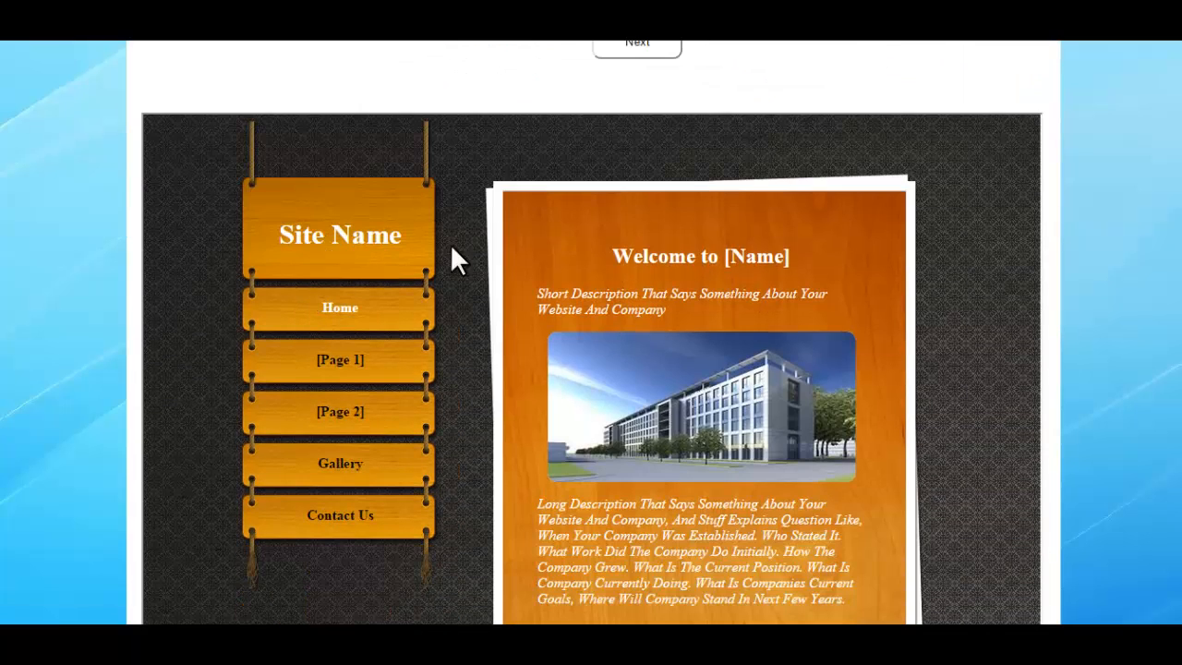
pyautogui.scroll(-3)
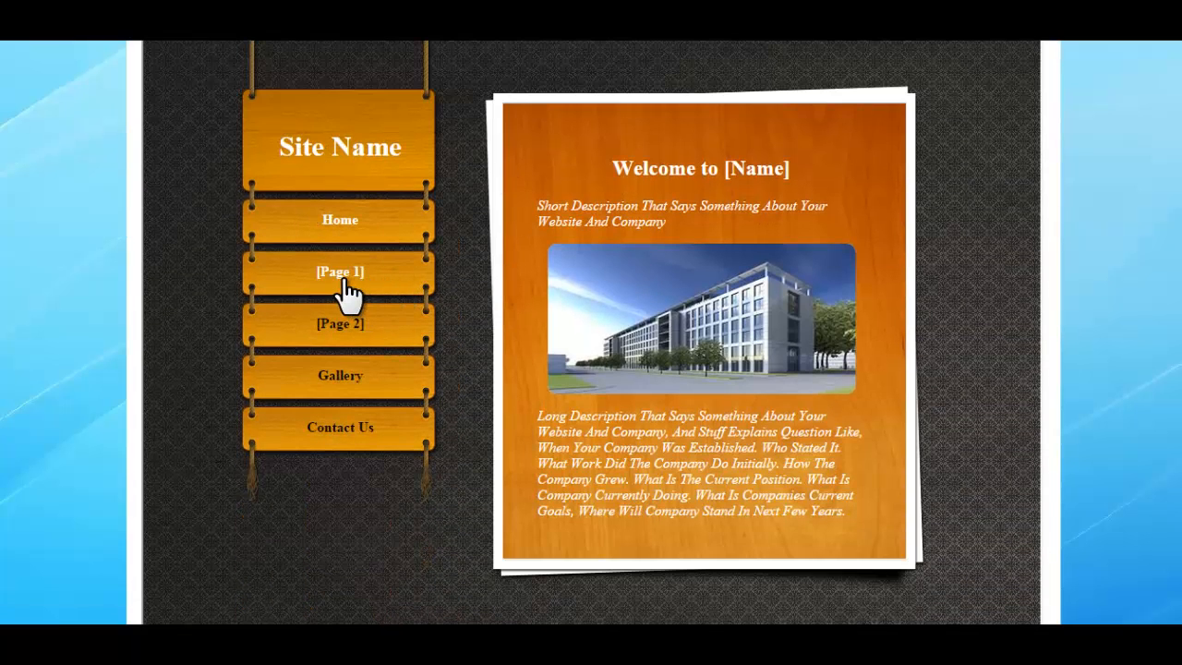
pyautogui.click(340, 272)
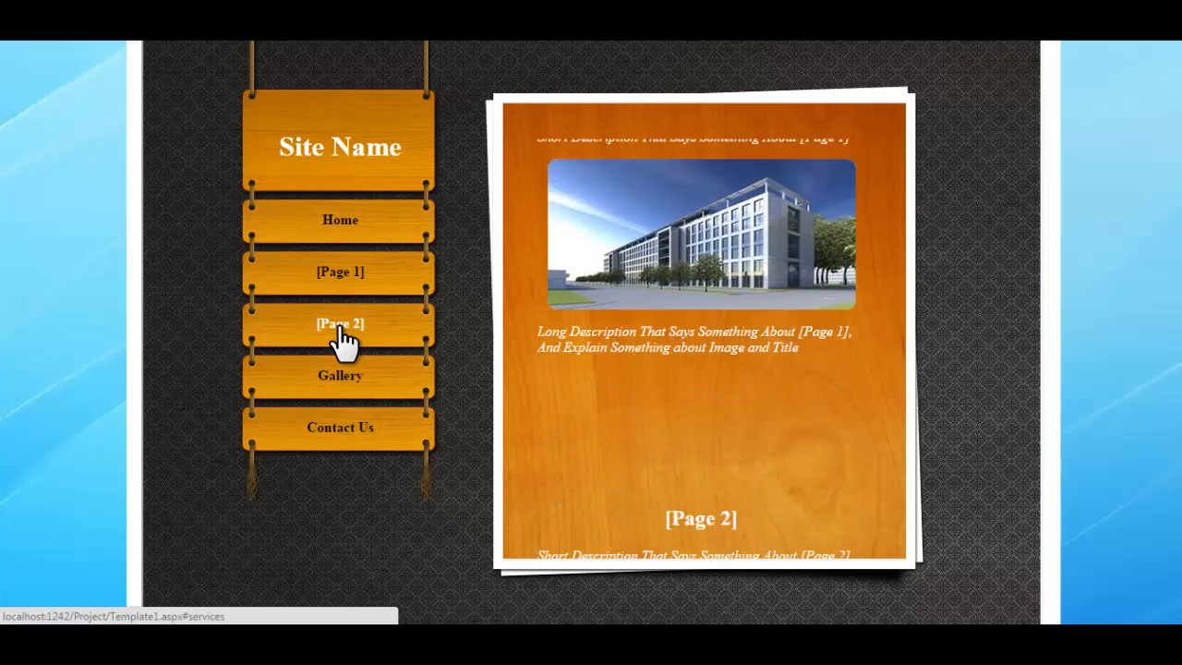
pyautogui.click(340, 375)
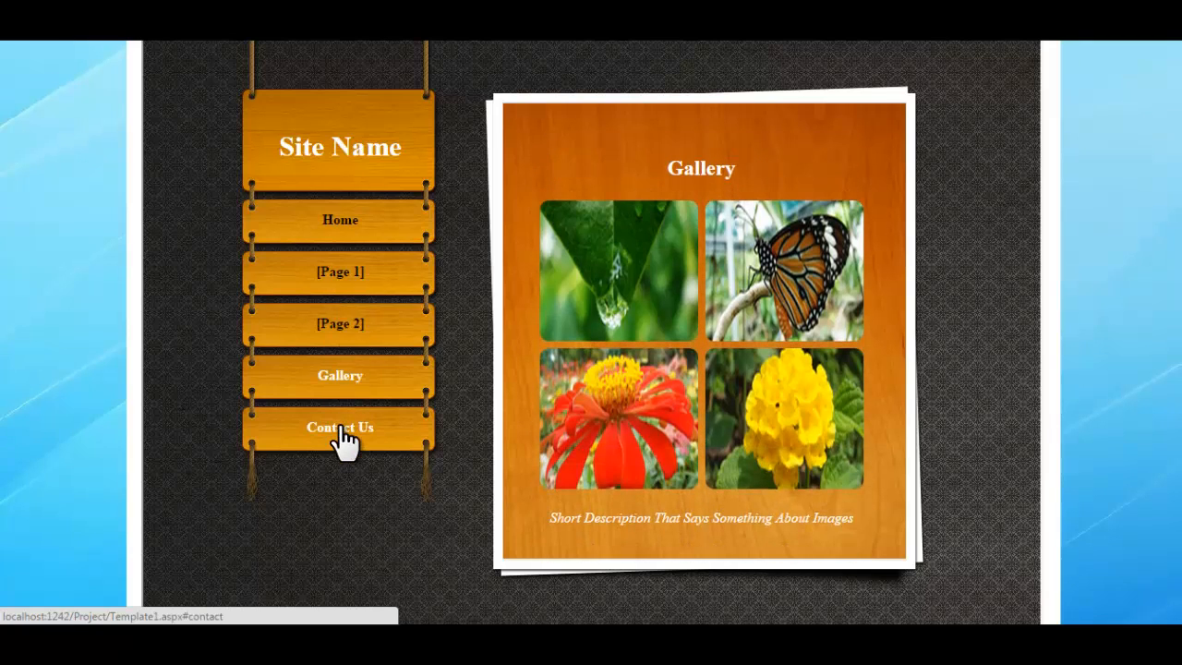
pyautogui.click(340, 427)
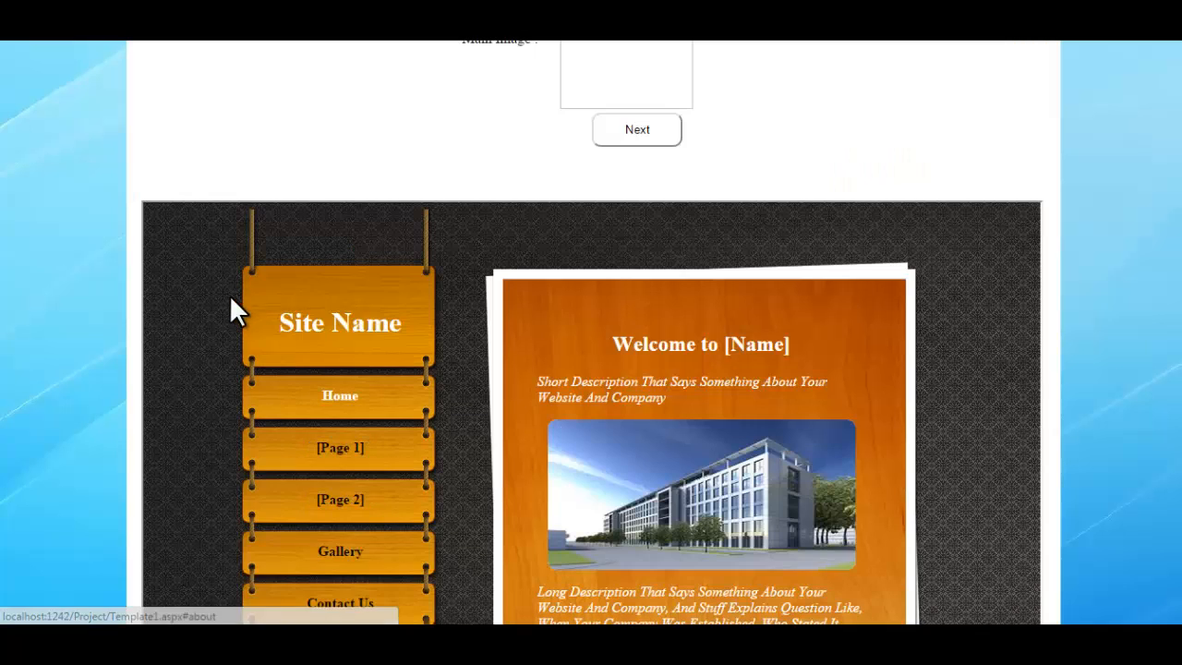
pyautogui.scroll(-3)
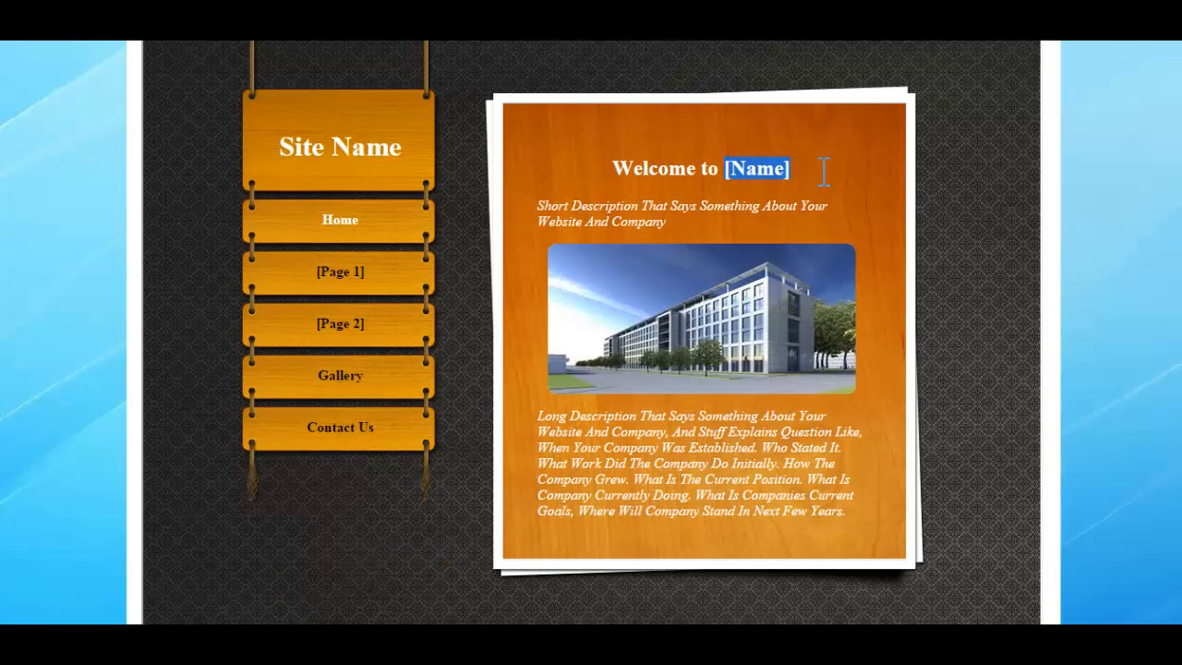
pyautogui.scroll(3)
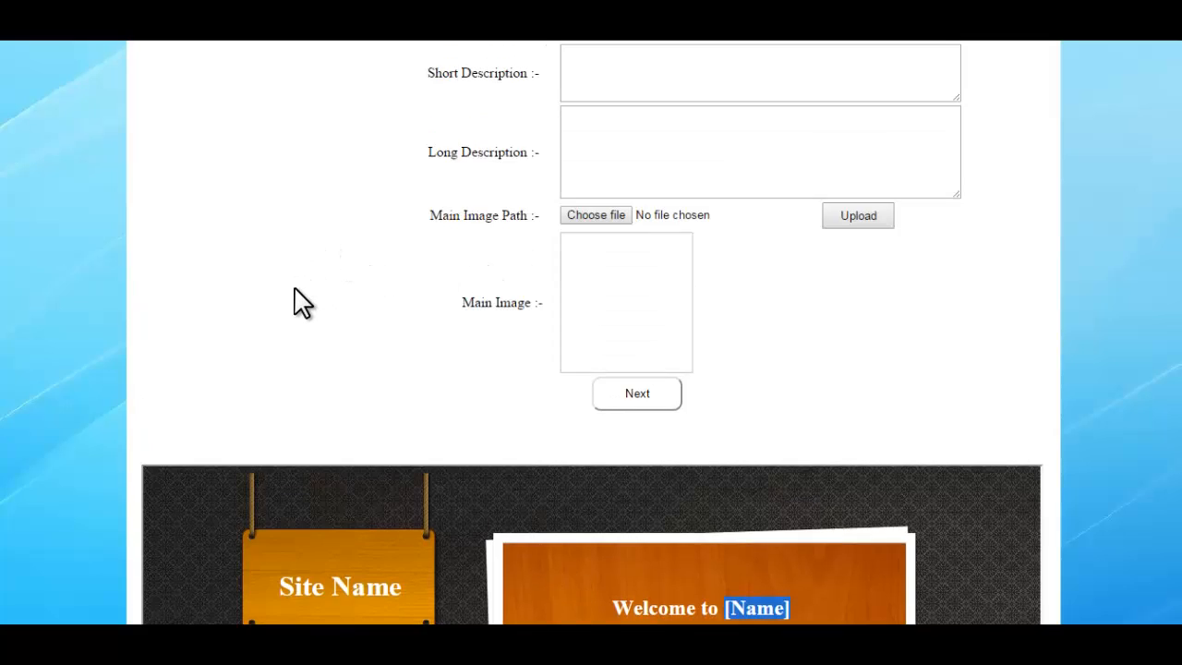
pyautogui.scroll(3)
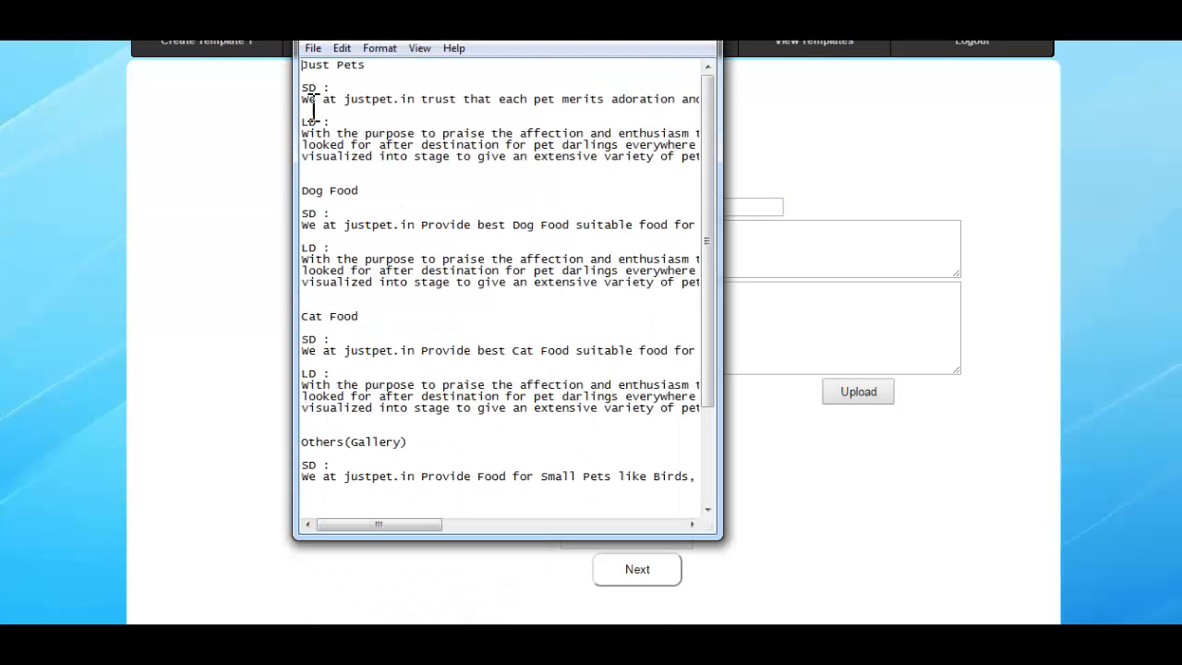
# Copy the Just Pets notes text into the Home Page form and choose Logo.png as main image.
pyautogui.doubleClick(333, 65)
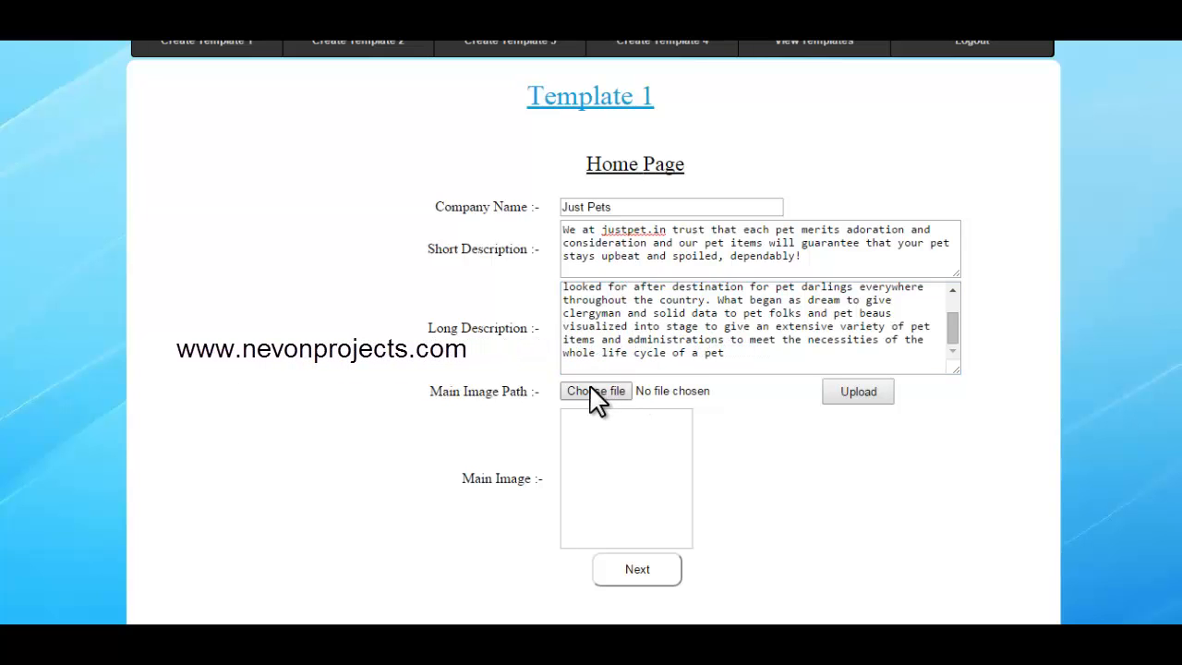
pyautogui.click(595, 392)
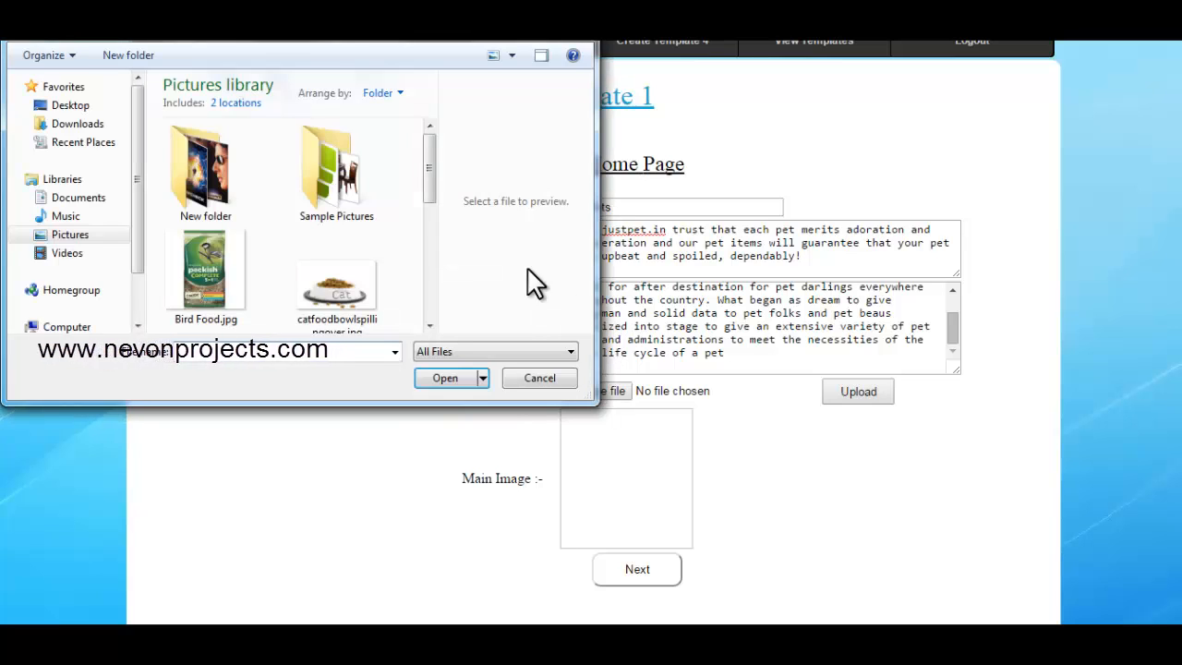
pyautogui.scroll(-3)
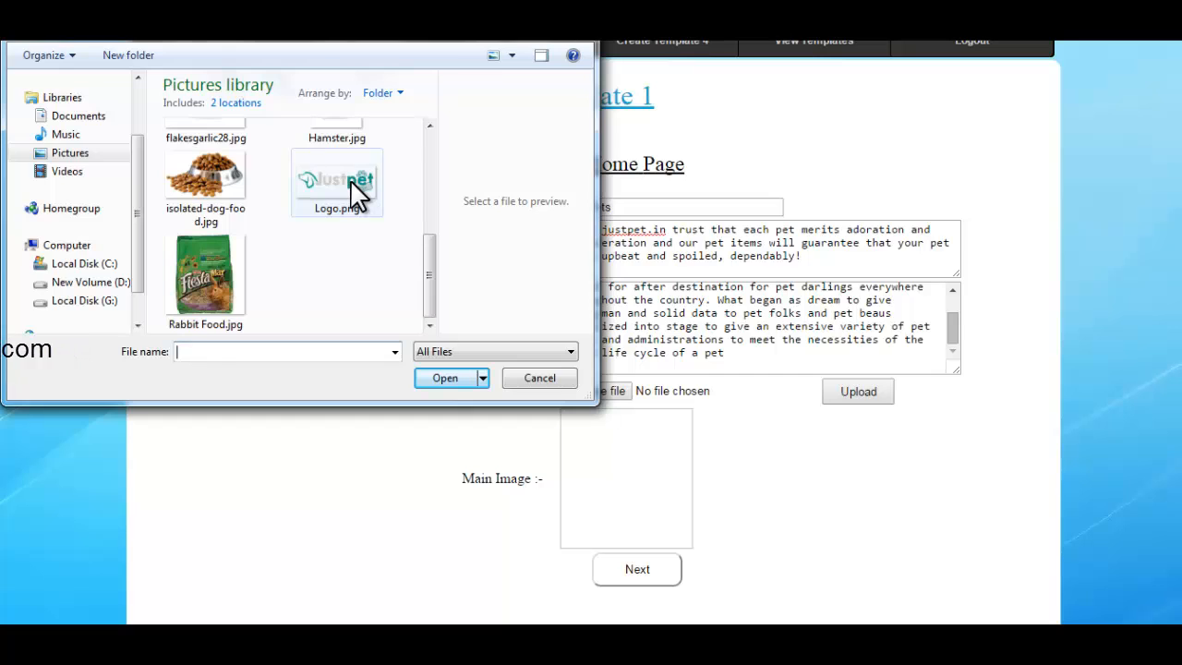
pyautogui.click(336, 181)
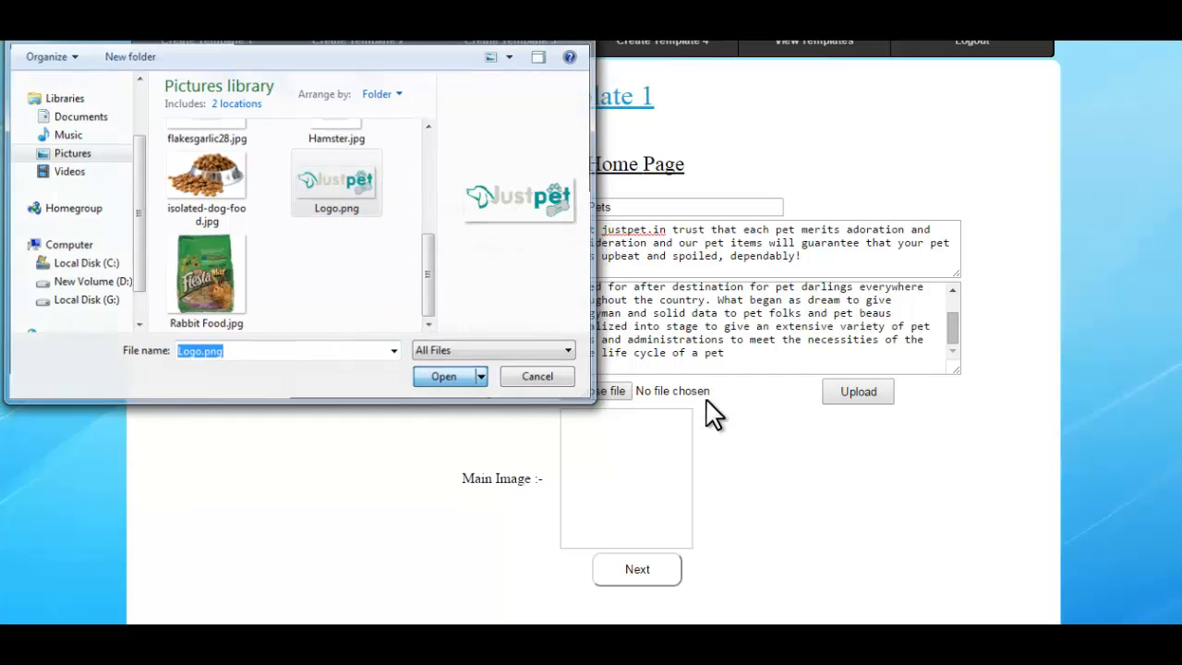
pyautogui.click(443, 377)
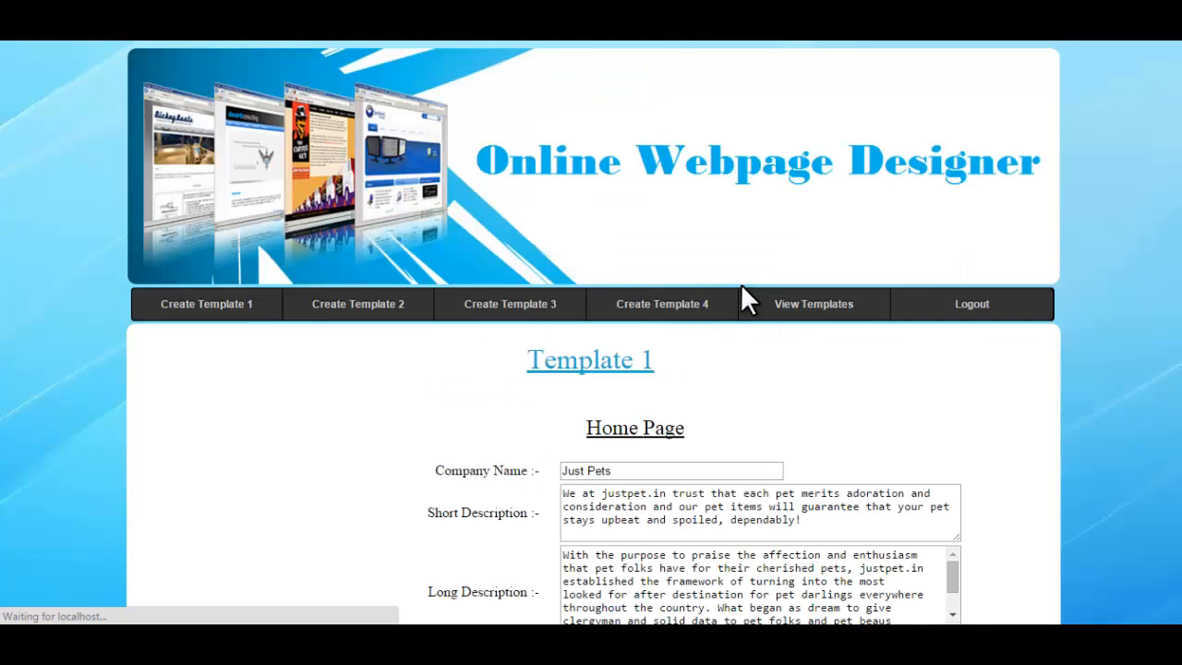
# Check the uploaded Justpet logo and proceed to the Page 1 form.
pyautogui.scroll(-3)
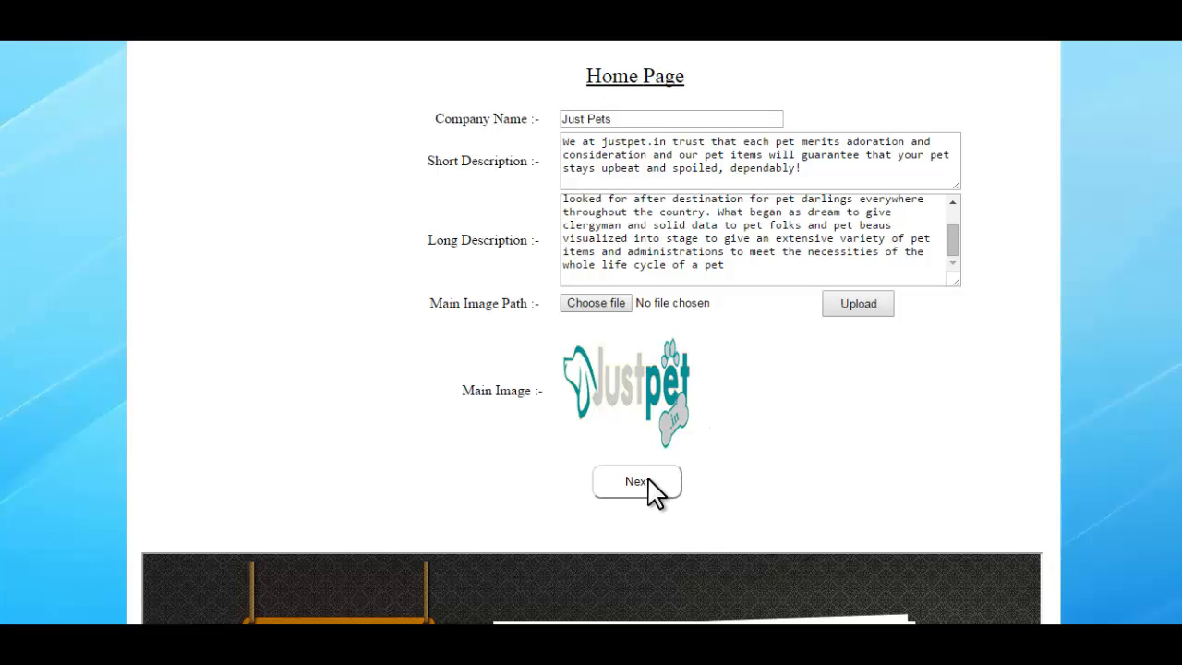
pyautogui.click(637, 481)
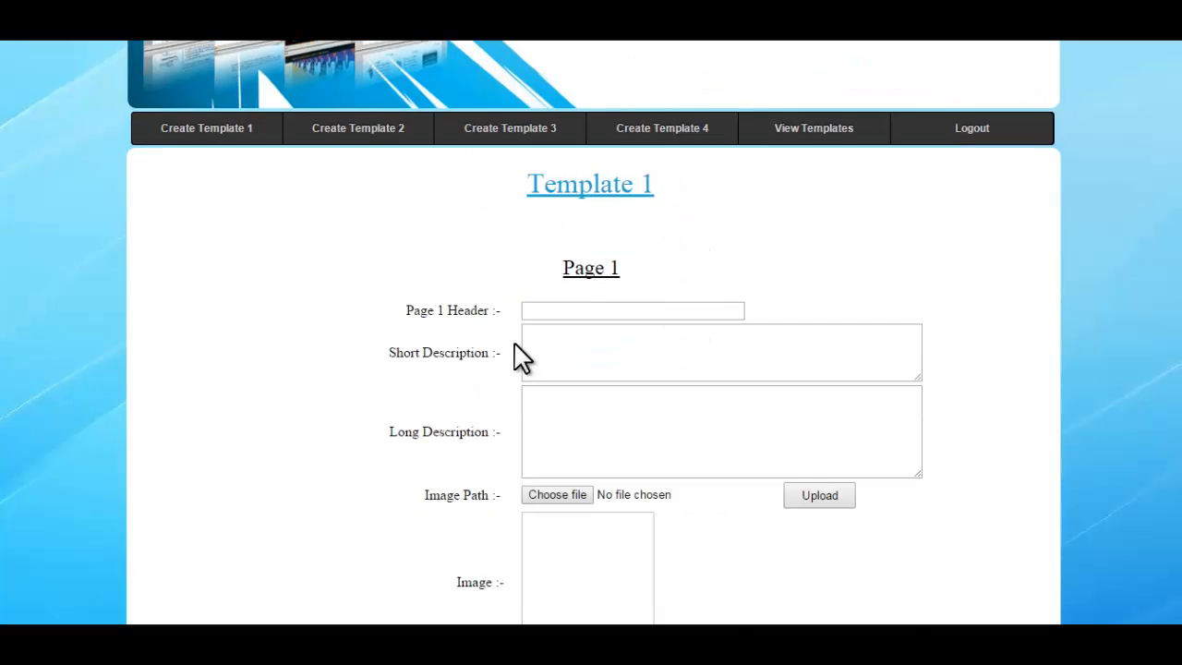
# Preview the Page 1 section and select the Dog Food heading in the notes for the header.
pyautogui.scroll(-3)
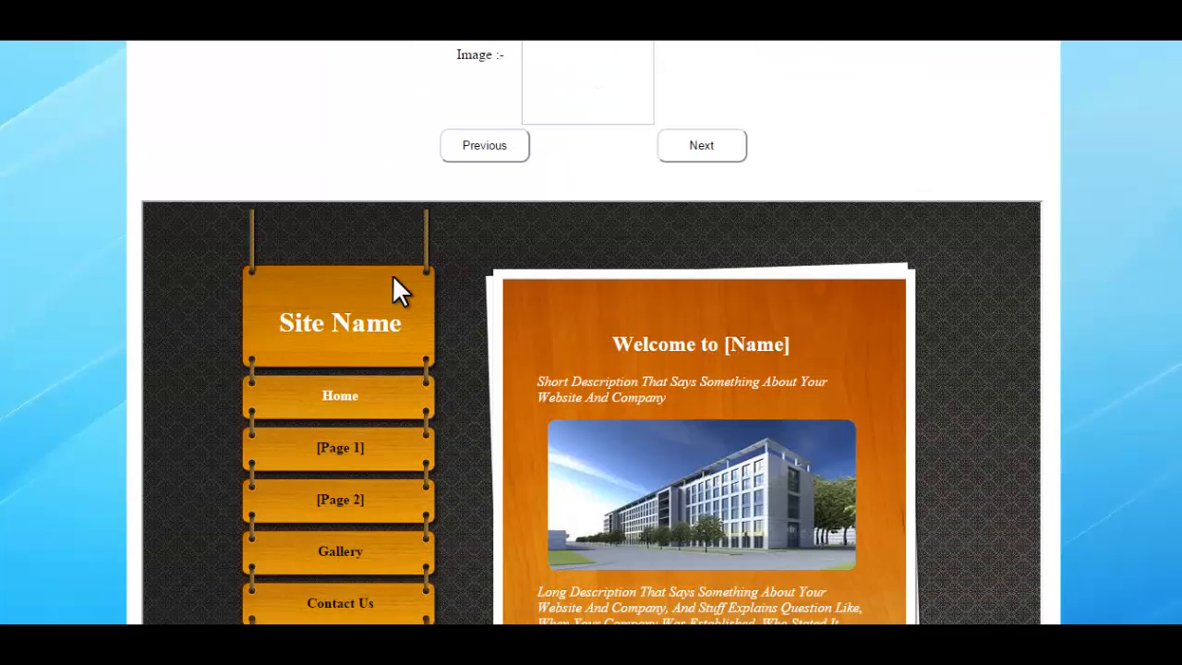
pyautogui.click(340, 449)
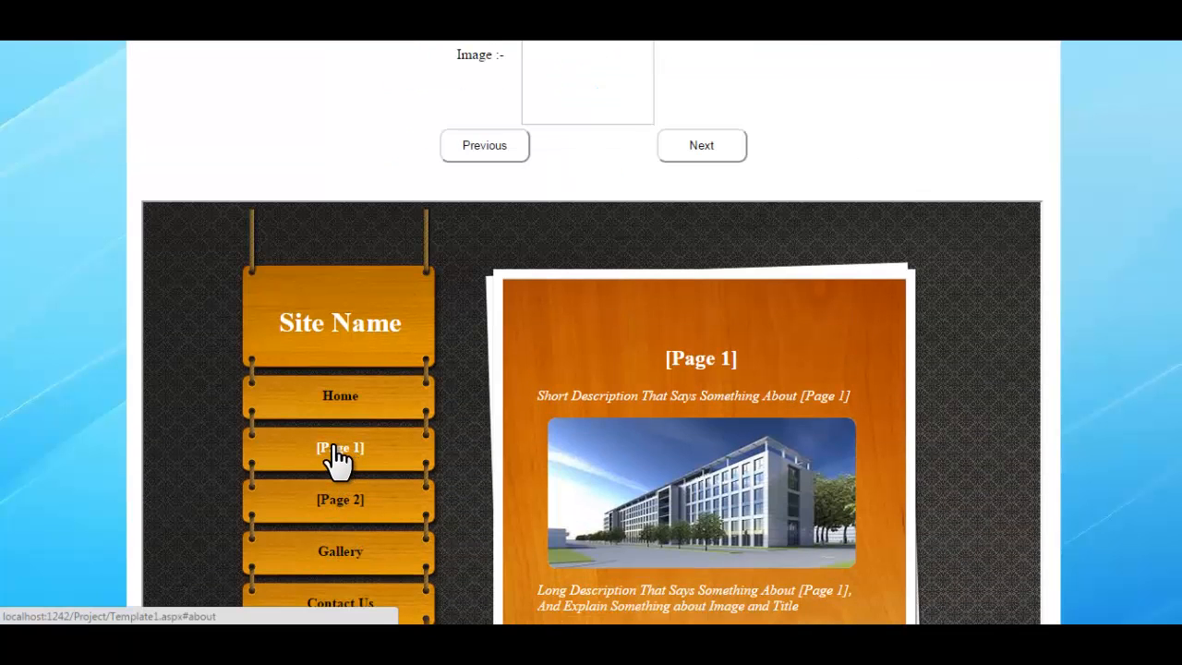
pyautogui.scroll(3)
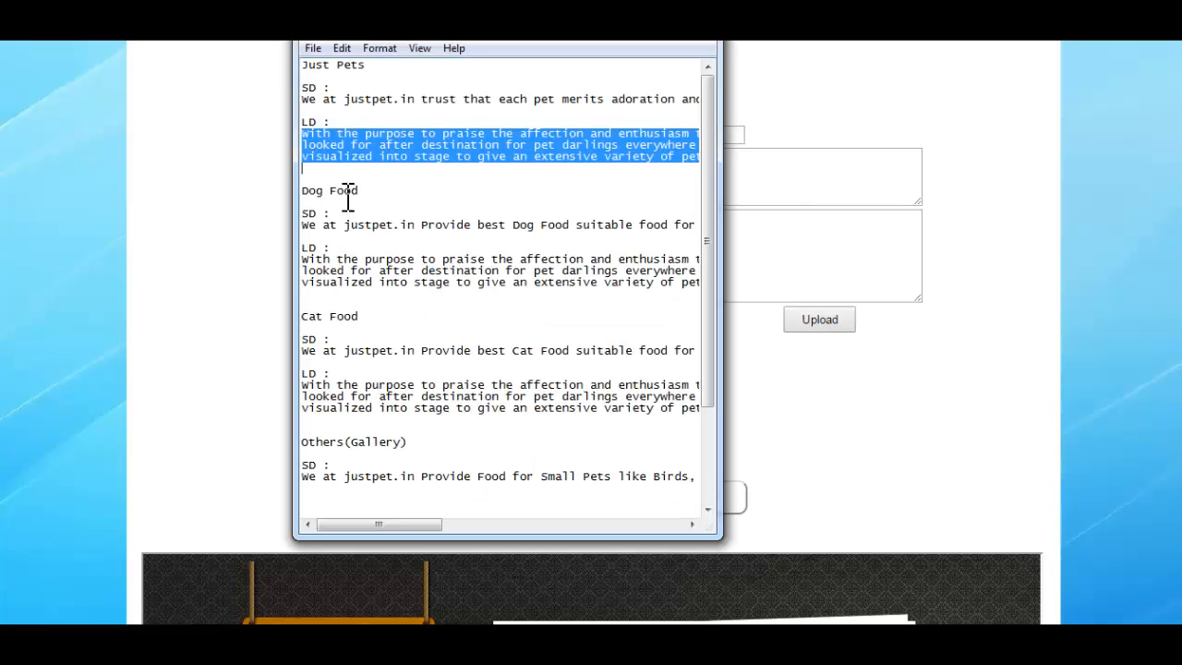
pyautogui.doubleClick(329, 190)
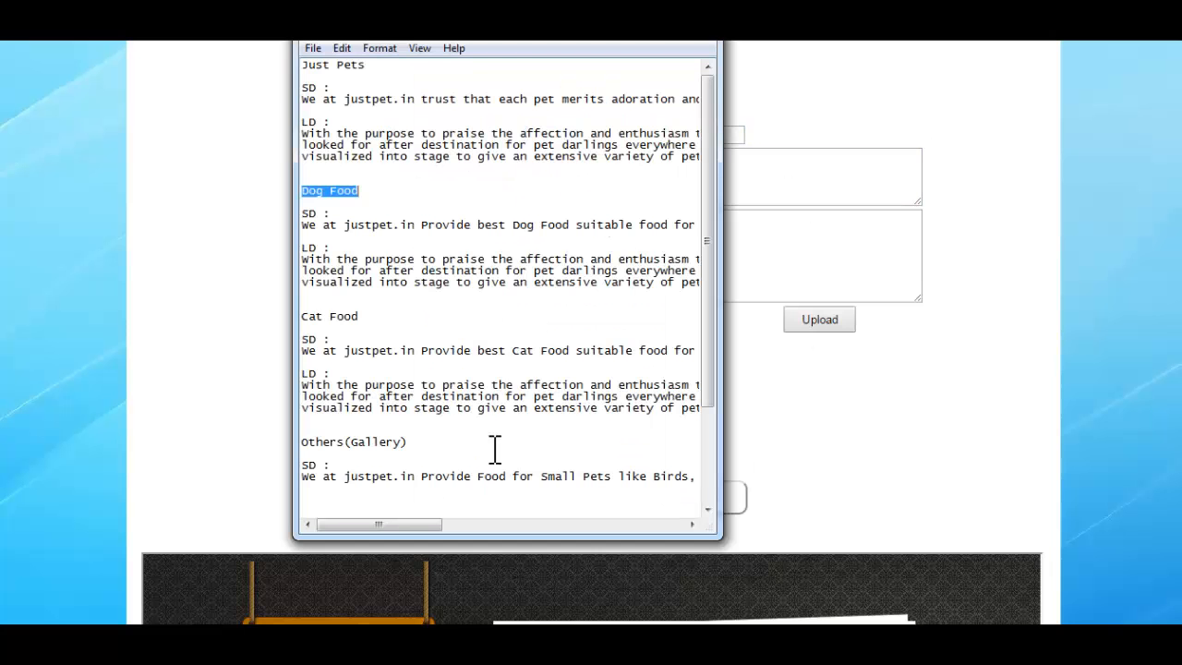
pyautogui.moveTo(304, 226)
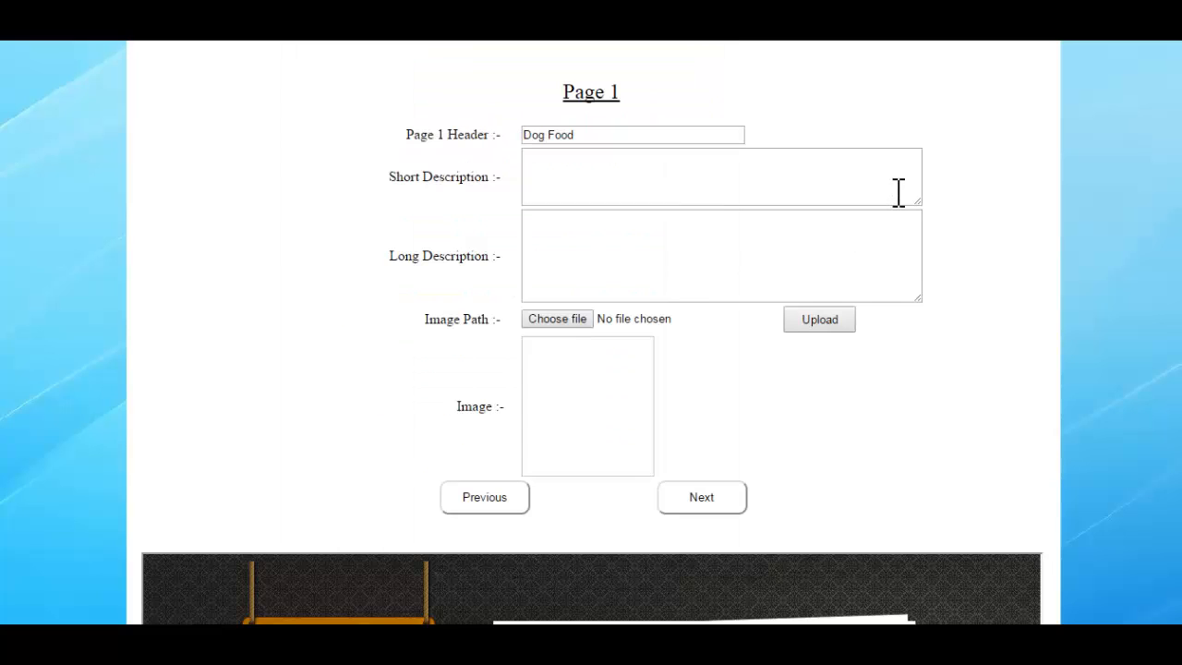
# Enter the justpet.in dog food description and upload isolated-dog-food.jpg as the Page 1 image.
pyautogui.write('We at justpet.in Provide best Dog Food suitable food for your Dog. We Supply Dog Food of companies Royal Canin, Focus, Pedigree, Hills, etc.')
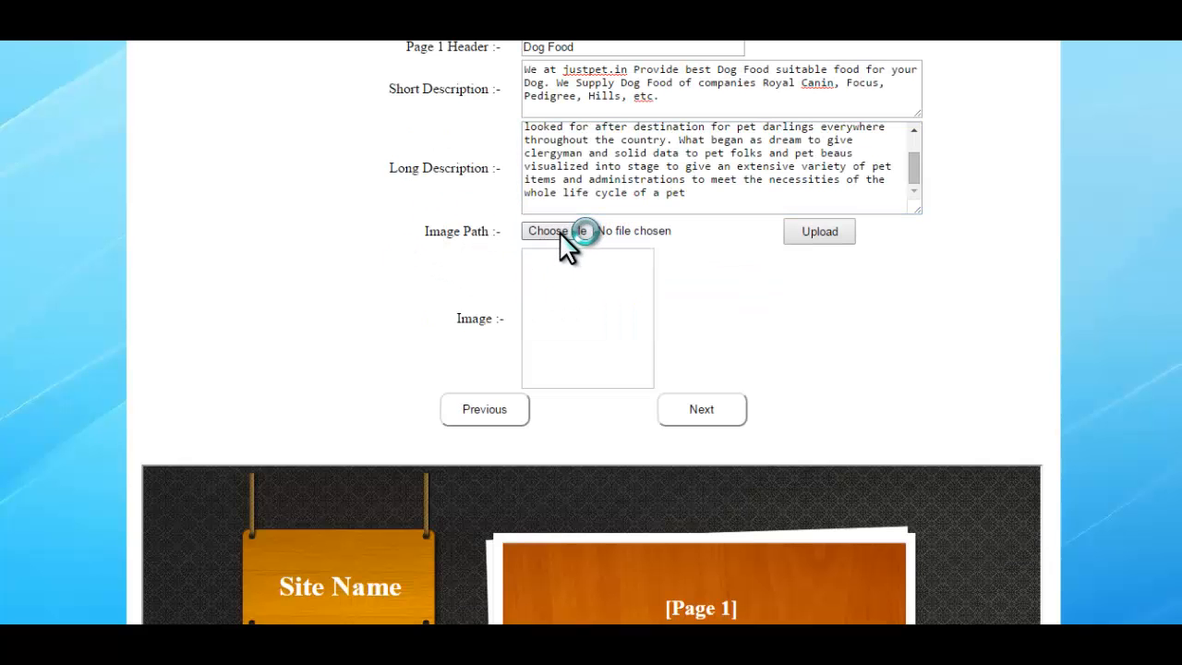
pyautogui.click(554, 231)
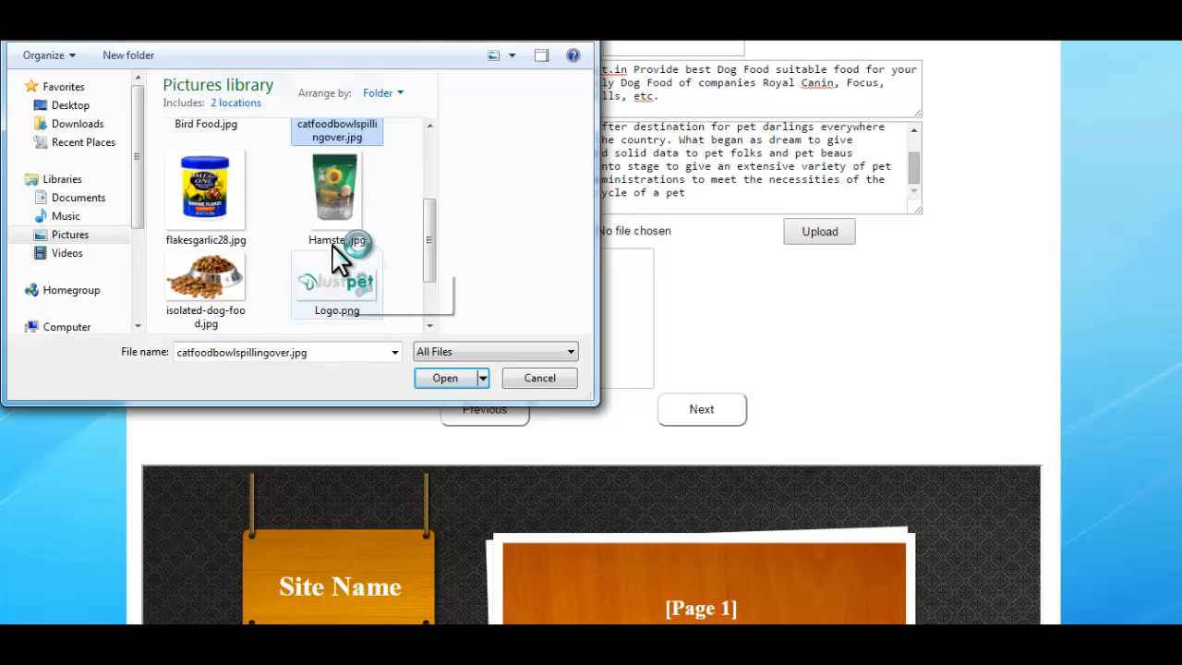
pyautogui.click(205, 249)
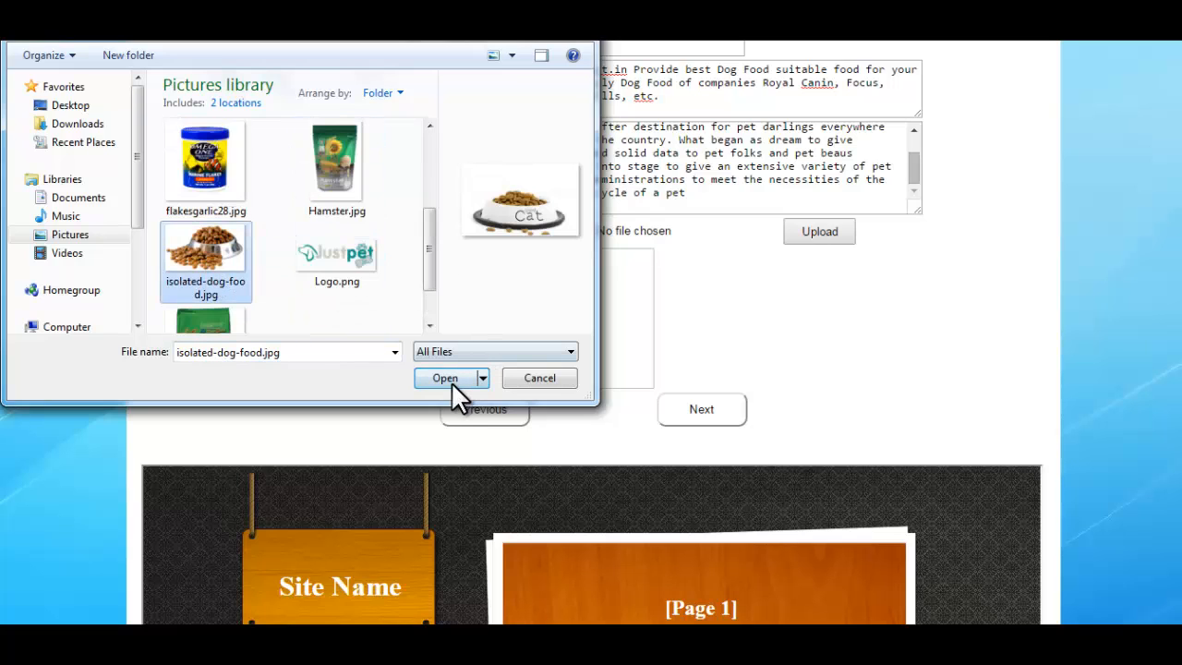
pyautogui.click(443, 377)
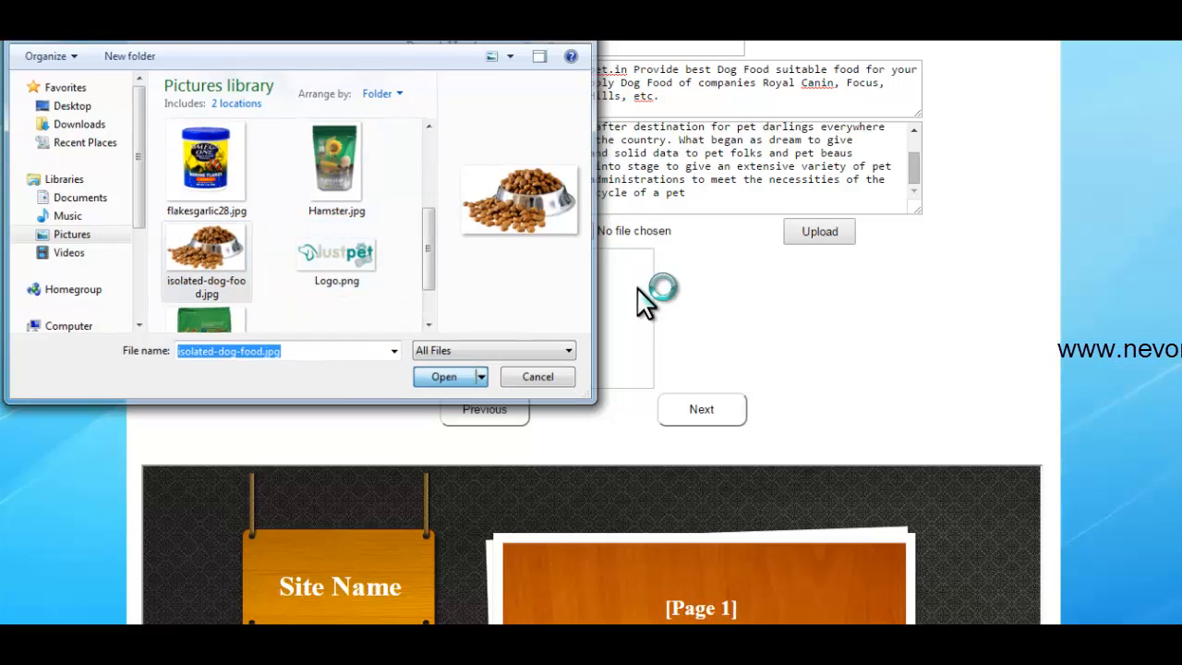
pyautogui.click(443, 377)
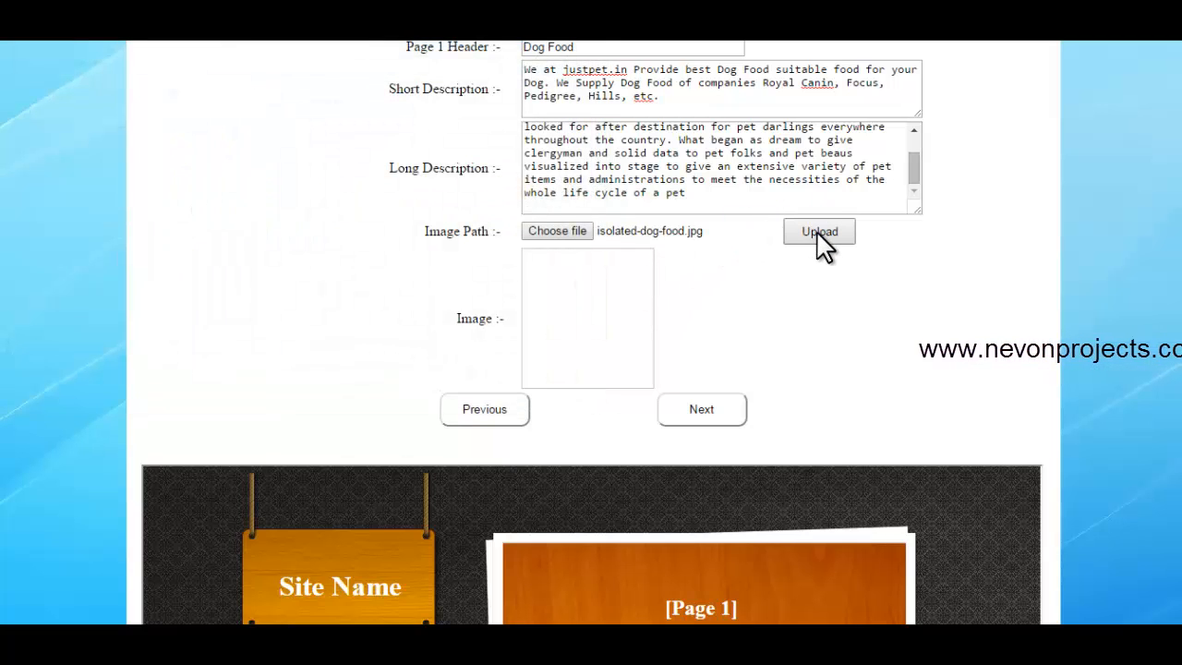
# Review the Page 1 template preview and proceed to the Page 2 form.
pyautogui.scroll(3)
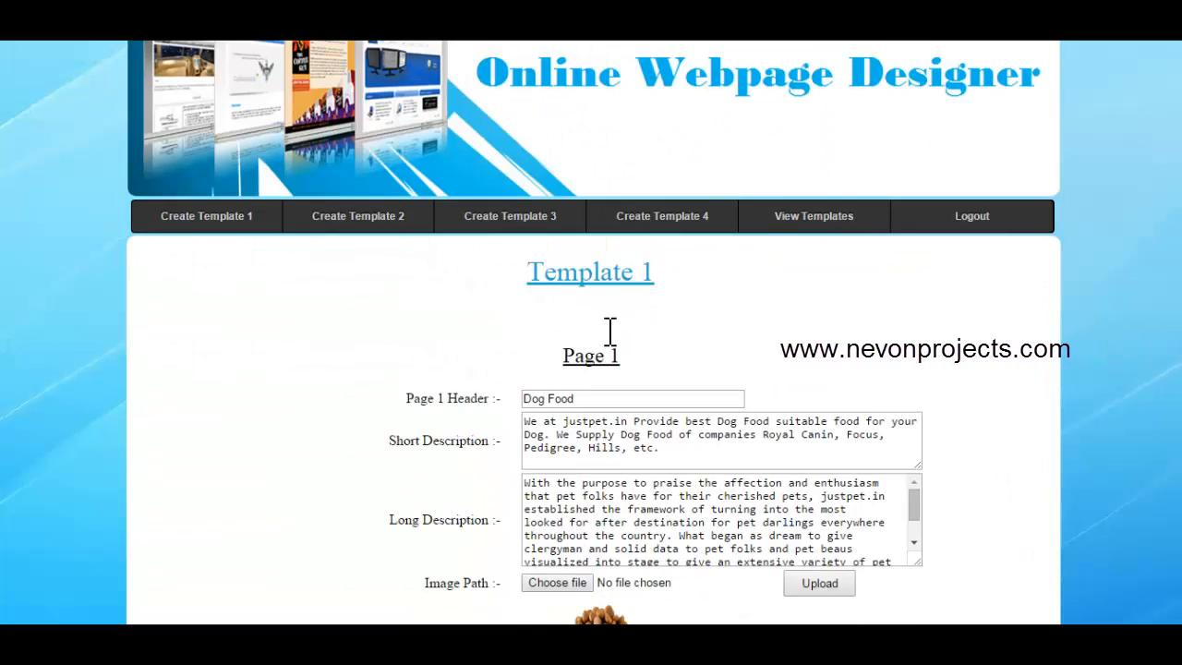
pyautogui.scroll(-3)
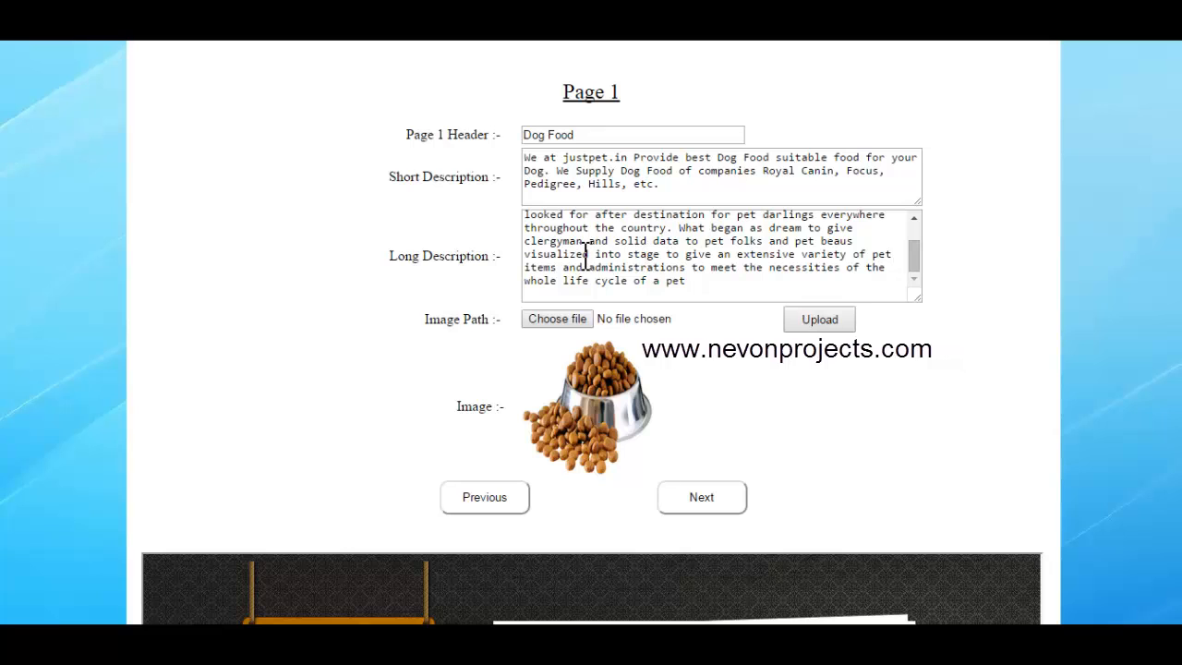
pyautogui.scroll(-3)
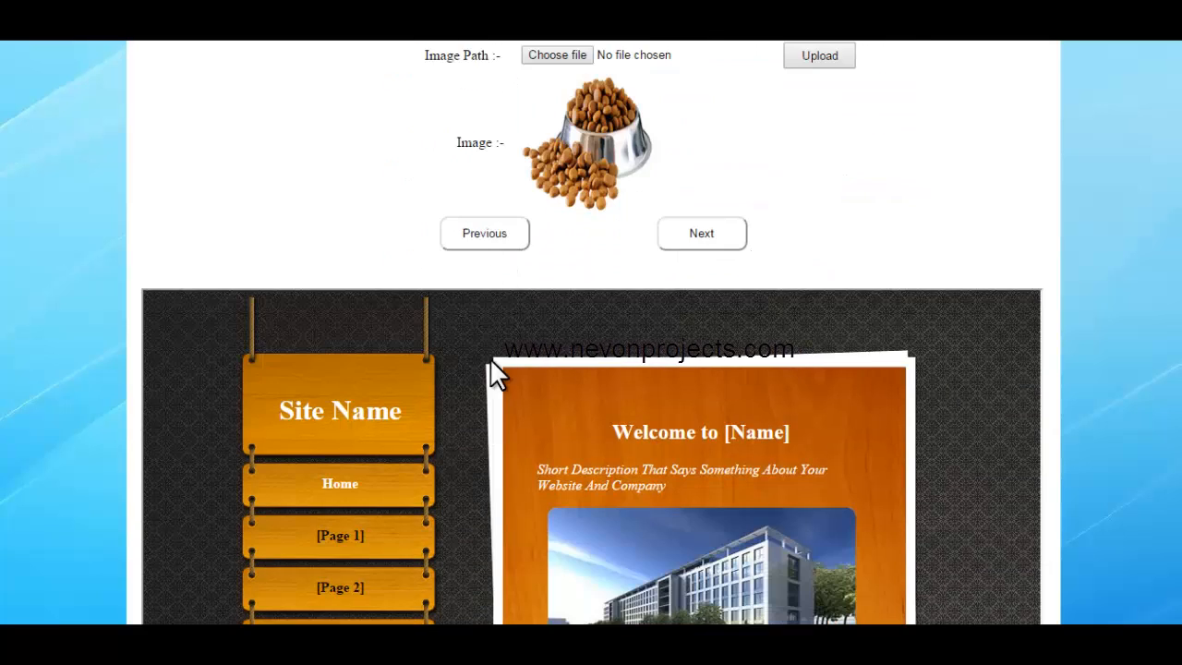
pyautogui.scroll(-3)
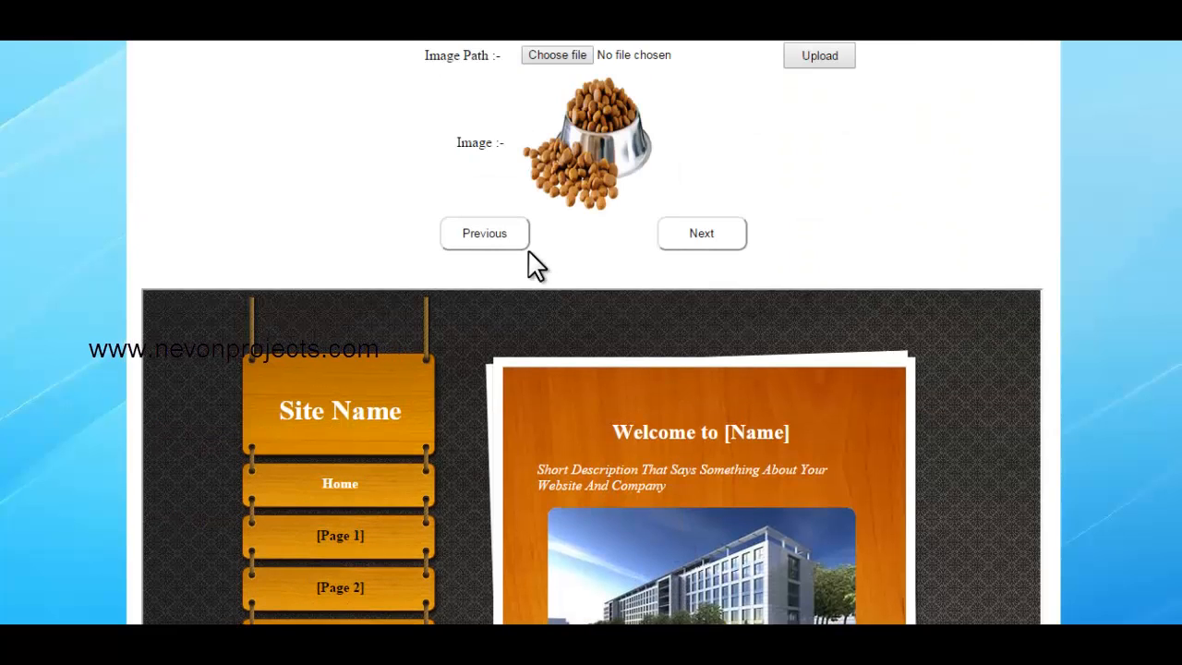
pyautogui.scroll(3)
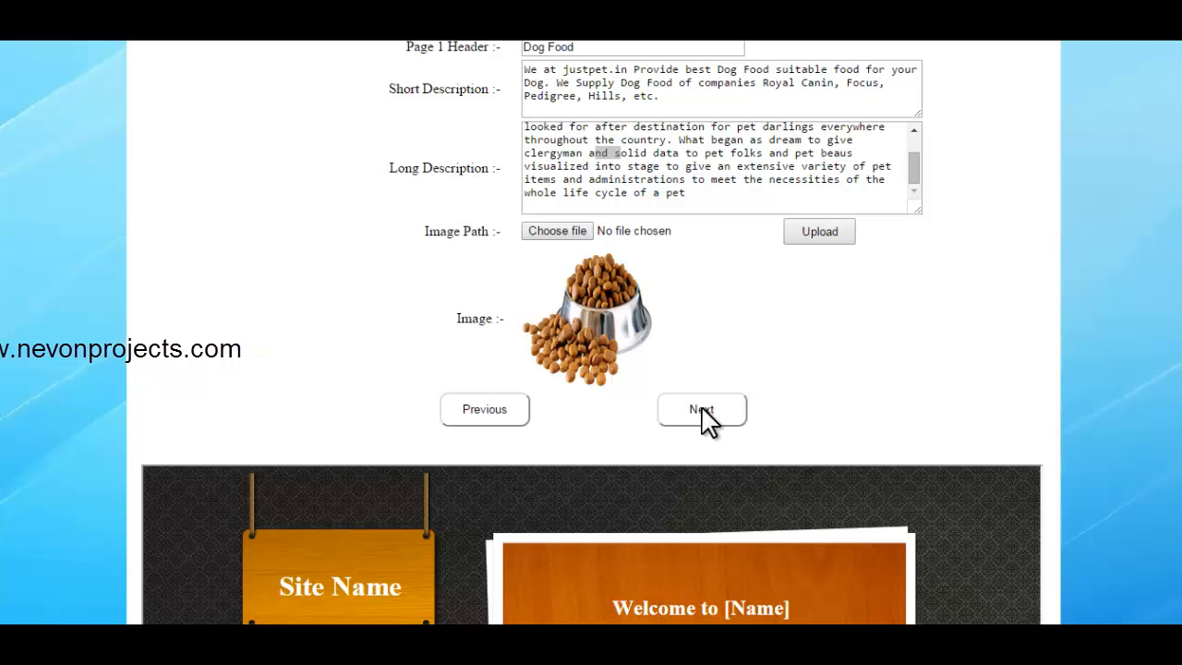
pyautogui.click(702, 410)
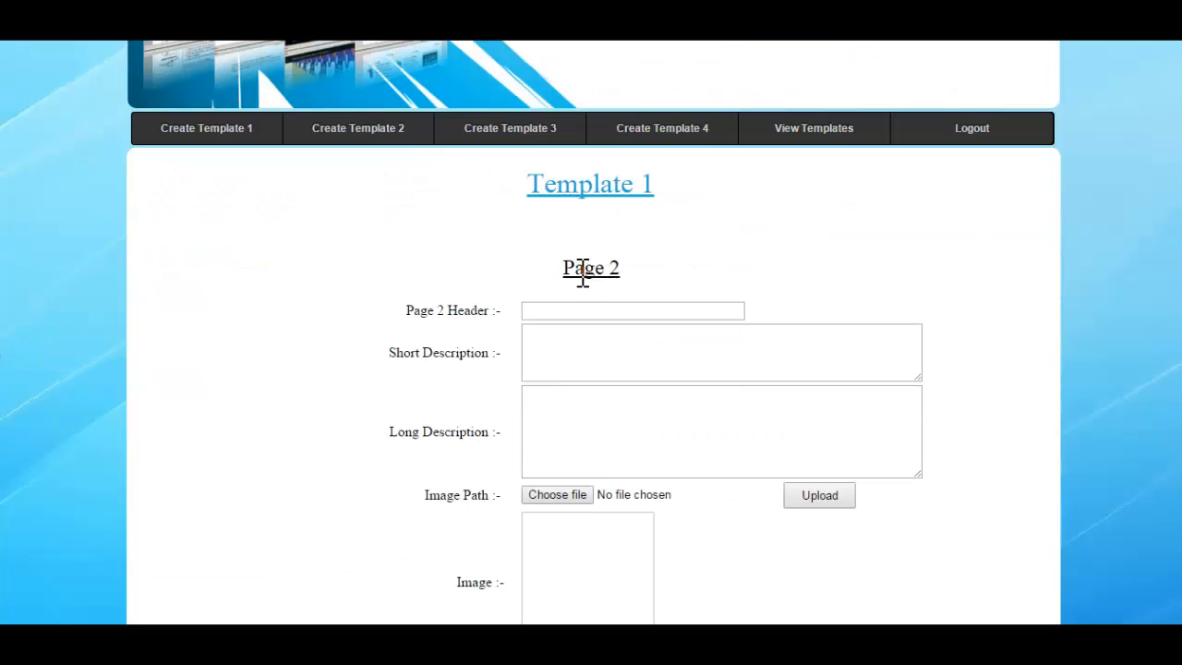
# Preview the Page 2 section and enter Cat Food as the Page 2 header.
pyautogui.scroll(-3)
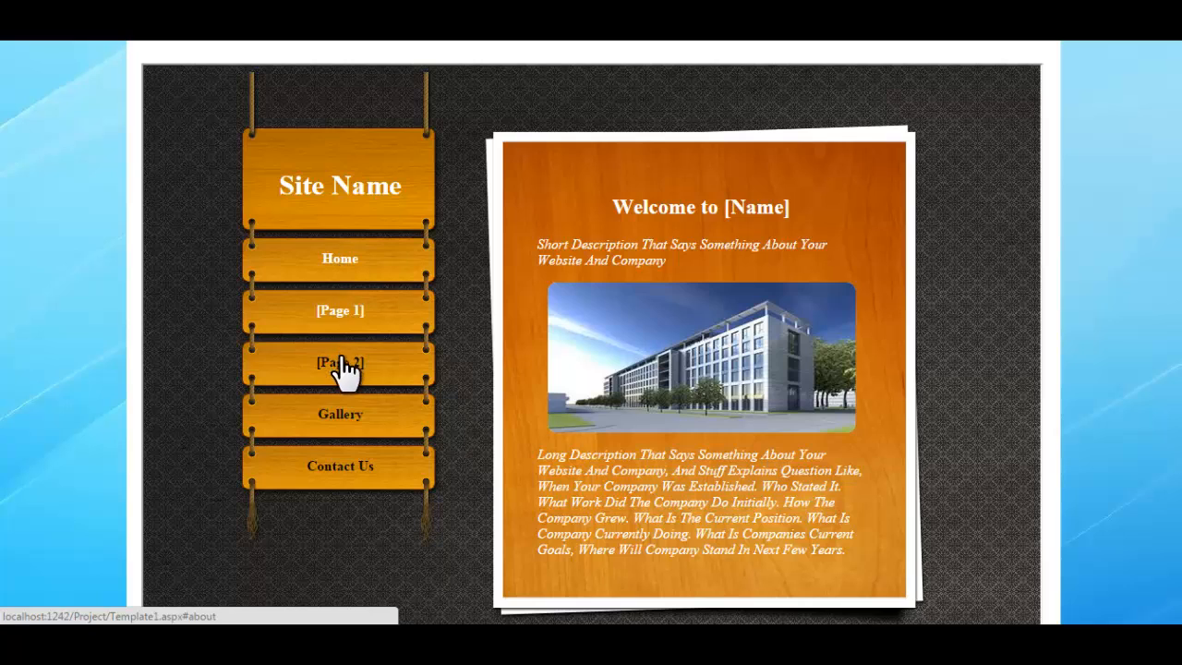
pyautogui.click(340, 362)
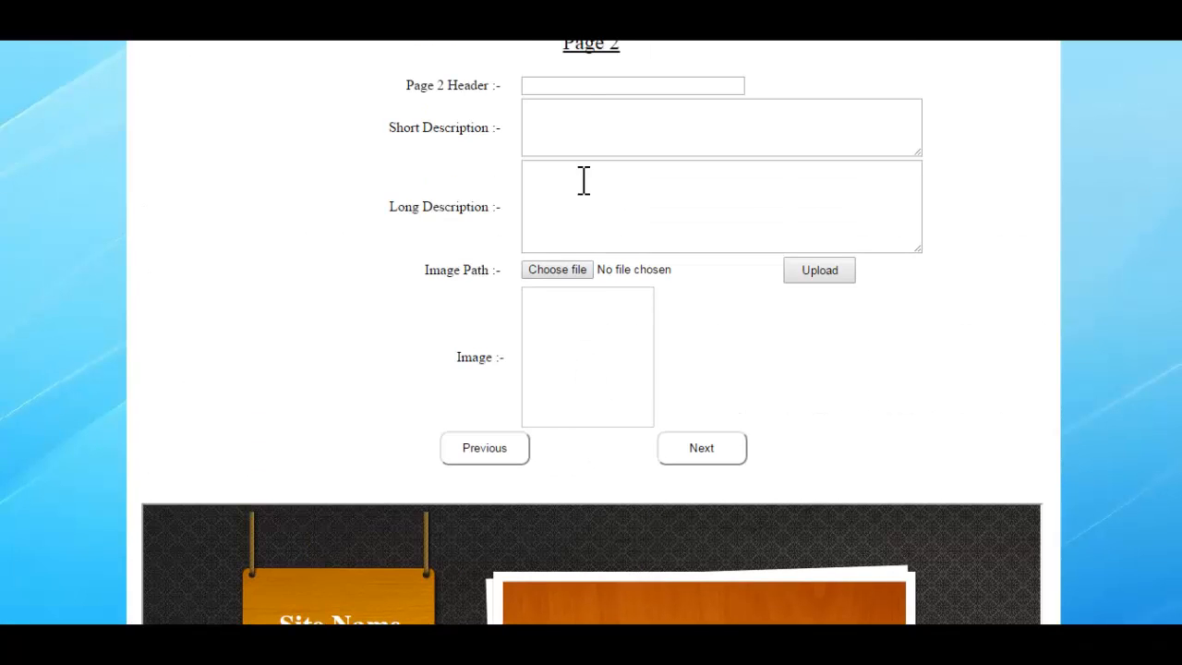
pyautogui.click(631, 85)
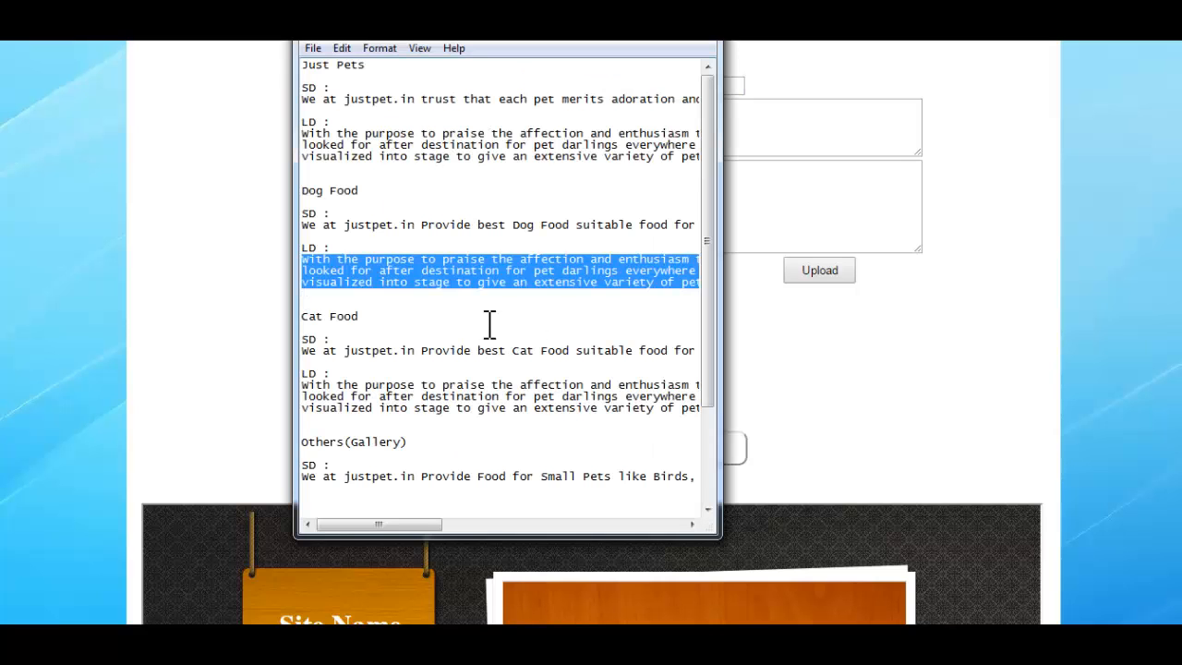
pyautogui.doubleClick(329, 316)
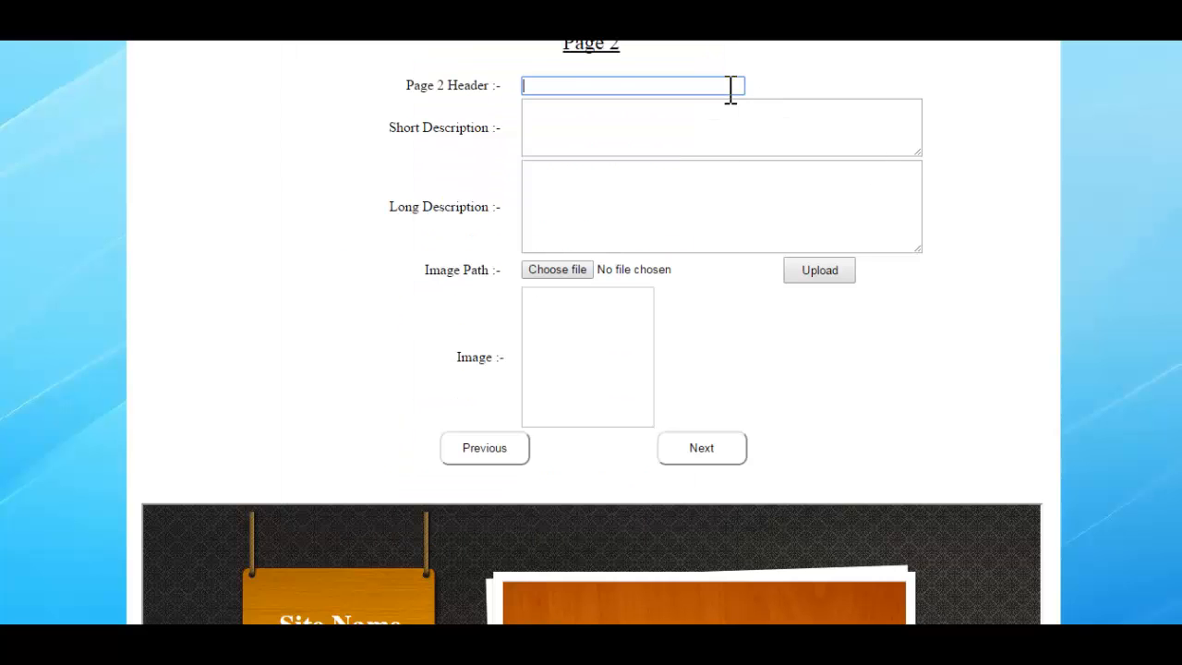
pyautogui.write('Cat Food')
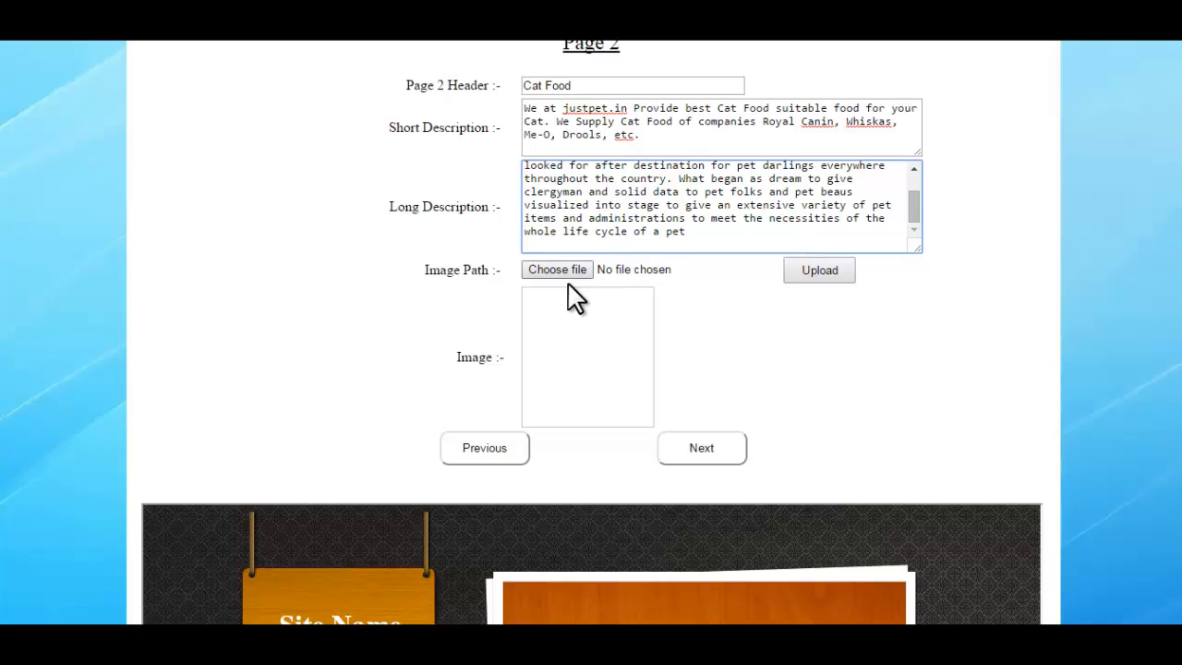
# Choose the cat food bowl image for Page 2 and proceed to the Gallery form.
pyautogui.click(556, 270)
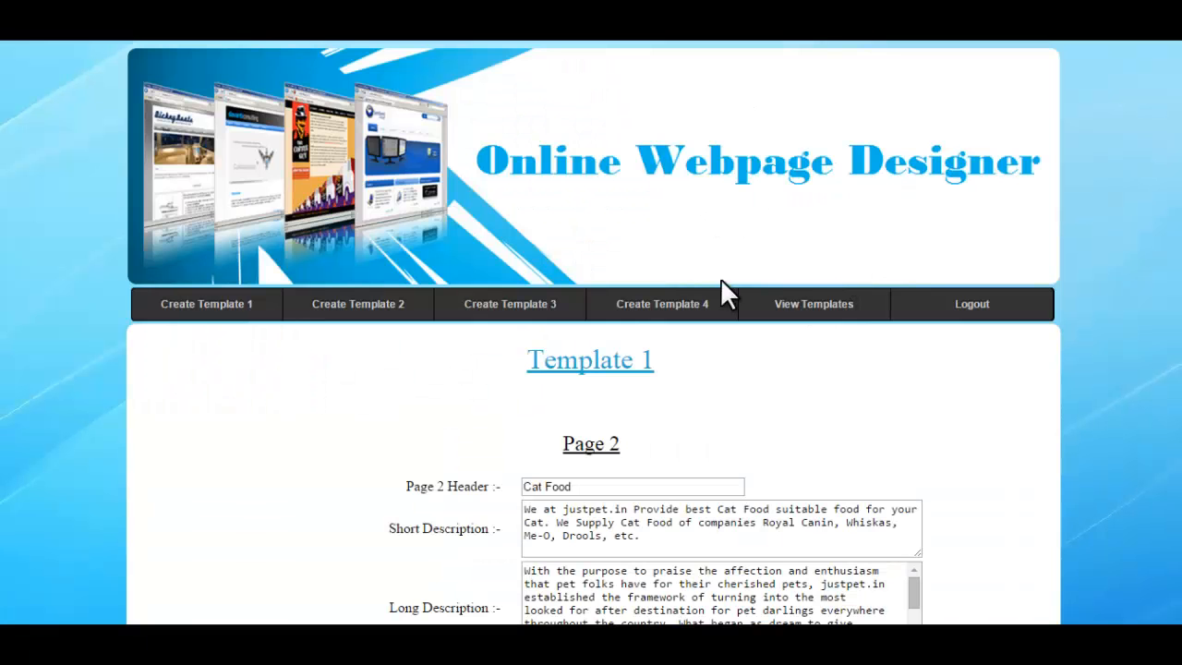
pyautogui.scroll(-3)
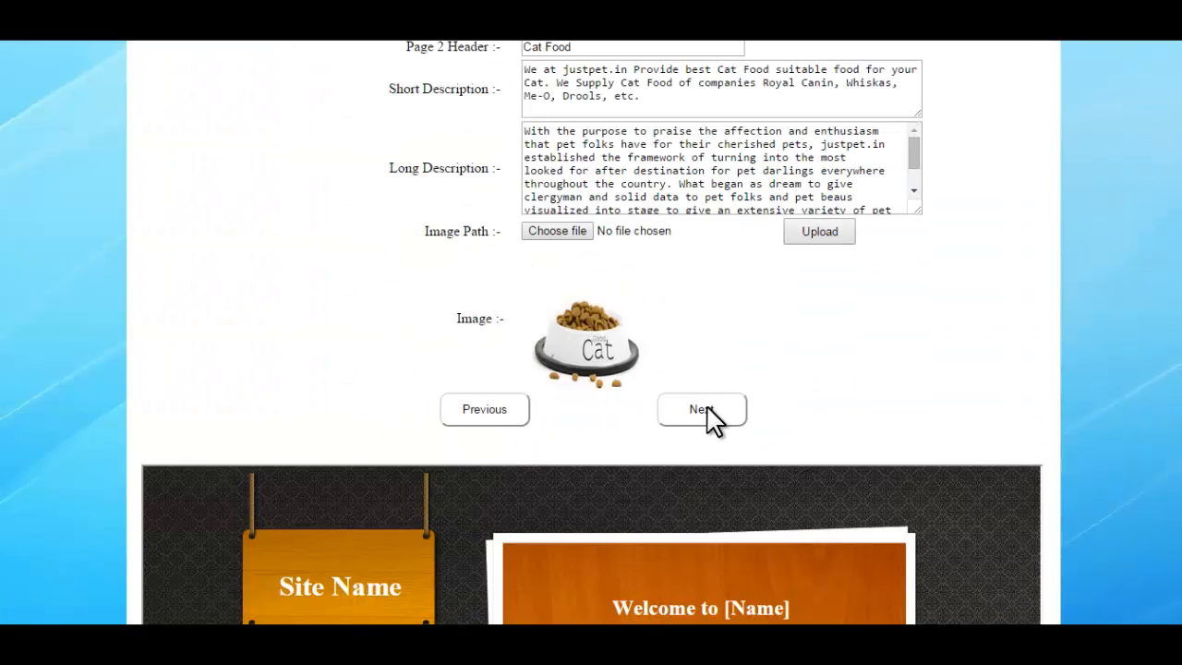
pyautogui.click(702, 411)
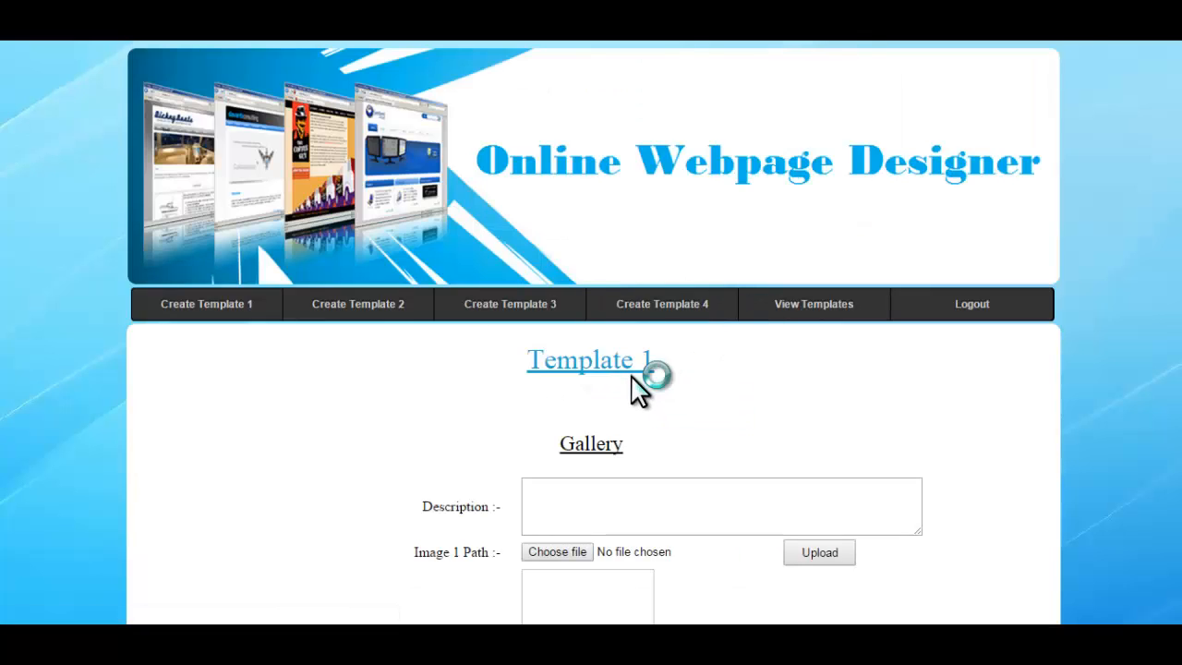
pyautogui.scroll(-3)
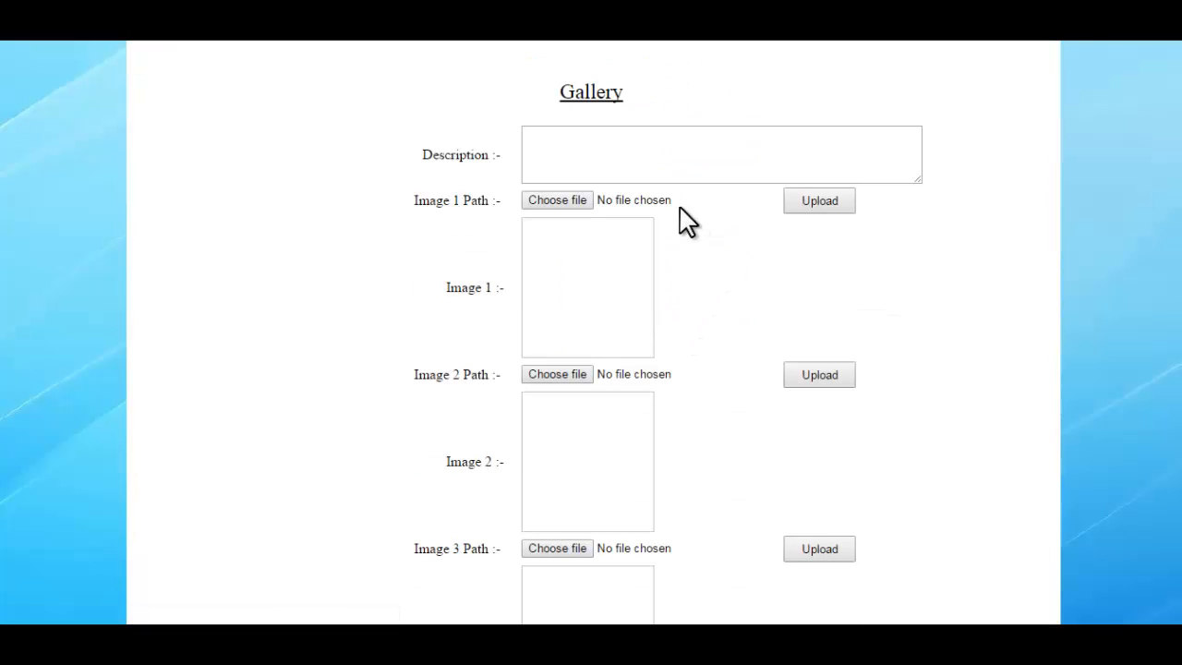
pyautogui.click(720, 155)
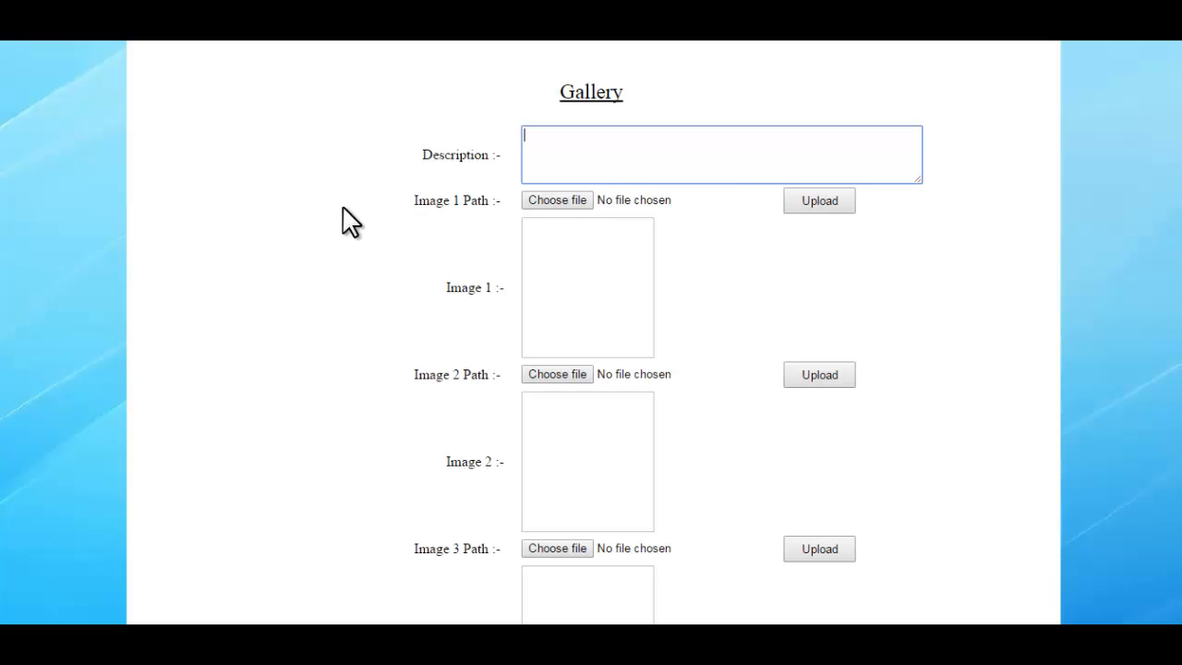
pyautogui.scroll(-3)
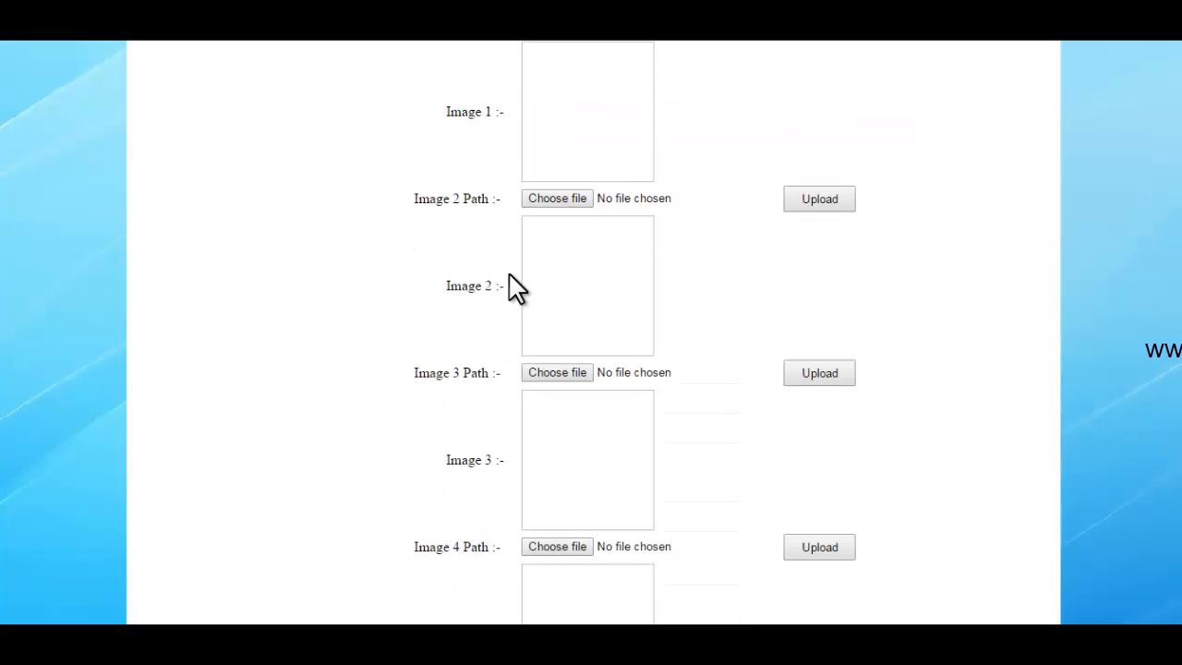
pyautogui.scroll(3)
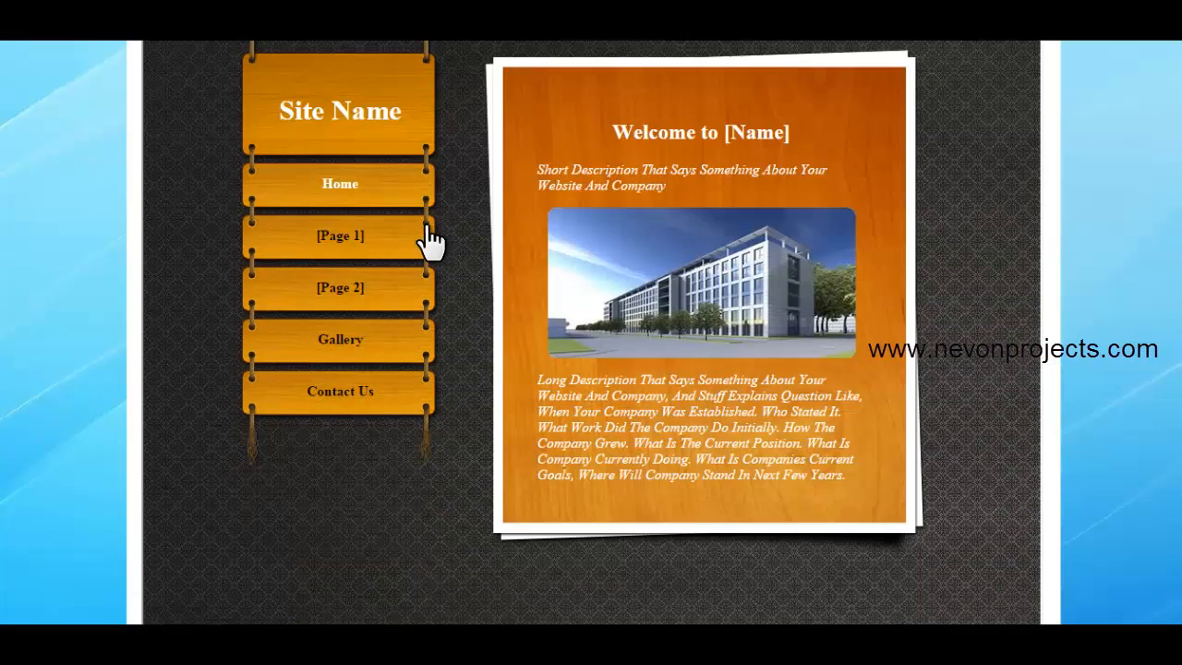
pyautogui.click(340, 340)
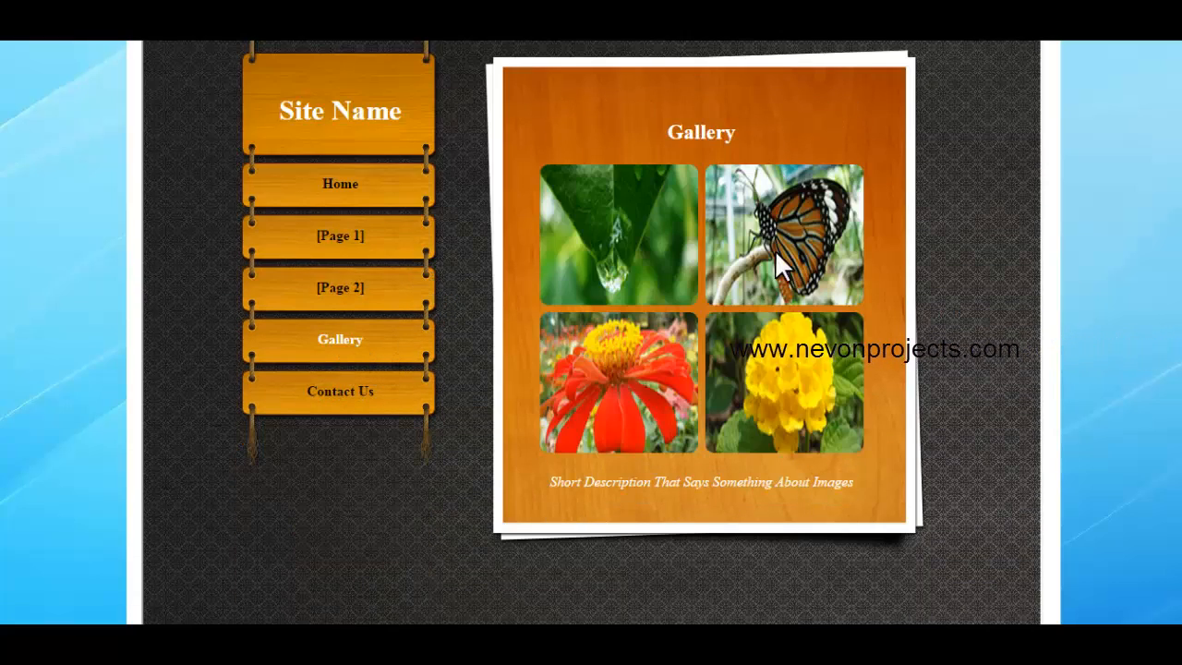
pyautogui.moveTo(617, 280)
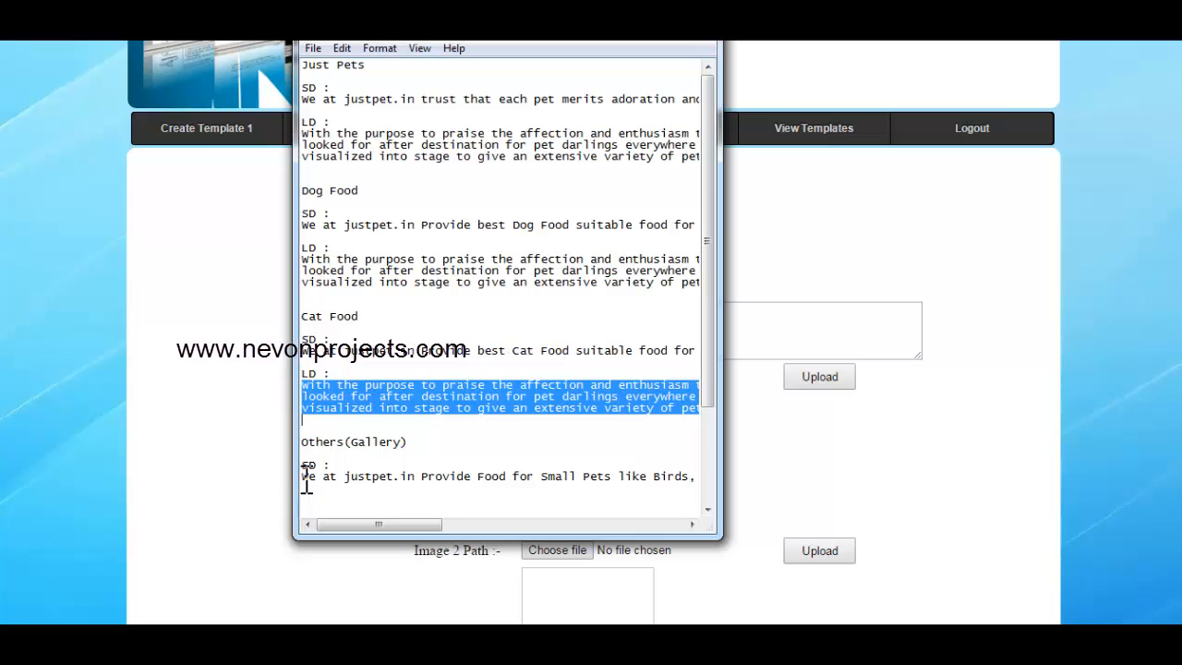
pyautogui.scroll(-3)
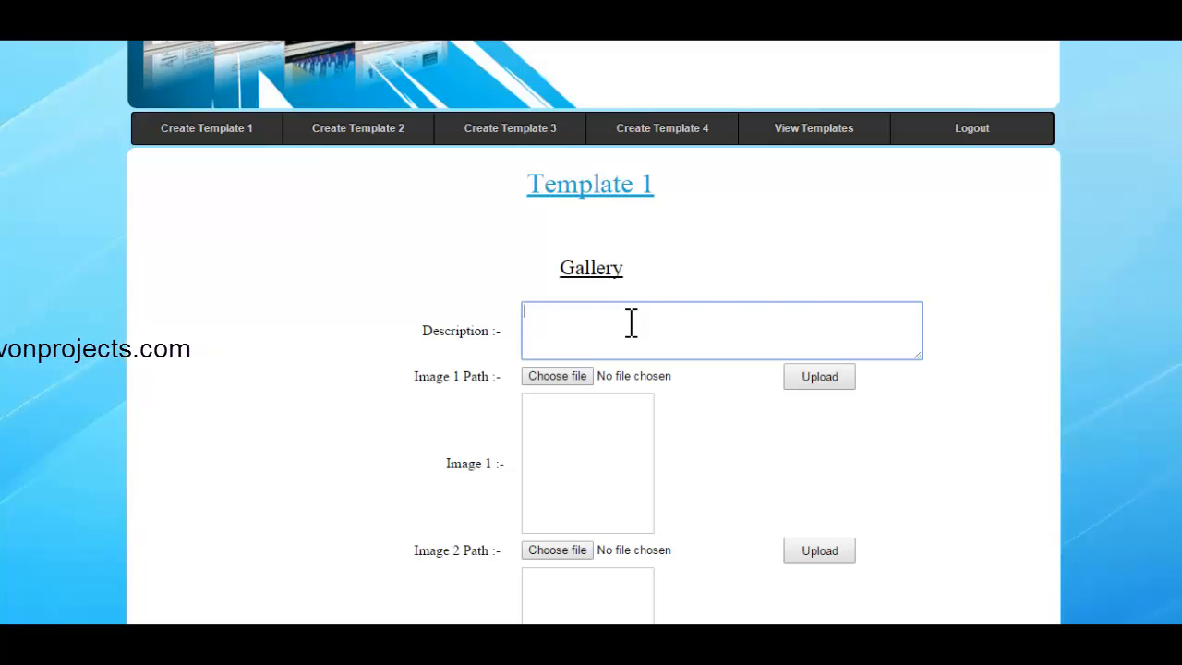
# Enter the gallery description and pick the fish flakes and bird food pictures as images 1 and 2.
pyautogui.write('Hamsters, Fish, Rabbits, Etc. Here are some images of the food packets we supply.')
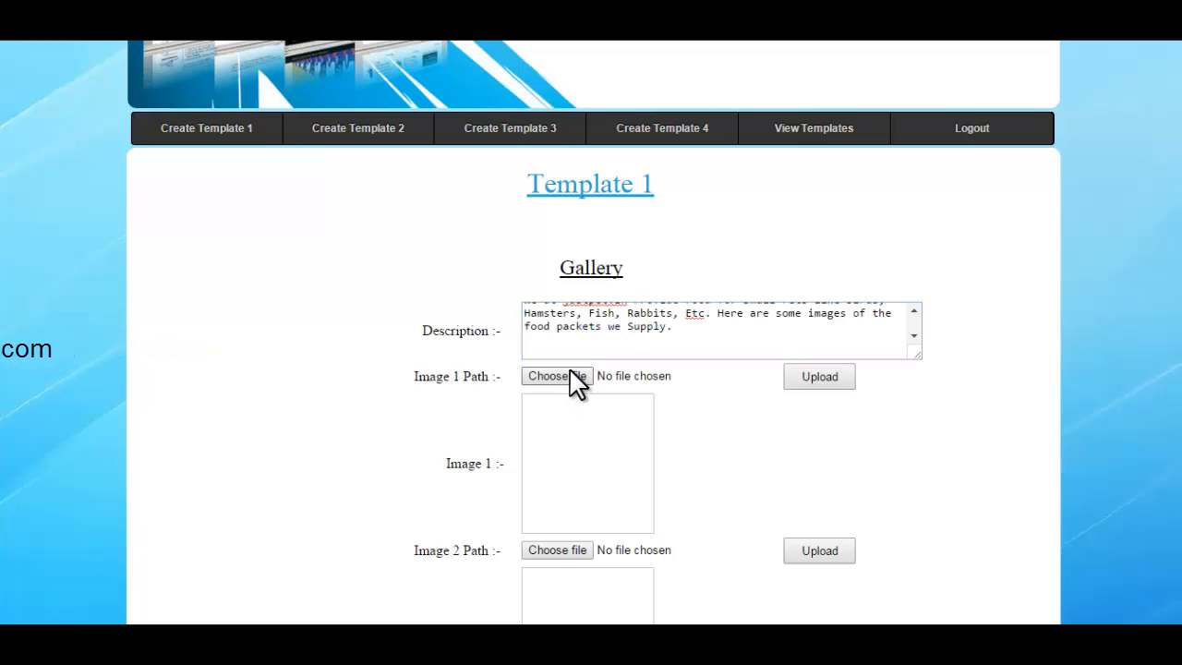
pyautogui.click(558, 377)
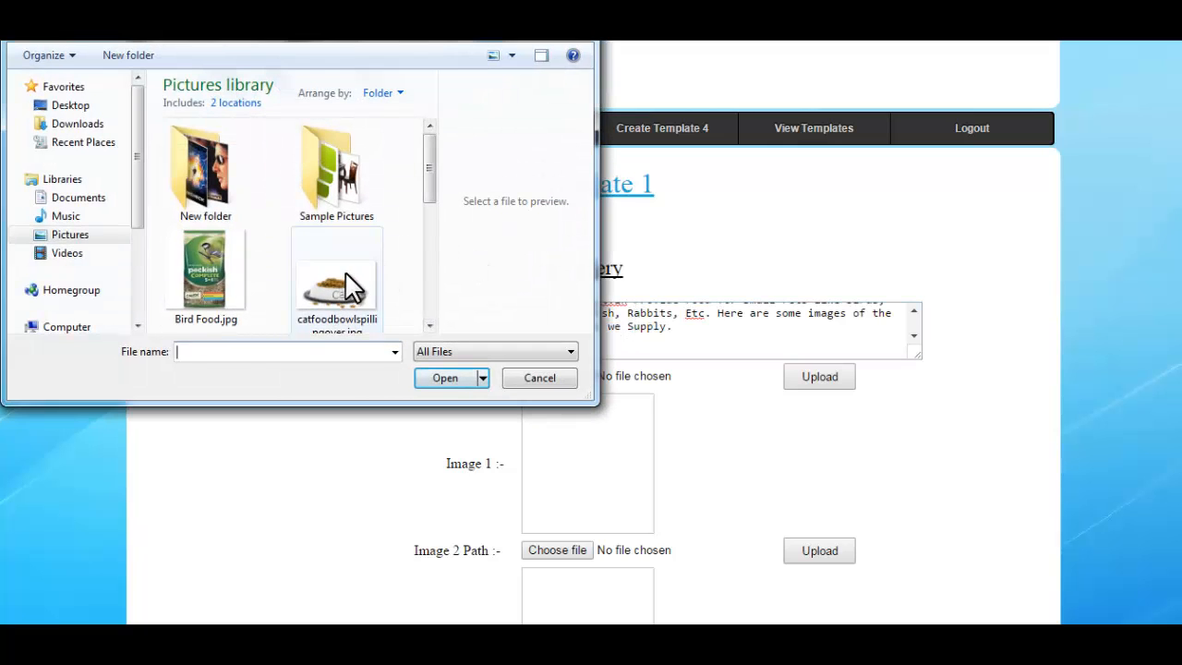
pyautogui.click(336, 277)
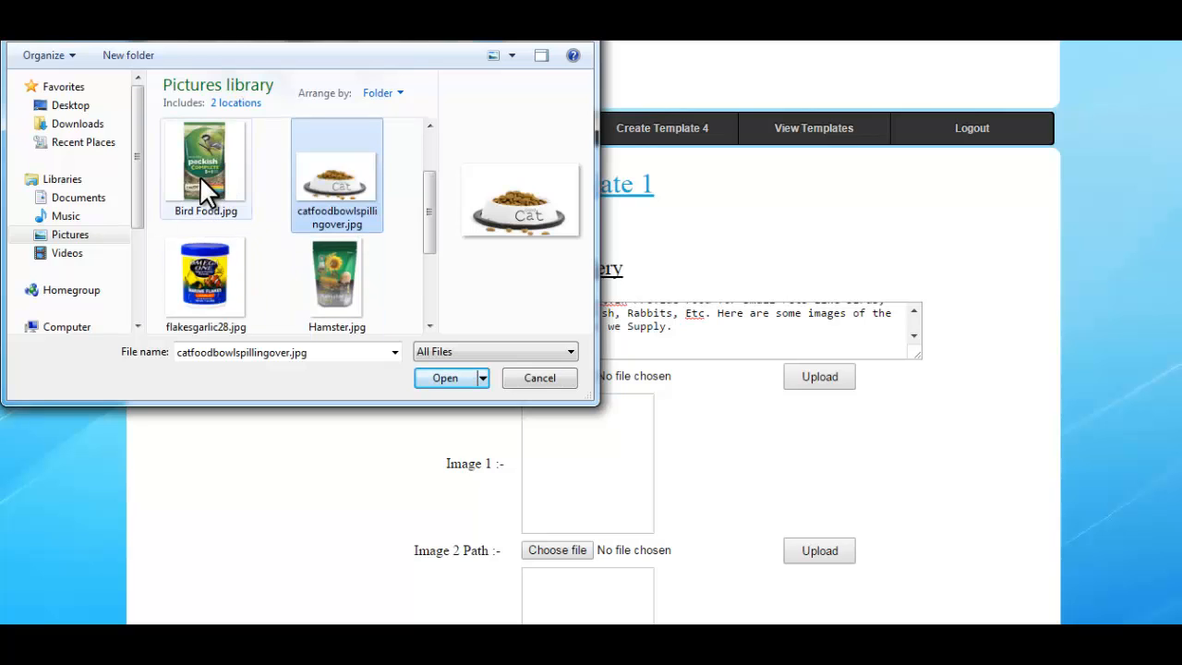
pyautogui.click(205, 273)
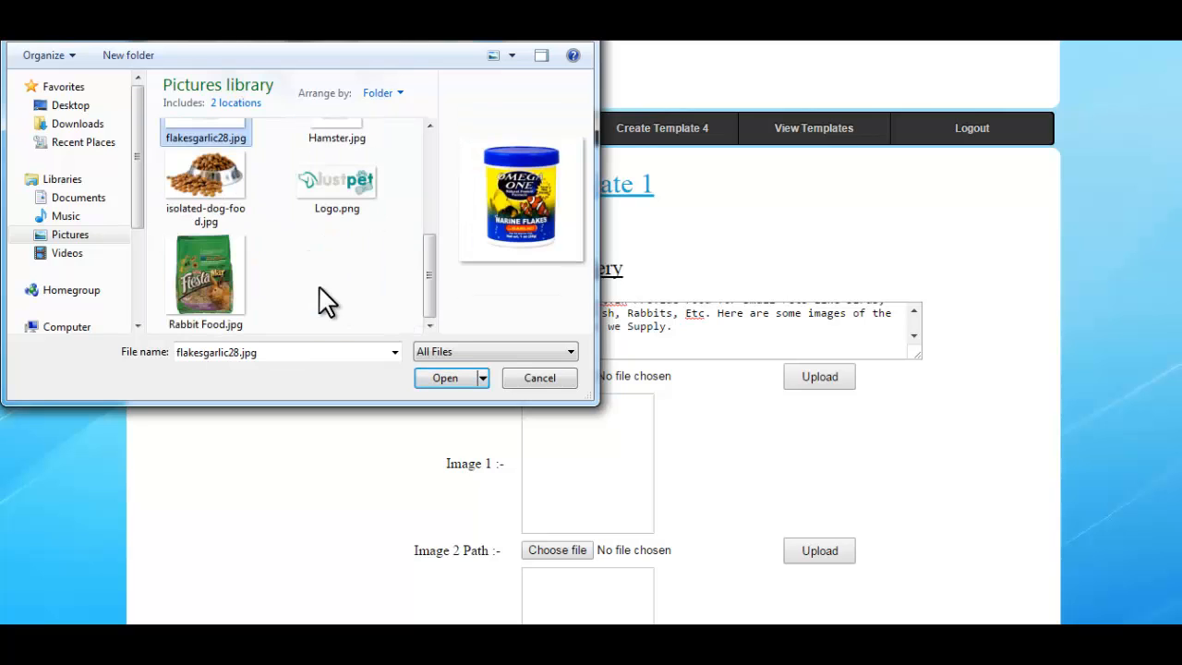
pyautogui.click(539, 377)
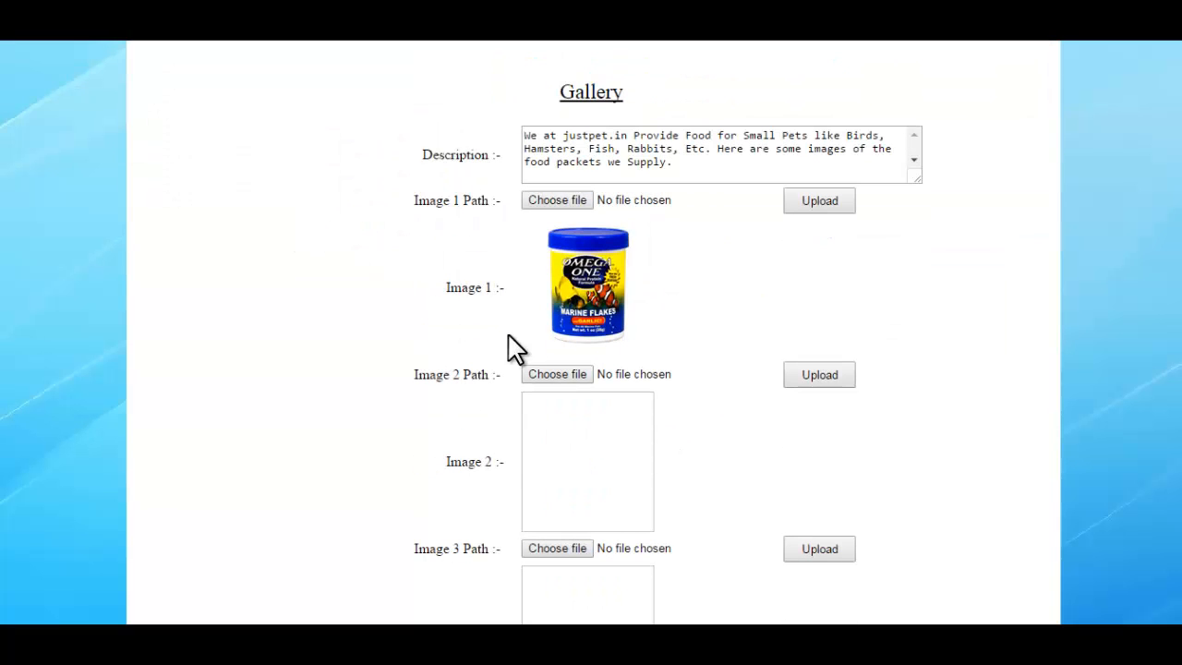
pyautogui.click(556, 200)
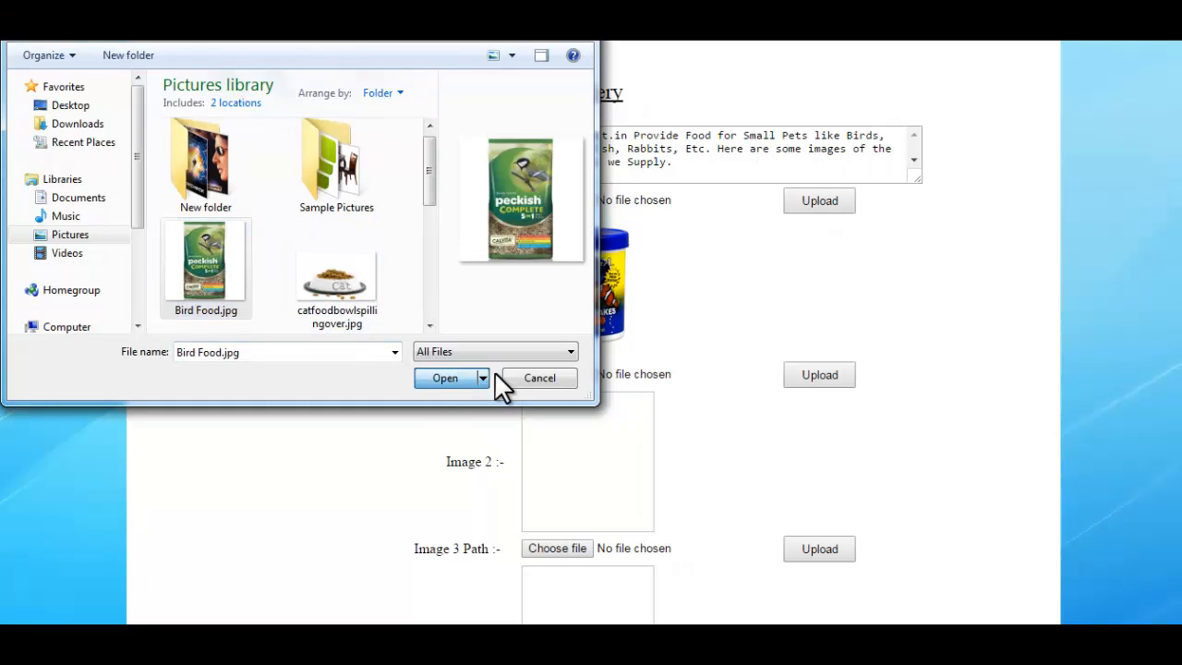
pyautogui.click(443, 377)
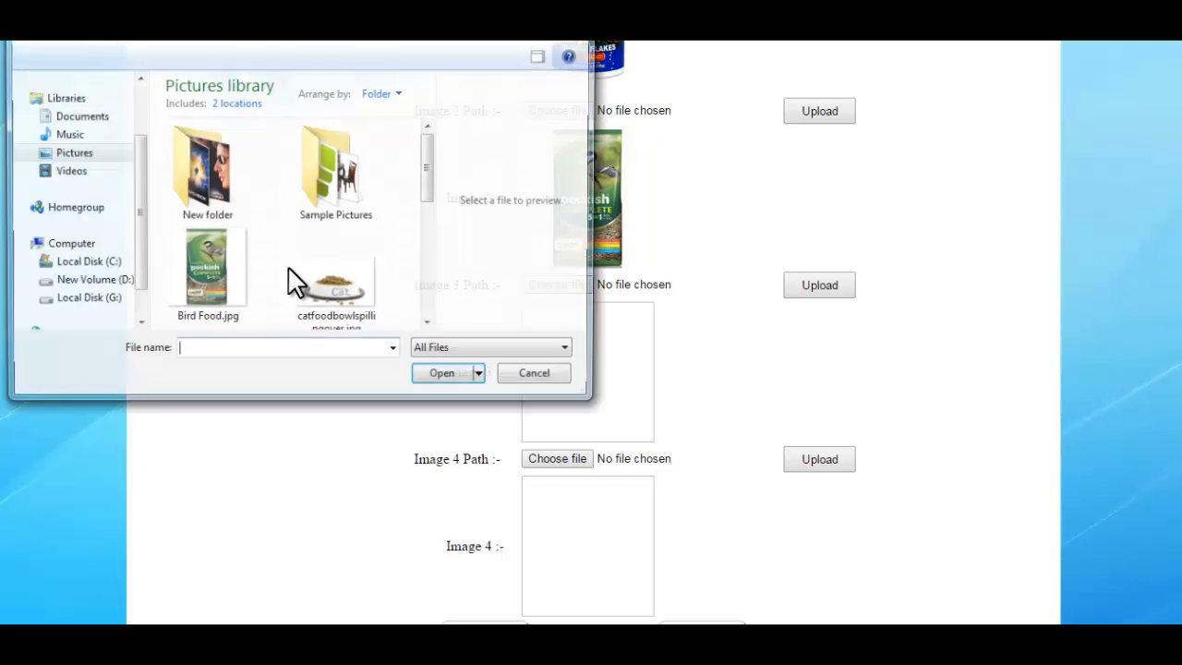
# Pick the hamster picture as Image 3 and Rabbit Food.jpg as Image 4, then review the gallery.
pyautogui.click(337, 277)
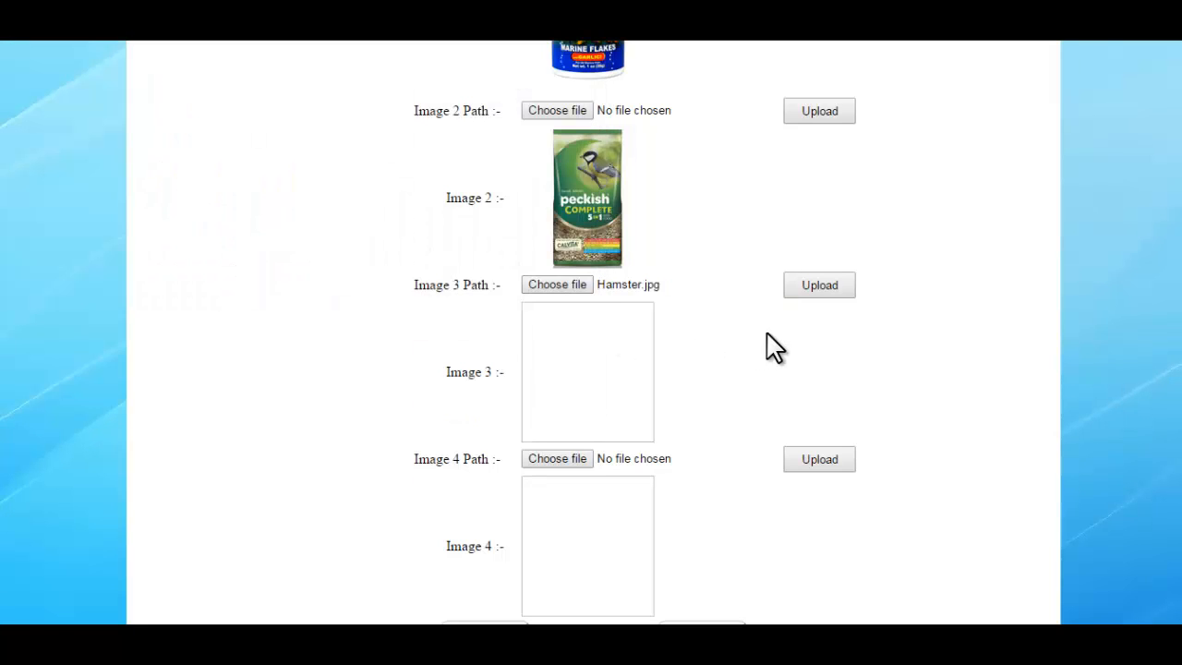
pyautogui.click(818, 284)
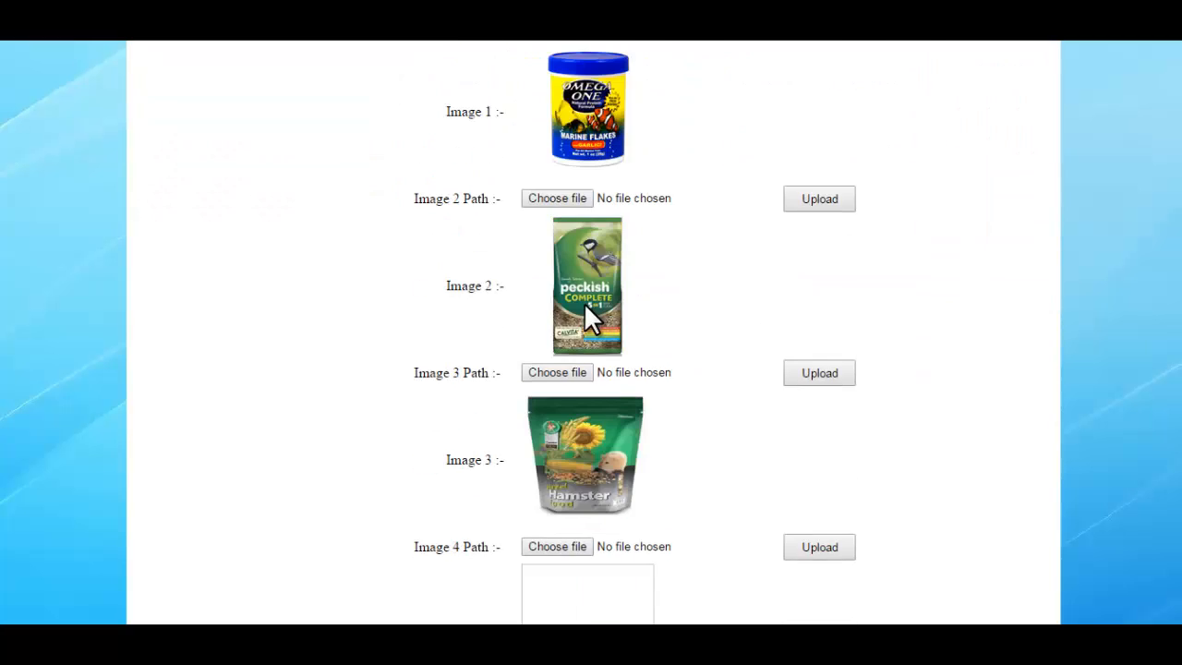
pyautogui.scroll(-3)
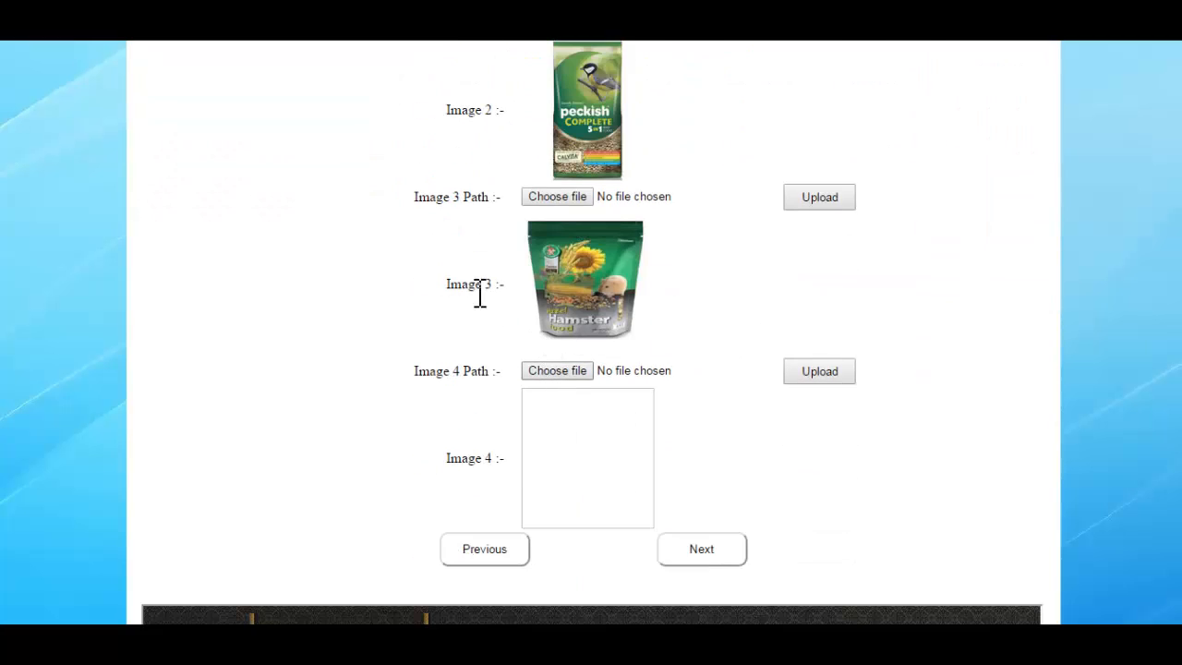
pyautogui.click(558, 369)
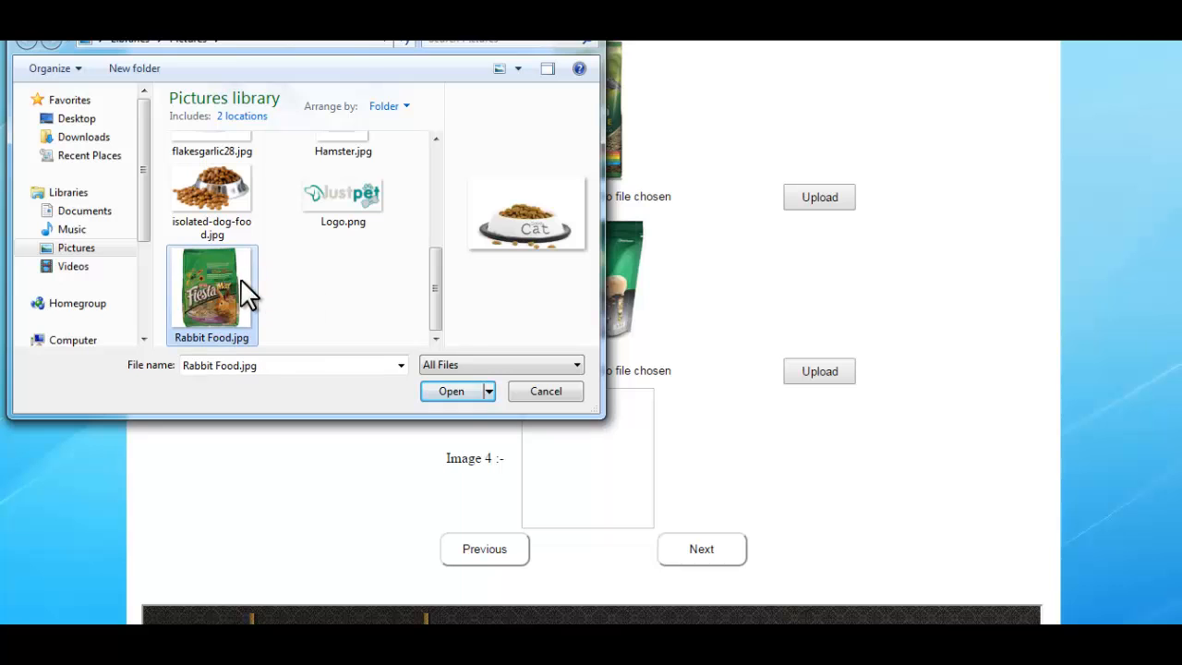
pyautogui.click(450, 391)
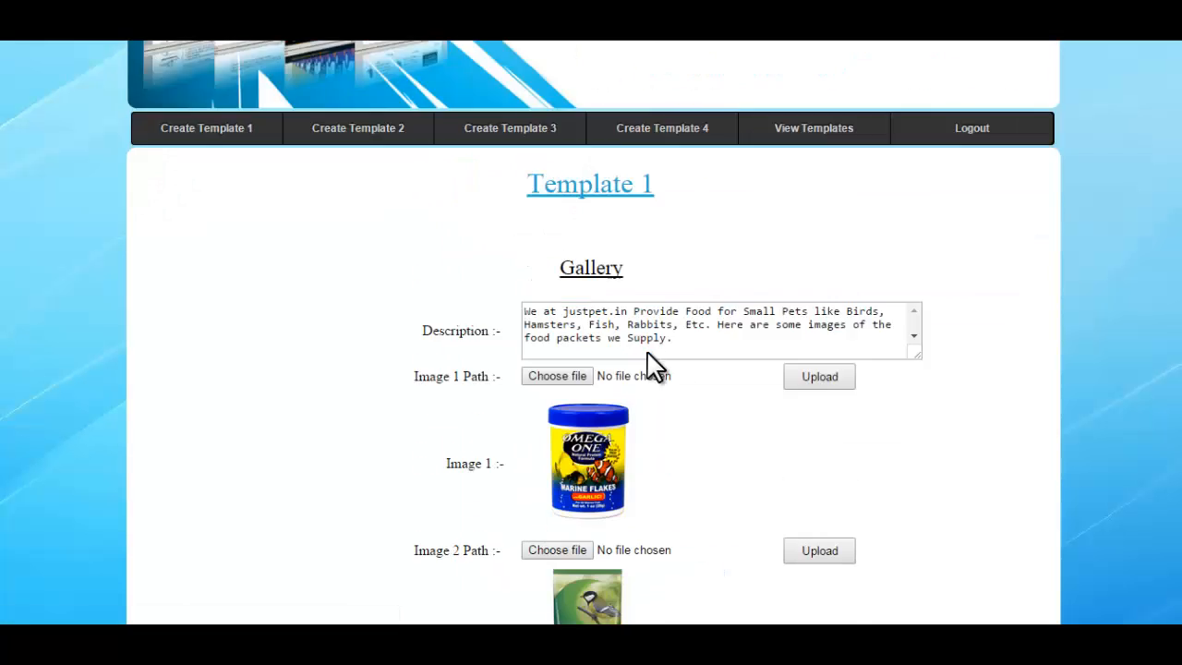
pyautogui.scroll(-3)
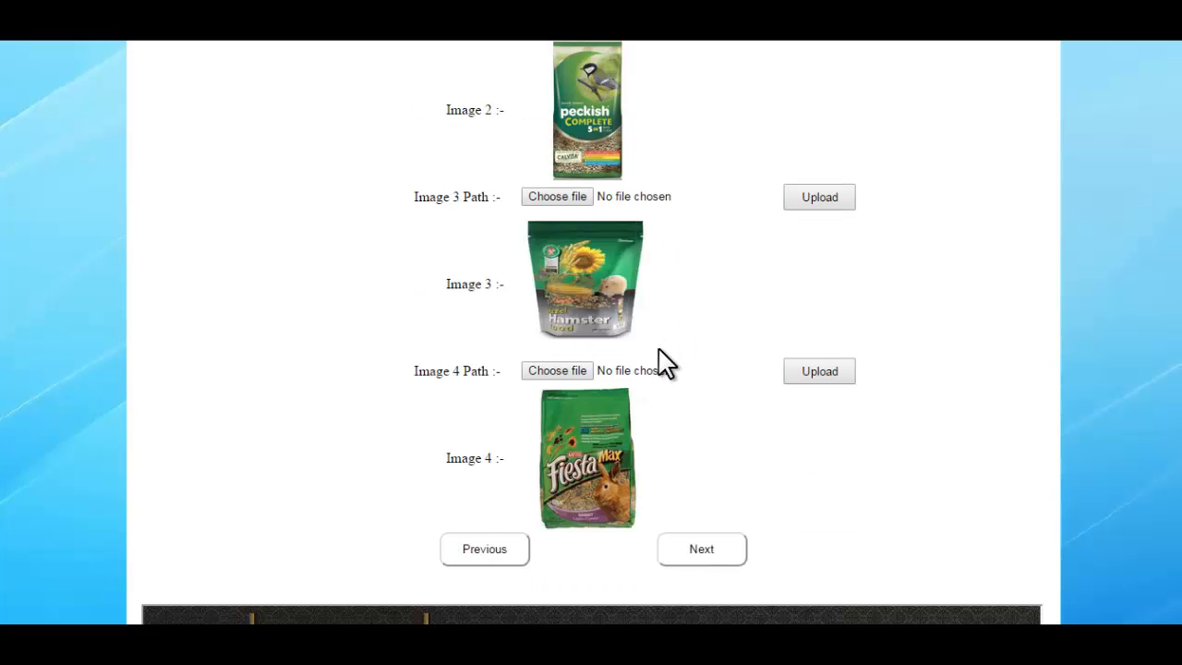
pyautogui.moveTo(617, 317)
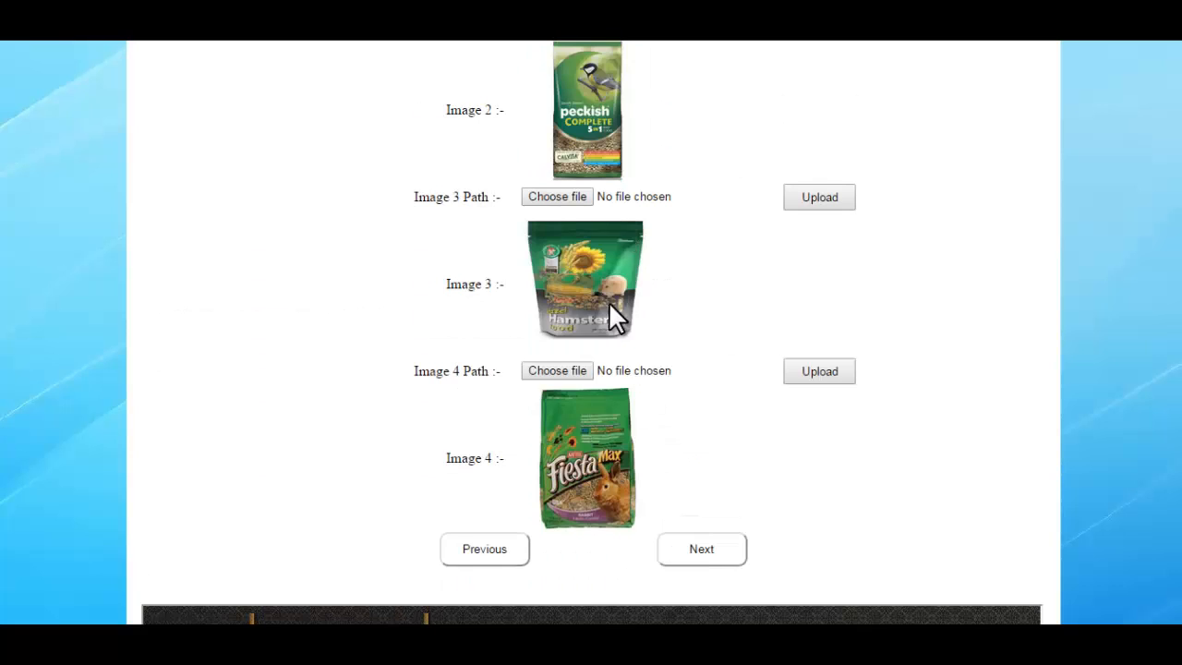
pyautogui.scroll(3)
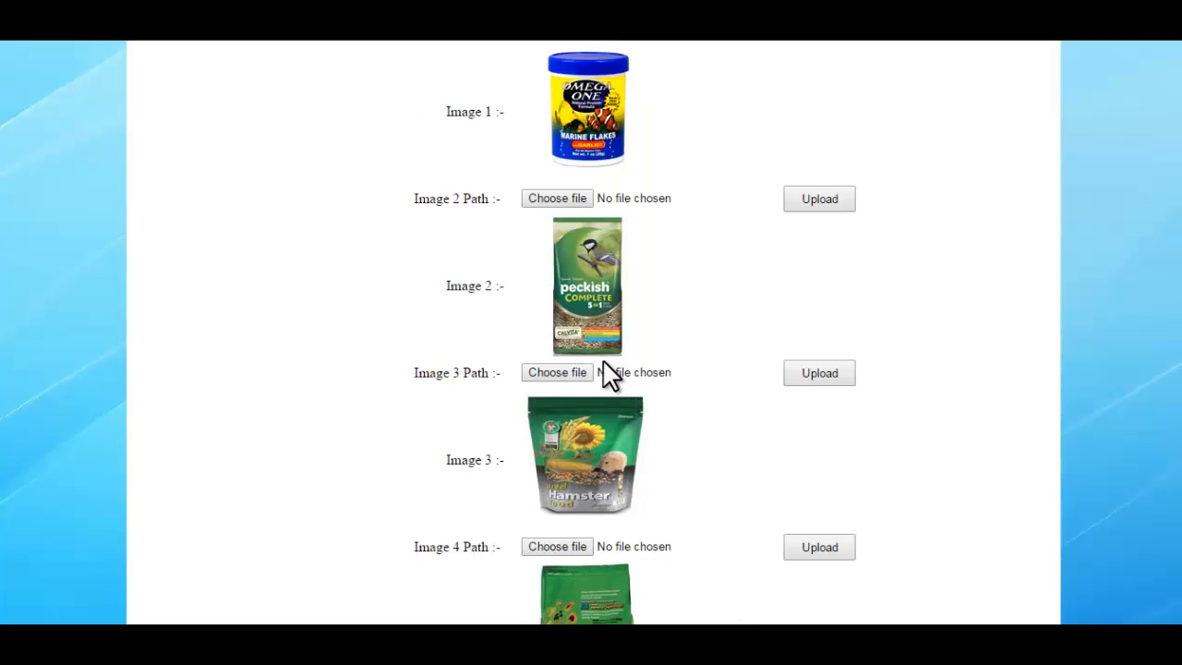
pyautogui.scroll(3)
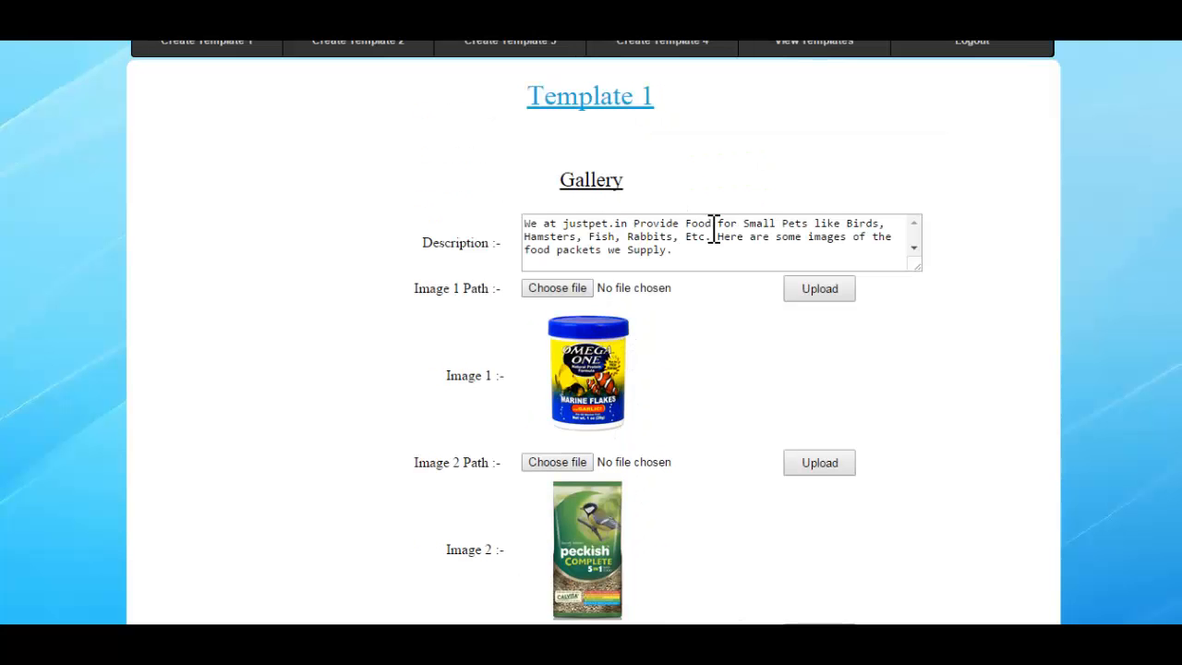
pyautogui.scroll(-3)
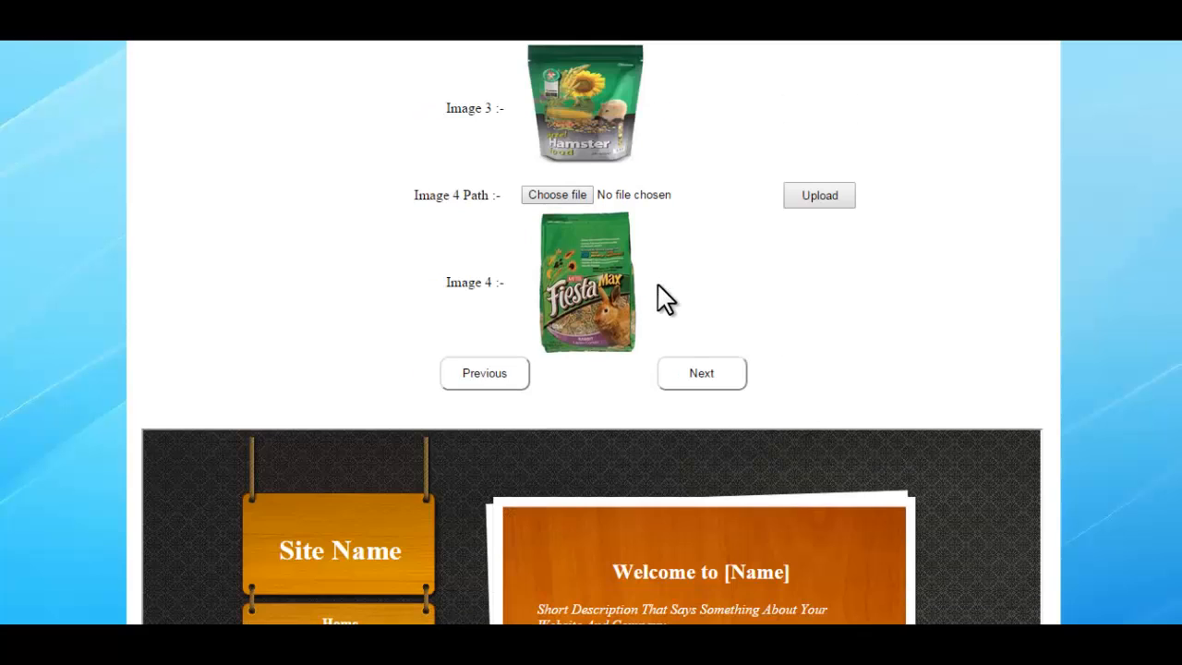
# Move to the Contact Us form with the Mumbai address and phone numbers and preview the contact section.
pyautogui.click(702, 373)
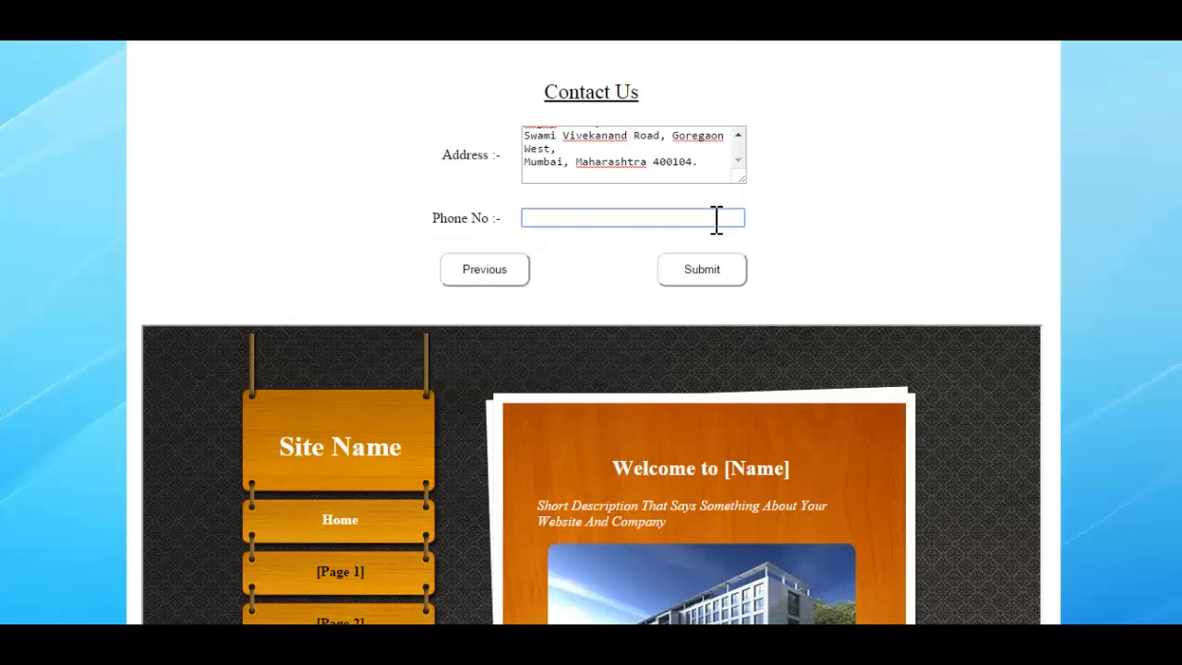
pyautogui.scroll(-3)
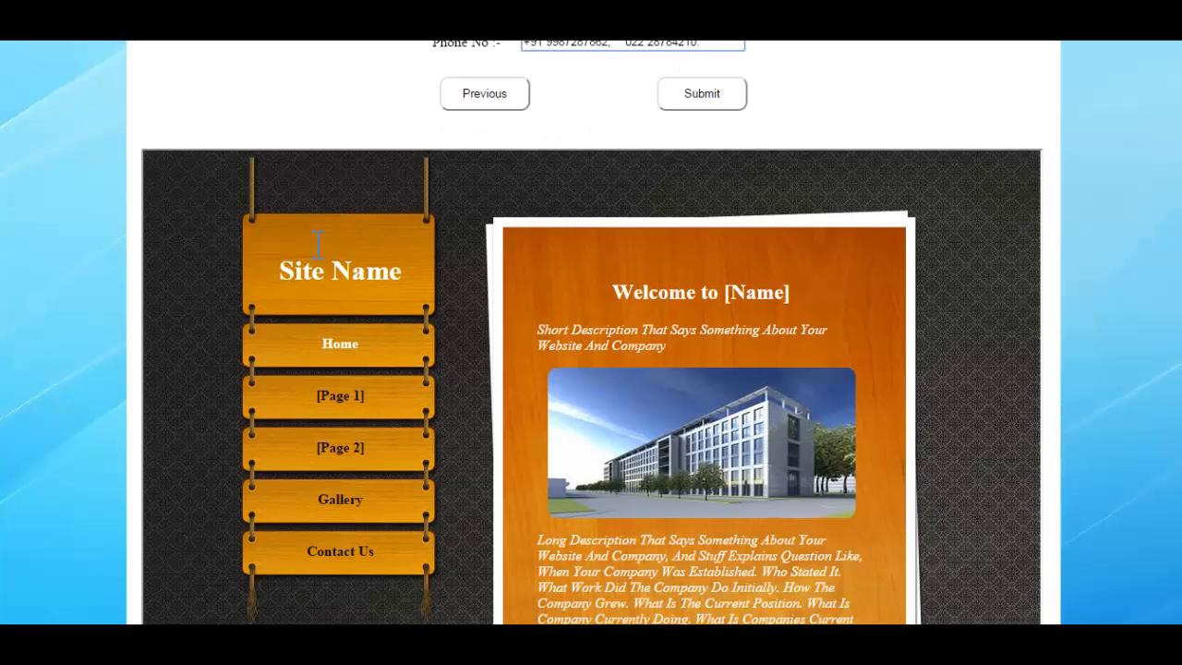
pyautogui.click(340, 551)
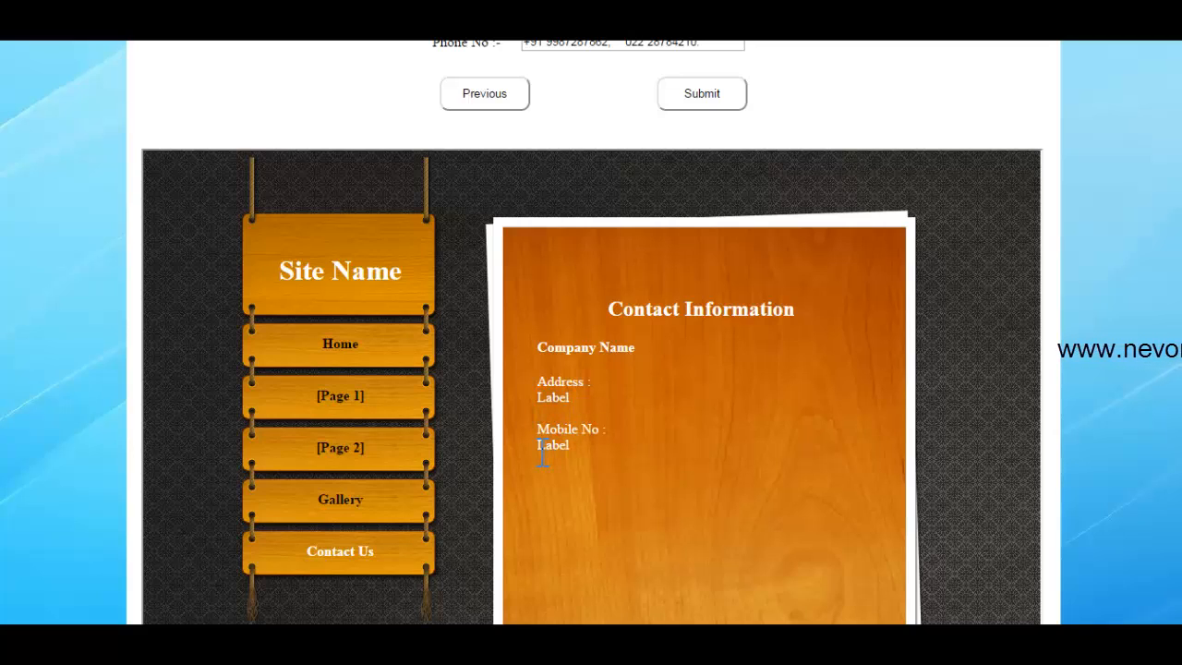
pyautogui.moveTo(569, 434)
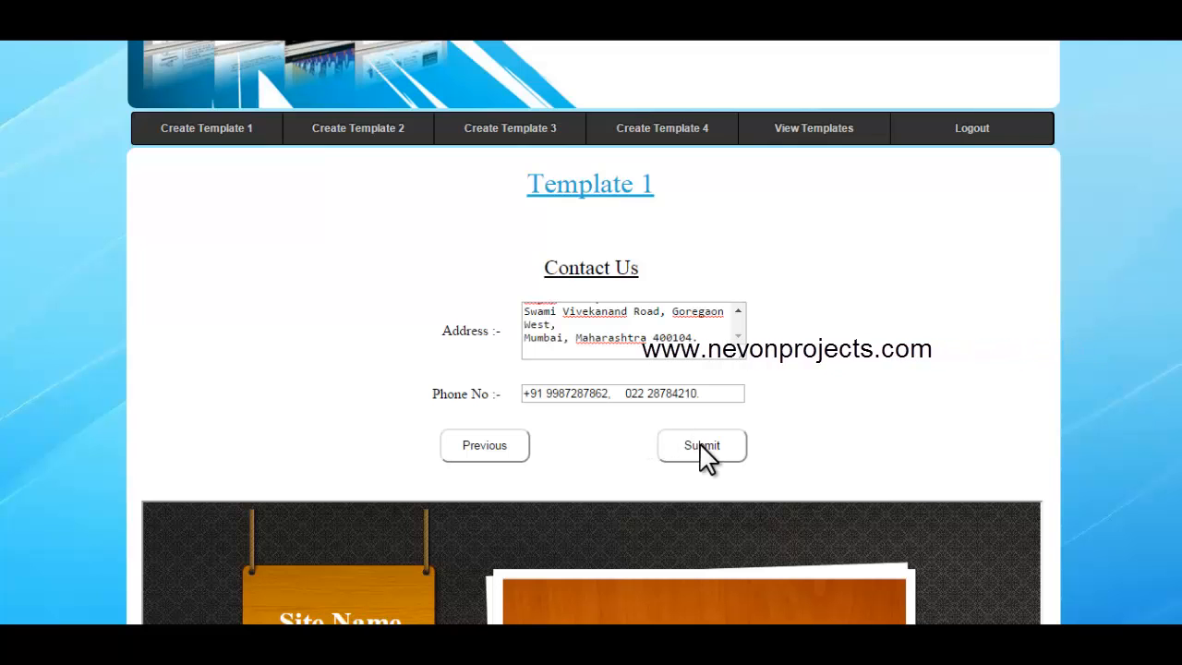
pyautogui.click(702, 445)
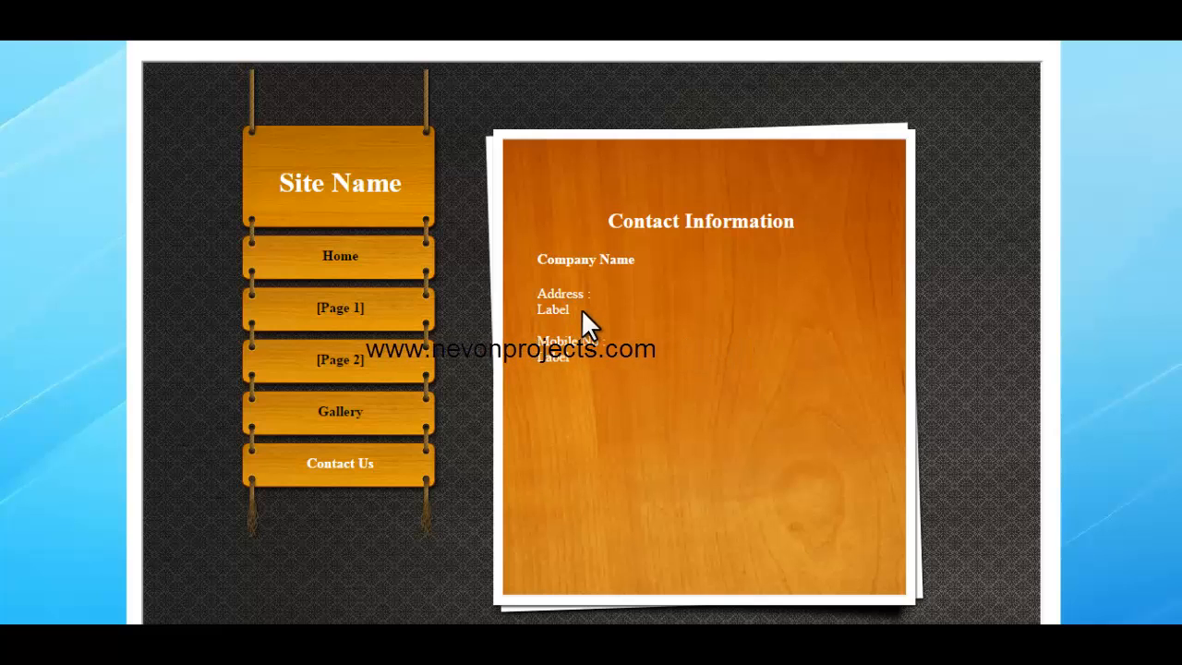
pyautogui.scroll(3)
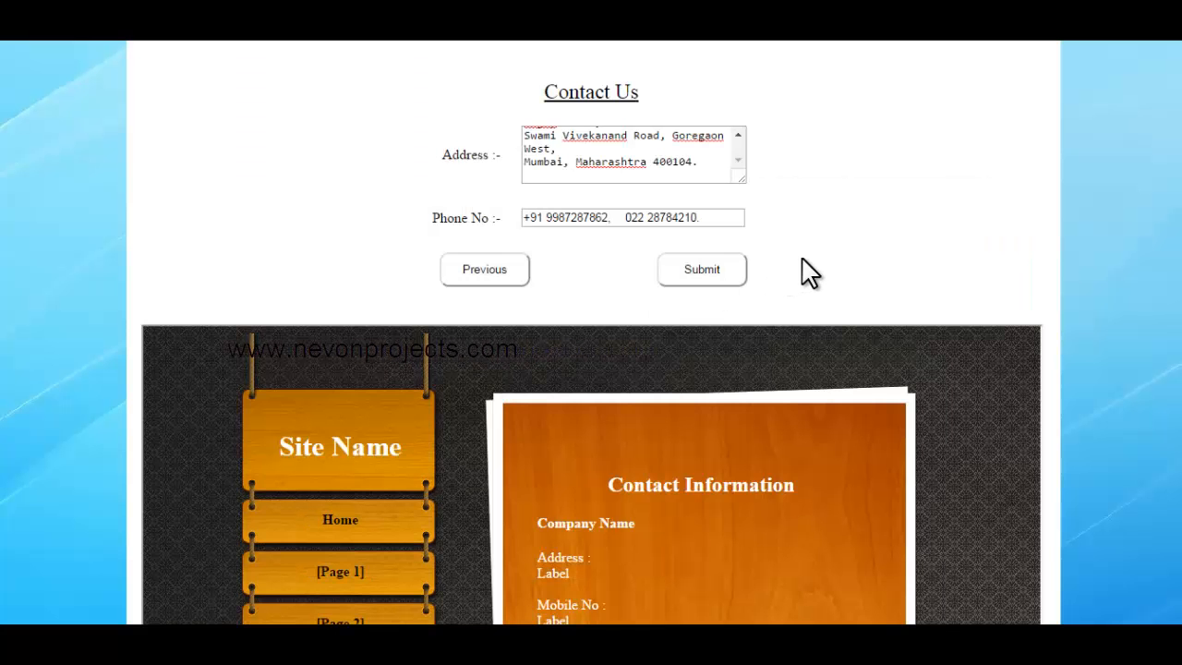
pyautogui.scroll(-3)
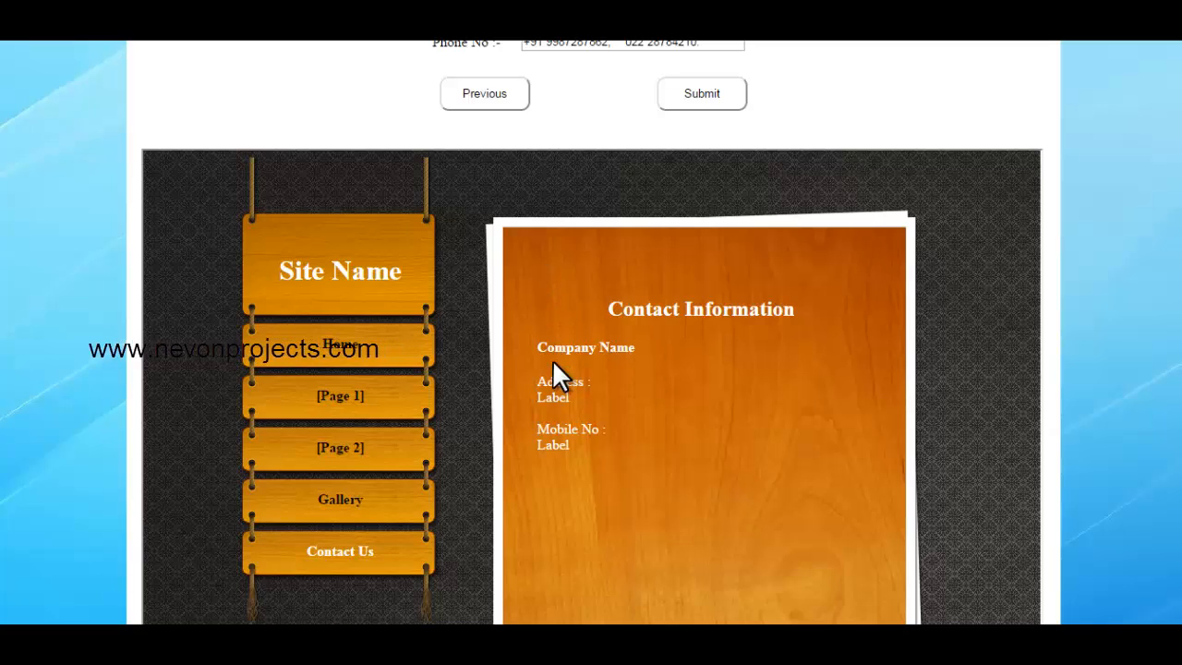
pyautogui.scroll(-3)
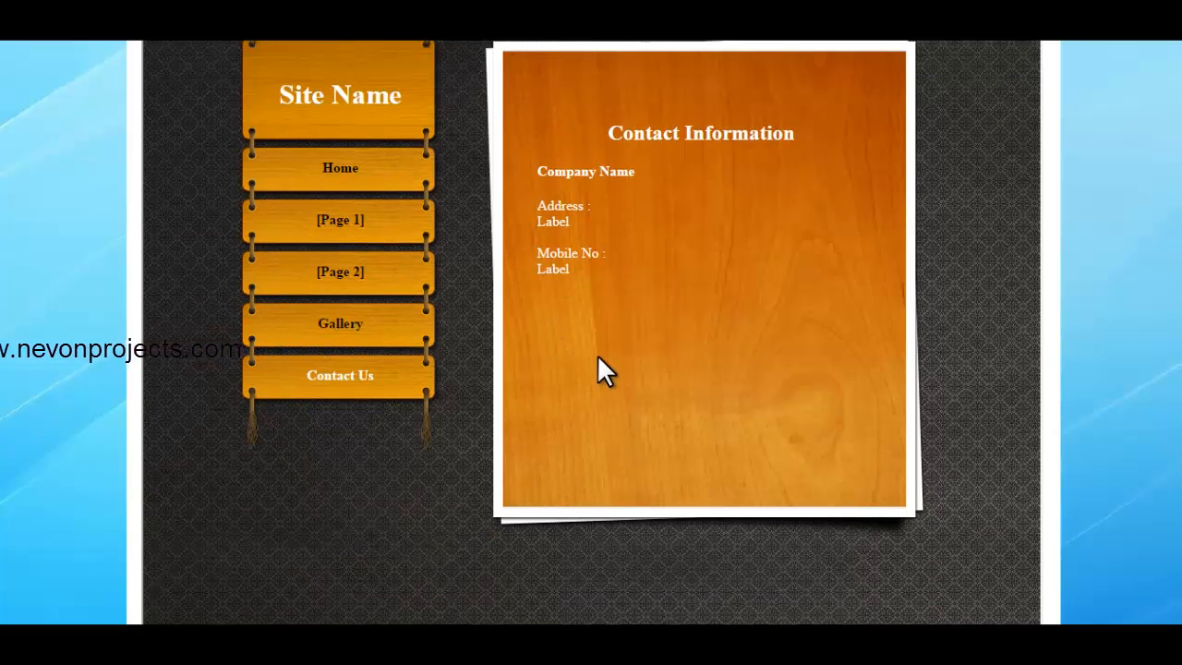
pyautogui.moveTo(595, 355)
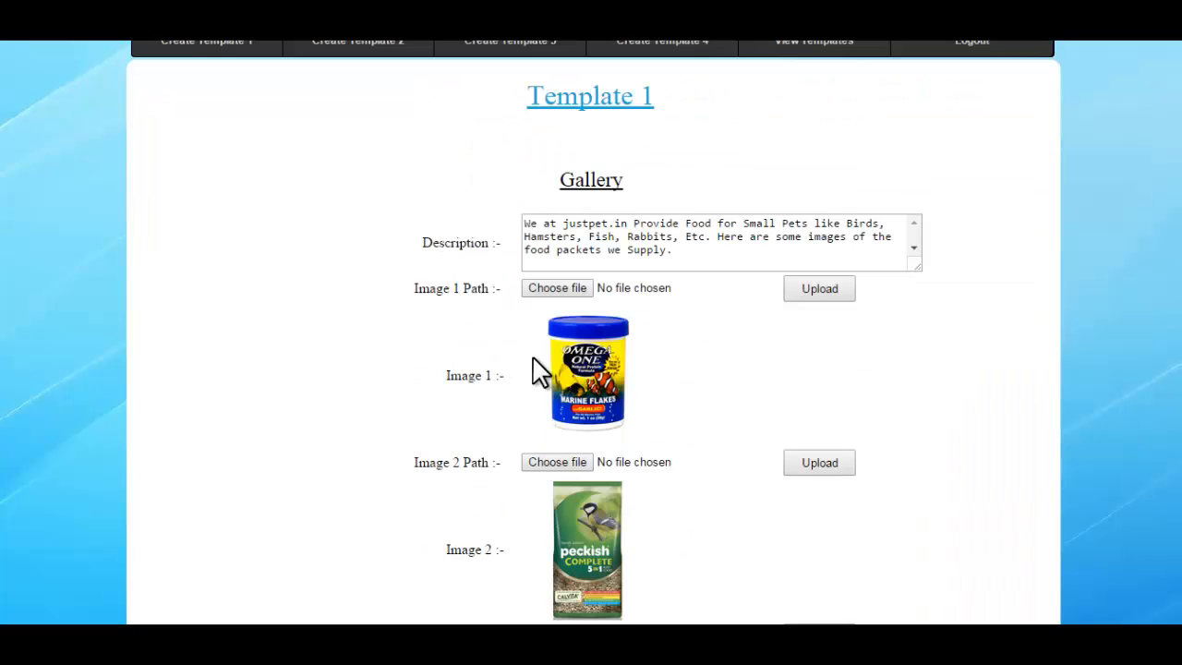
# Return from the Gallery step to the Contact Us form with the Kranti Niwas address.
pyautogui.scroll(-3)
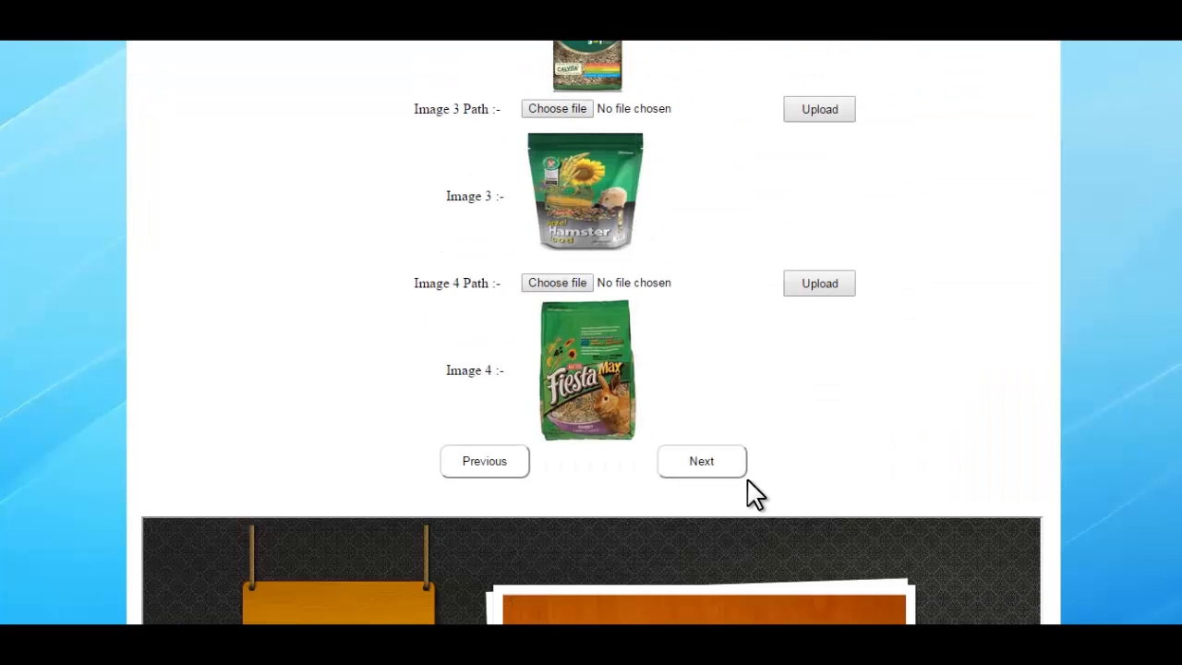
pyautogui.click(702, 462)
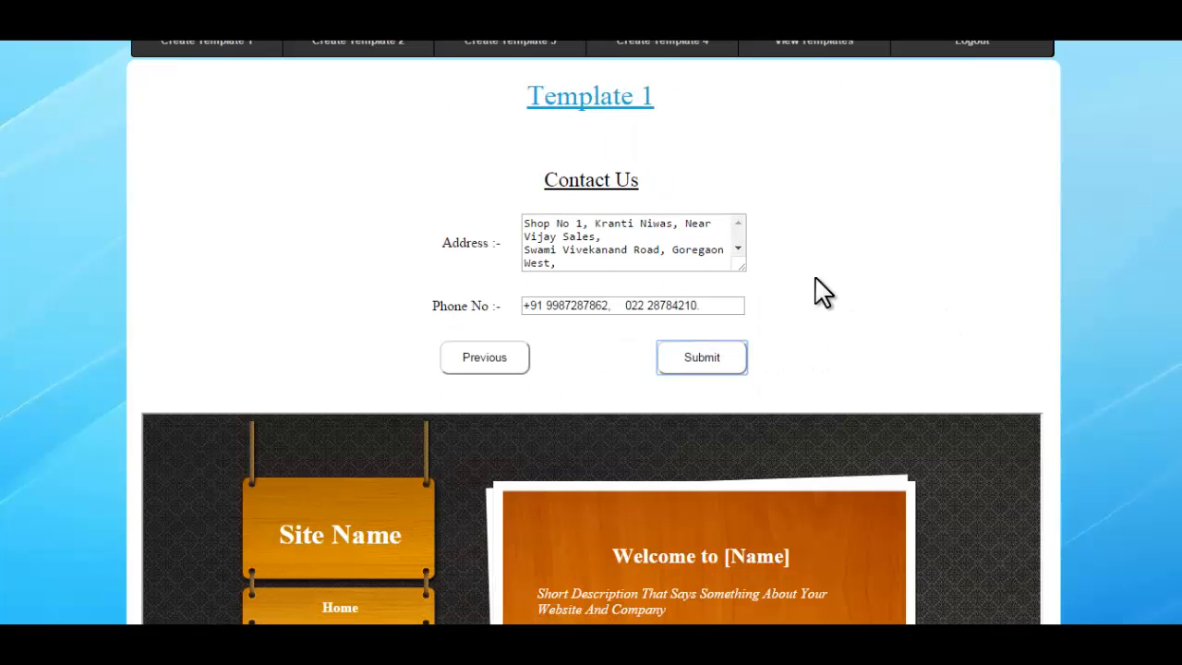
pyautogui.moveTo(831, 284)
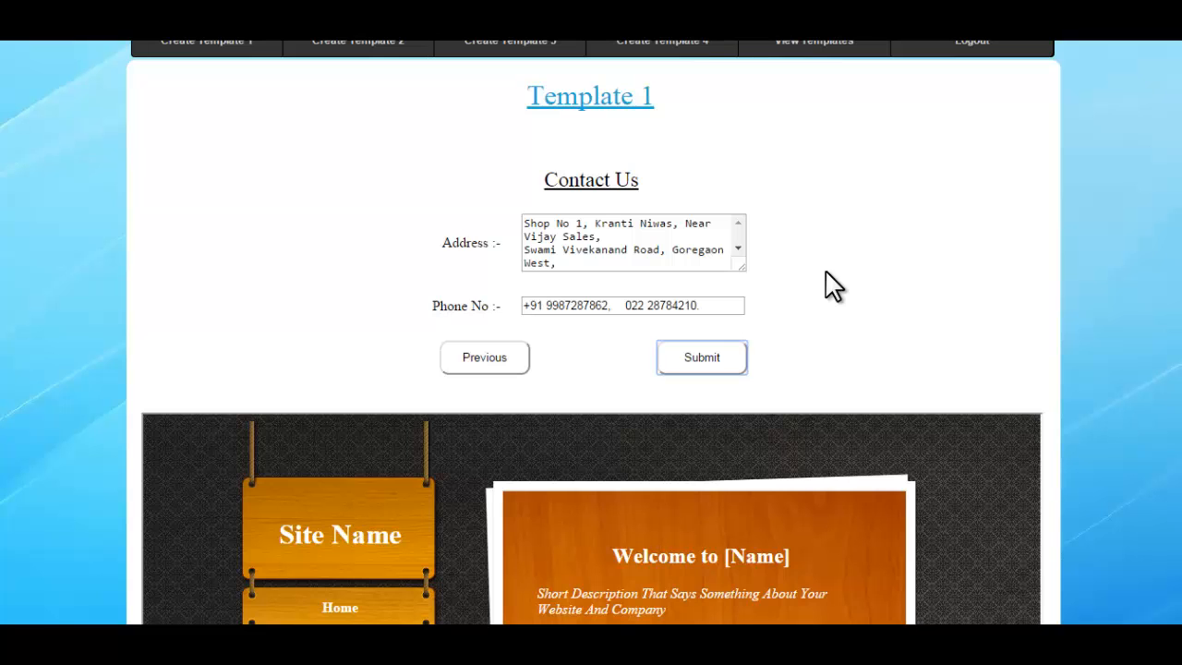
# Submit the Contact Us form to generate the Just Pets website.
pyautogui.click(702, 358)
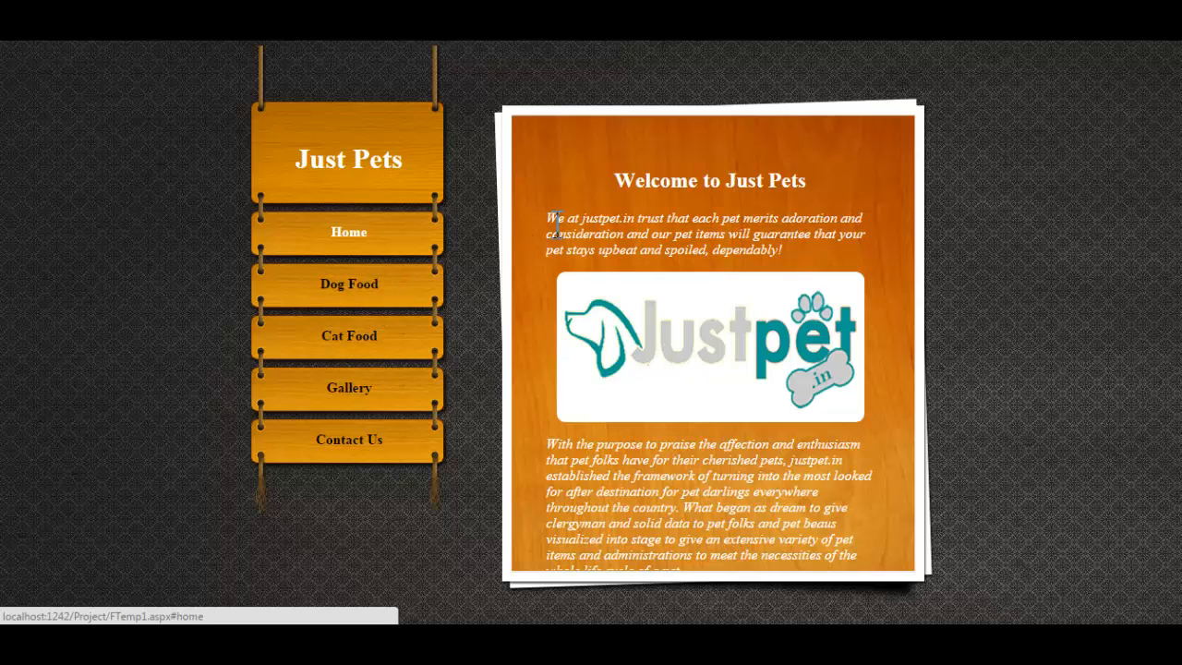
# Browse the Dog Food, Cat Food, Gallery and Contact Us pages, then return to Home.
pyautogui.click(347, 285)
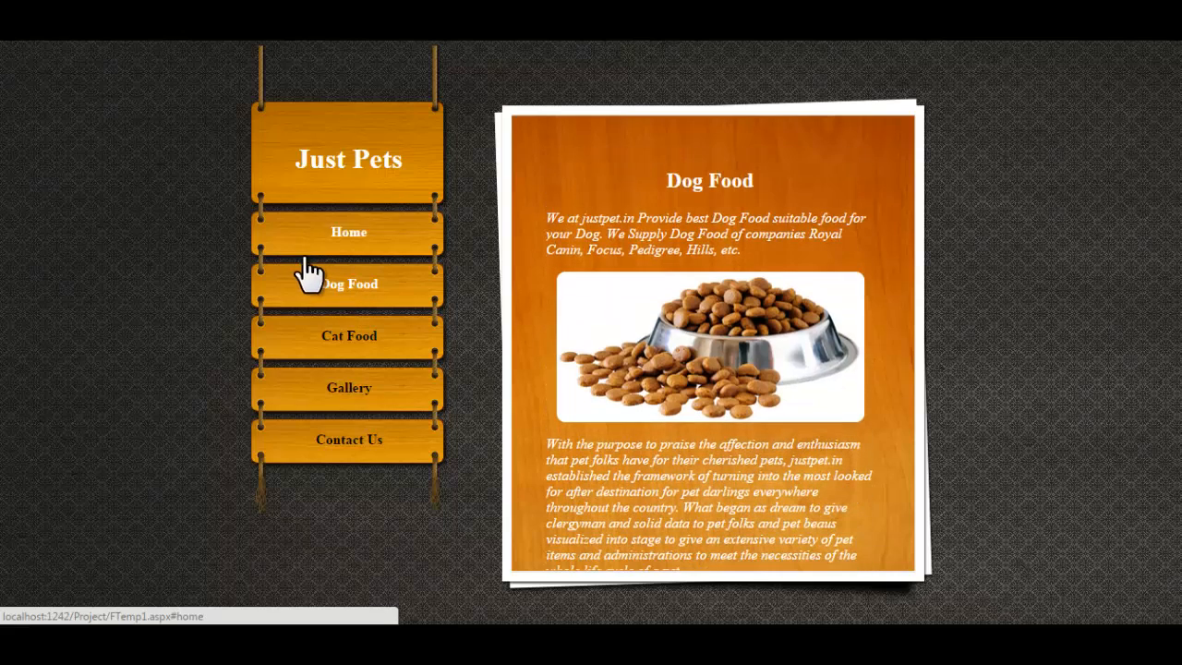
pyautogui.moveTo(700, 189)
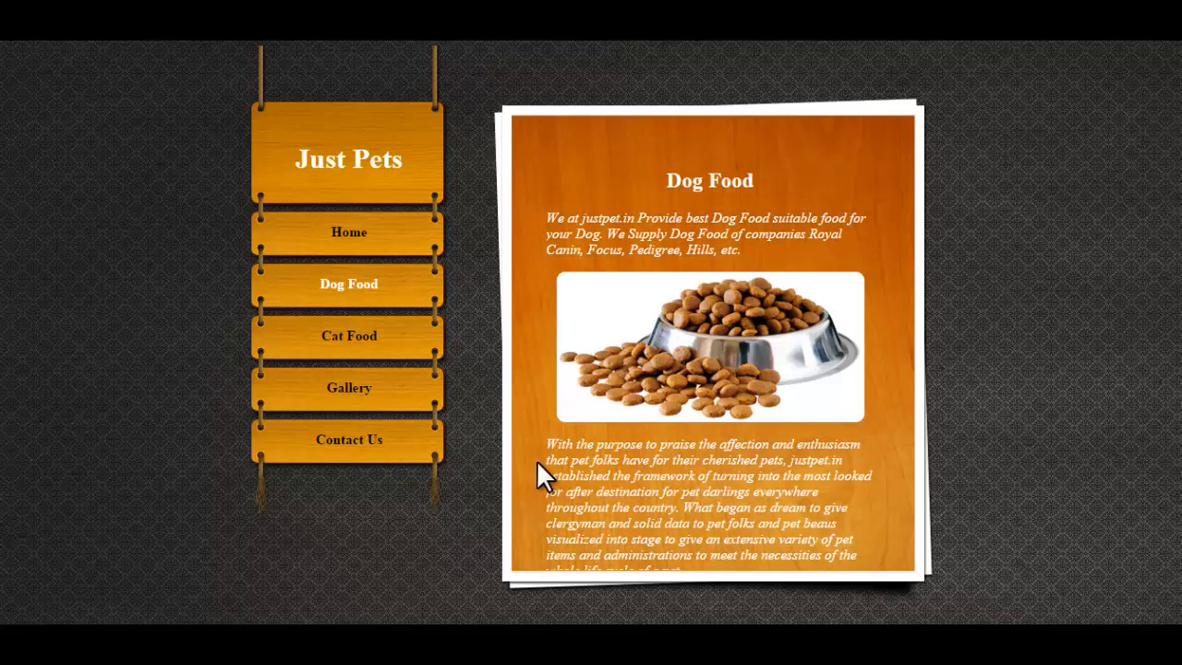
pyautogui.moveTo(350, 336)
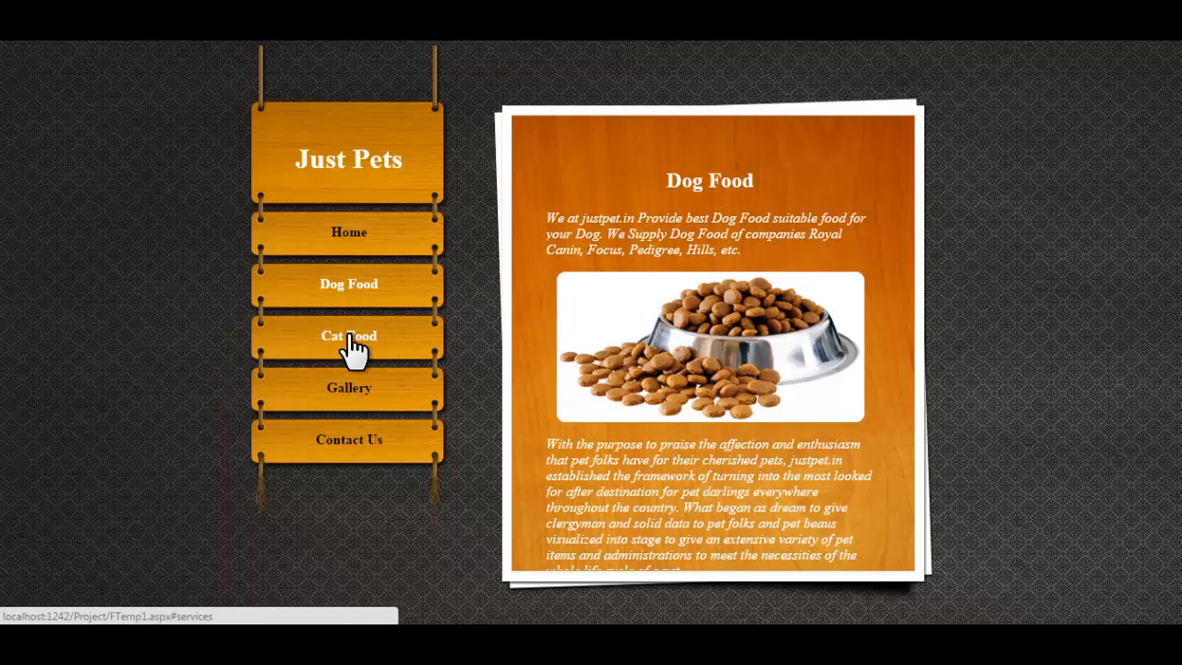
pyautogui.click(347, 336)
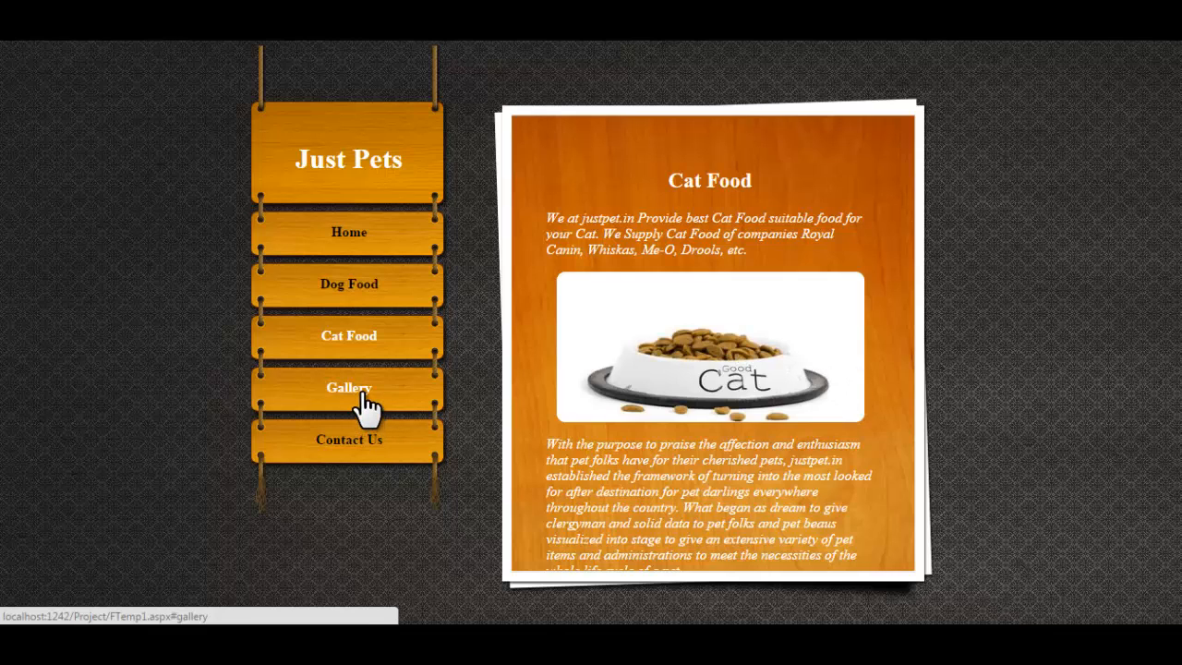
pyautogui.click(348, 388)
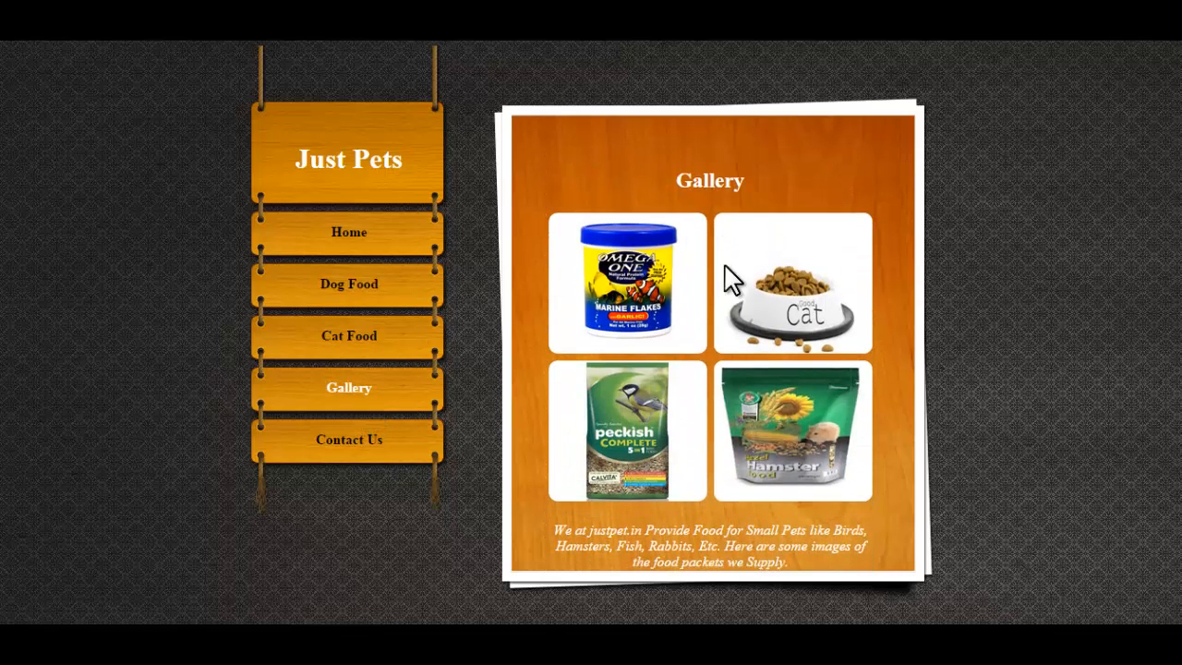
pyautogui.moveTo(647, 378)
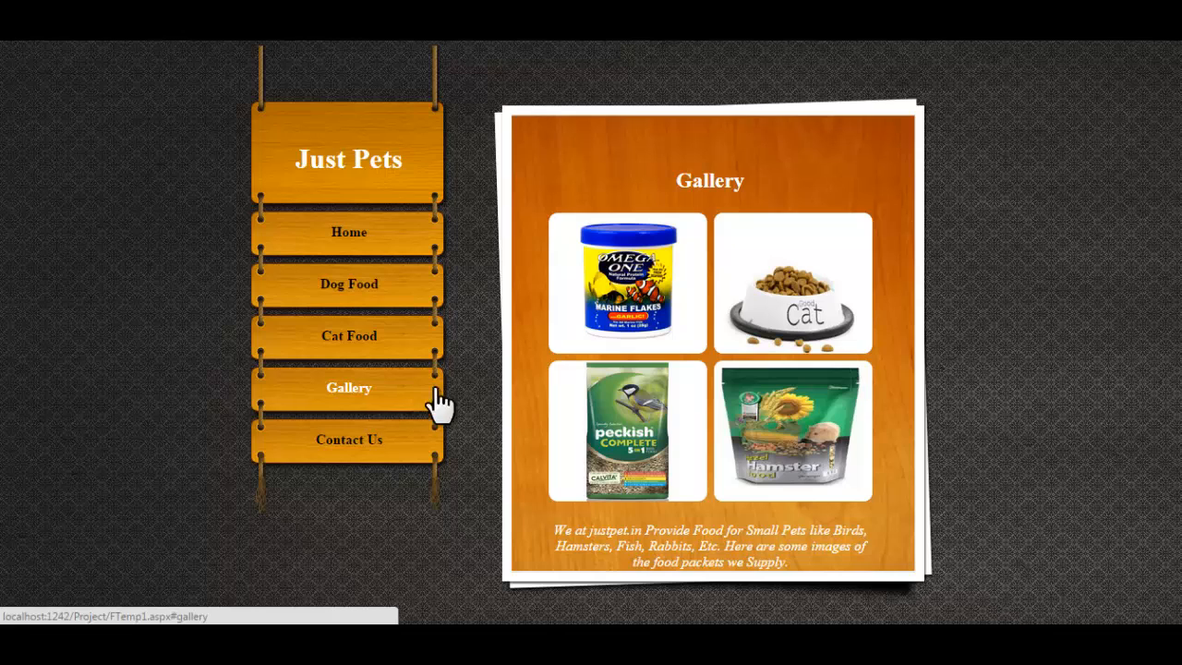
pyautogui.click(347, 440)
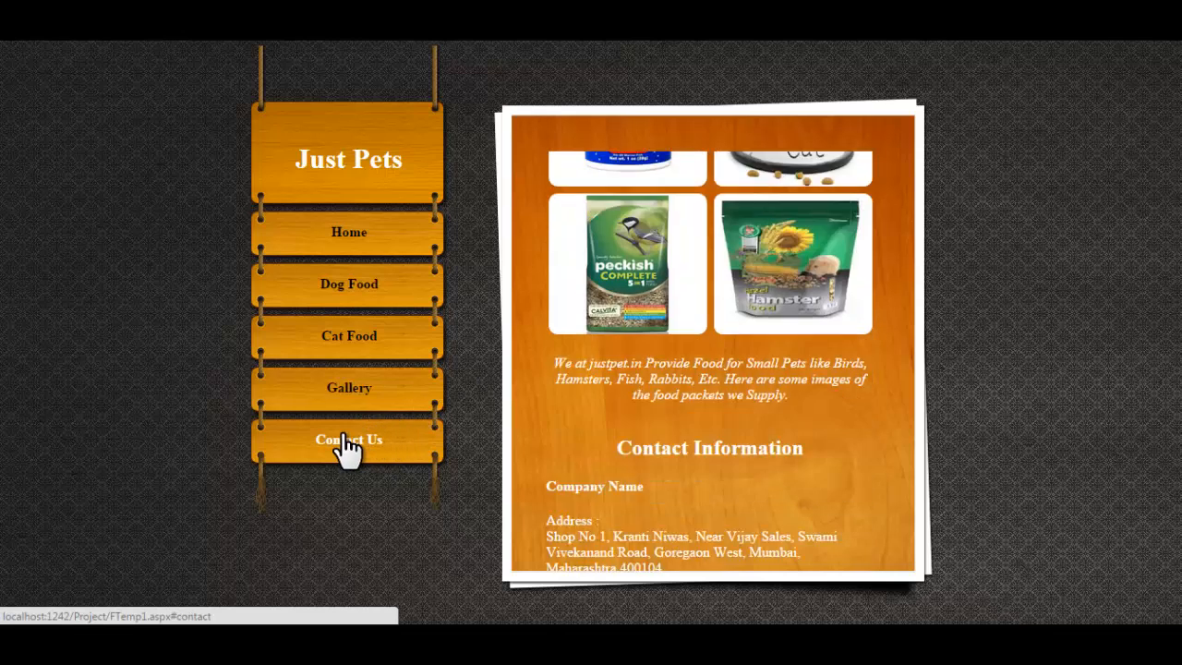
pyautogui.click(348, 440)
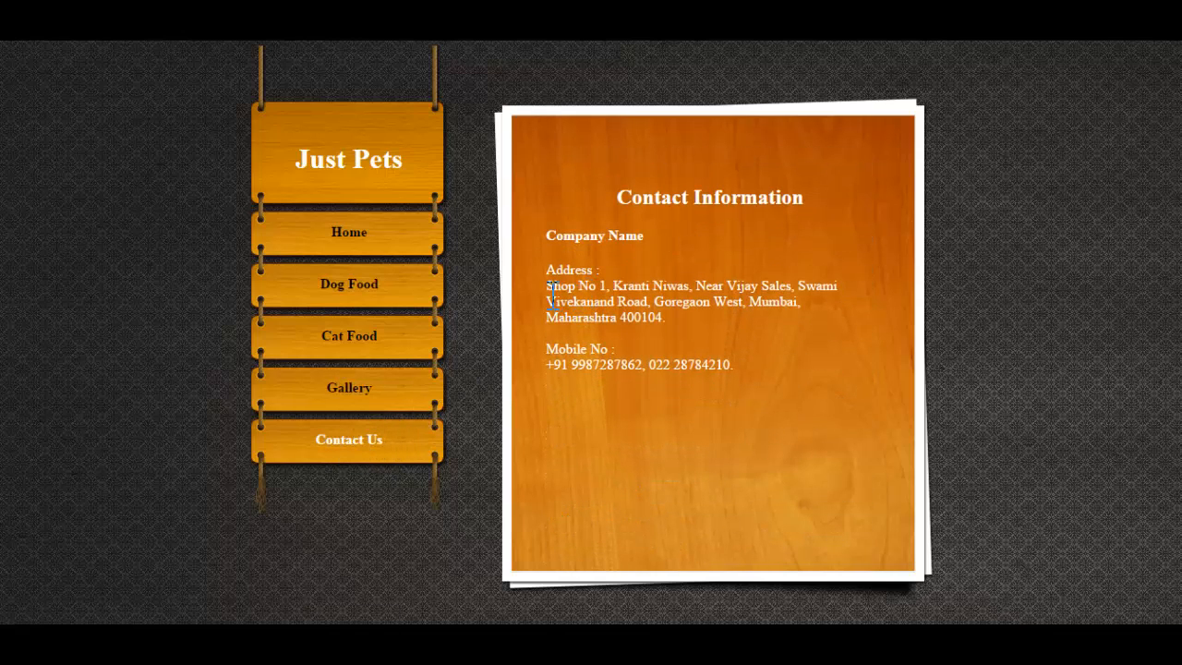
pyautogui.moveTo(551, 370)
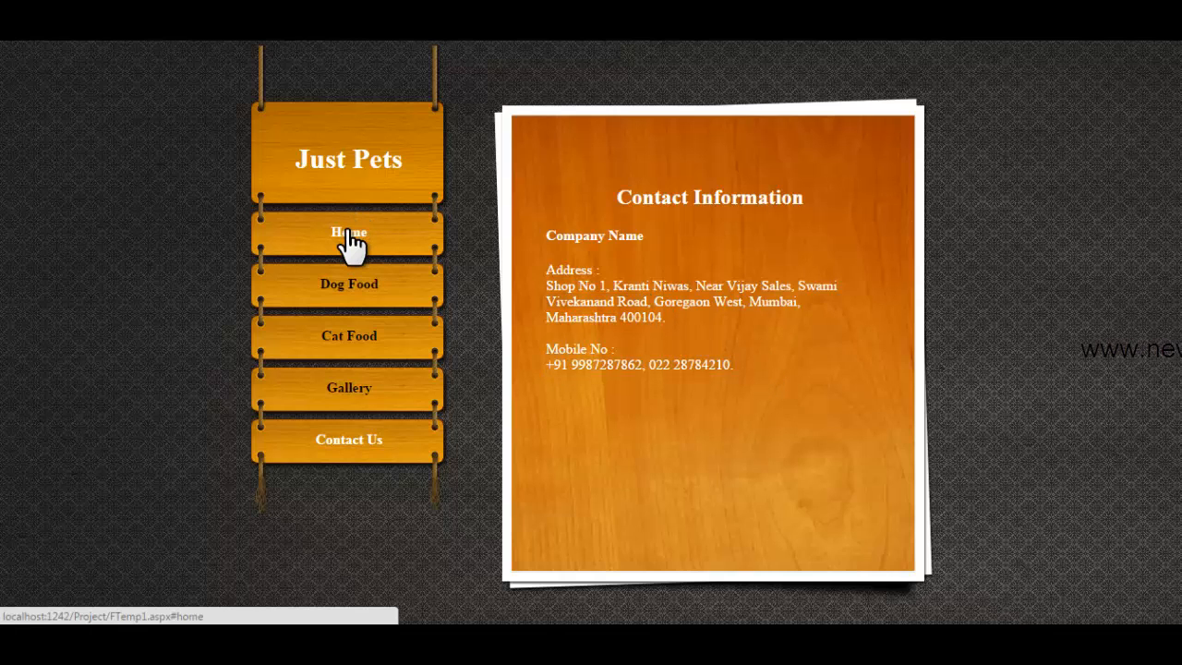
pyautogui.click(348, 233)
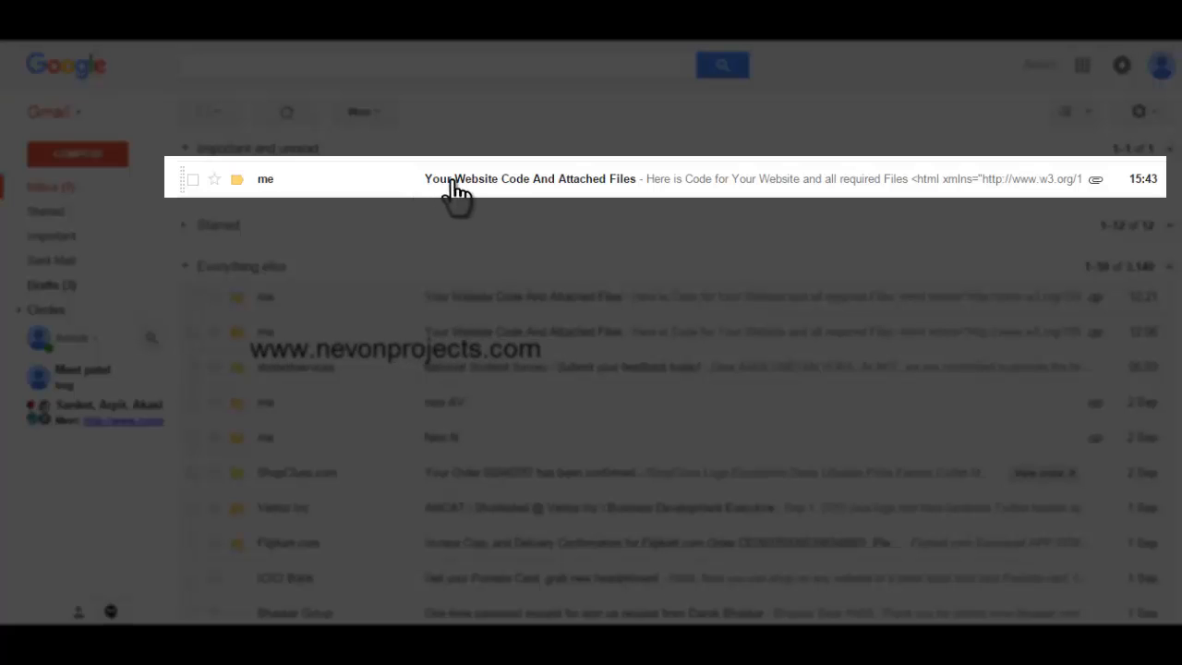
pyautogui.moveTo(643, 200)
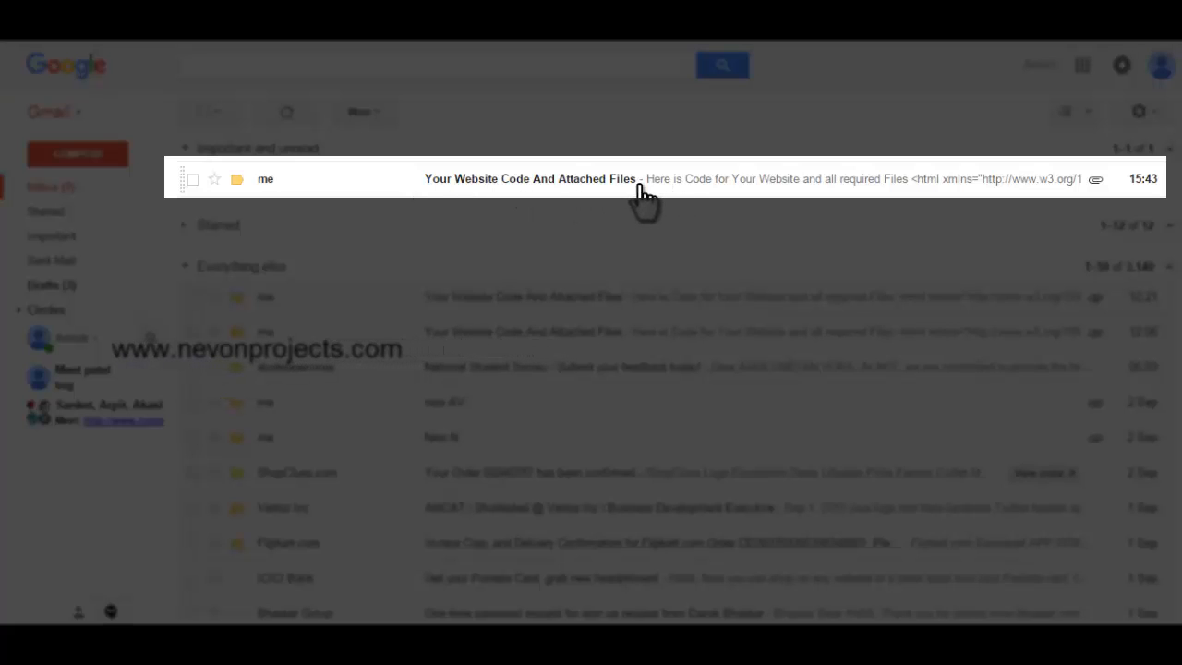
pyautogui.moveTo(643, 200)
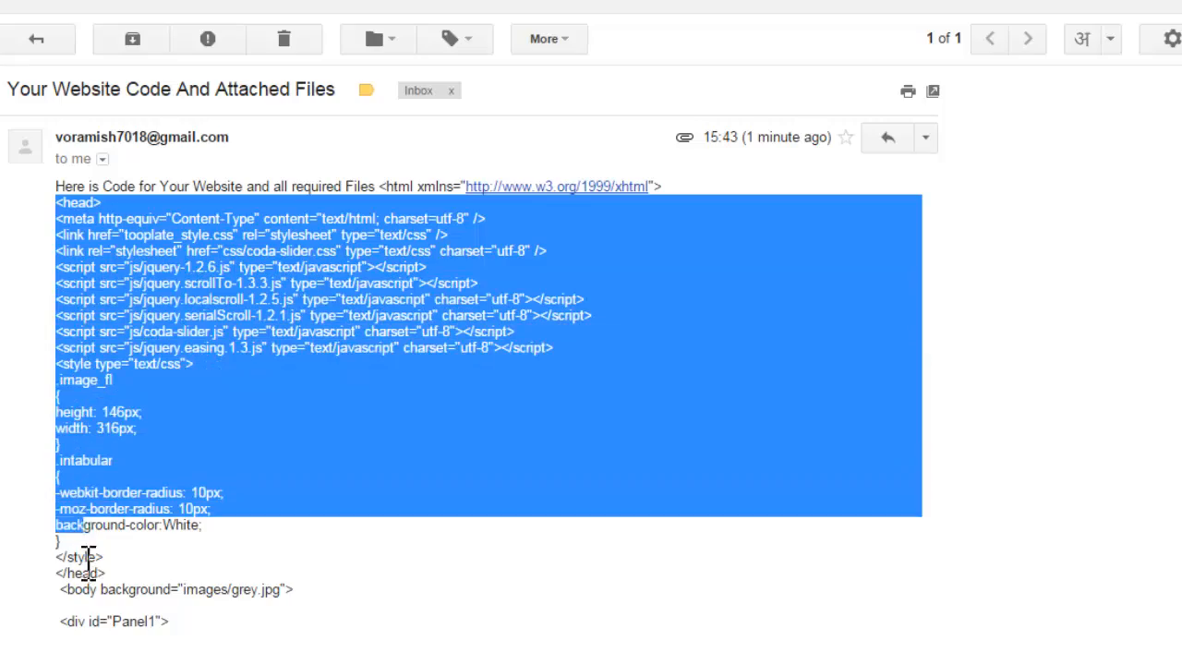
# Read through the emailed Just Pets HTML code down to the contact section and closing tags.
pyautogui.scroll(-3)
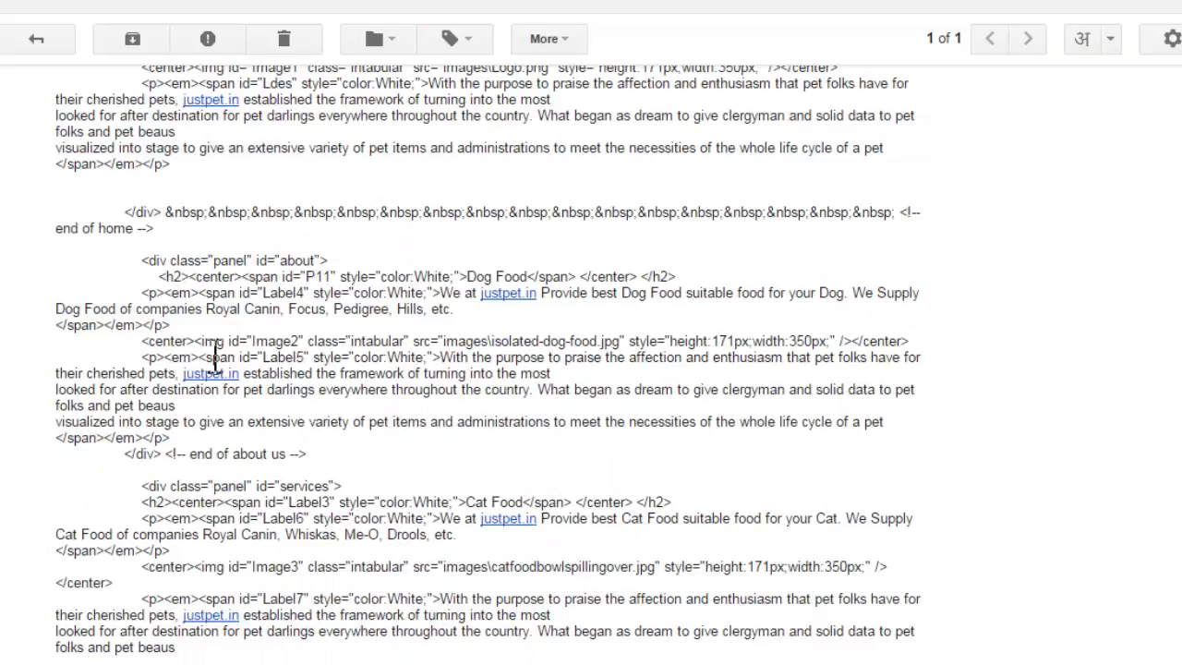
pyautogui.scroll(-3)
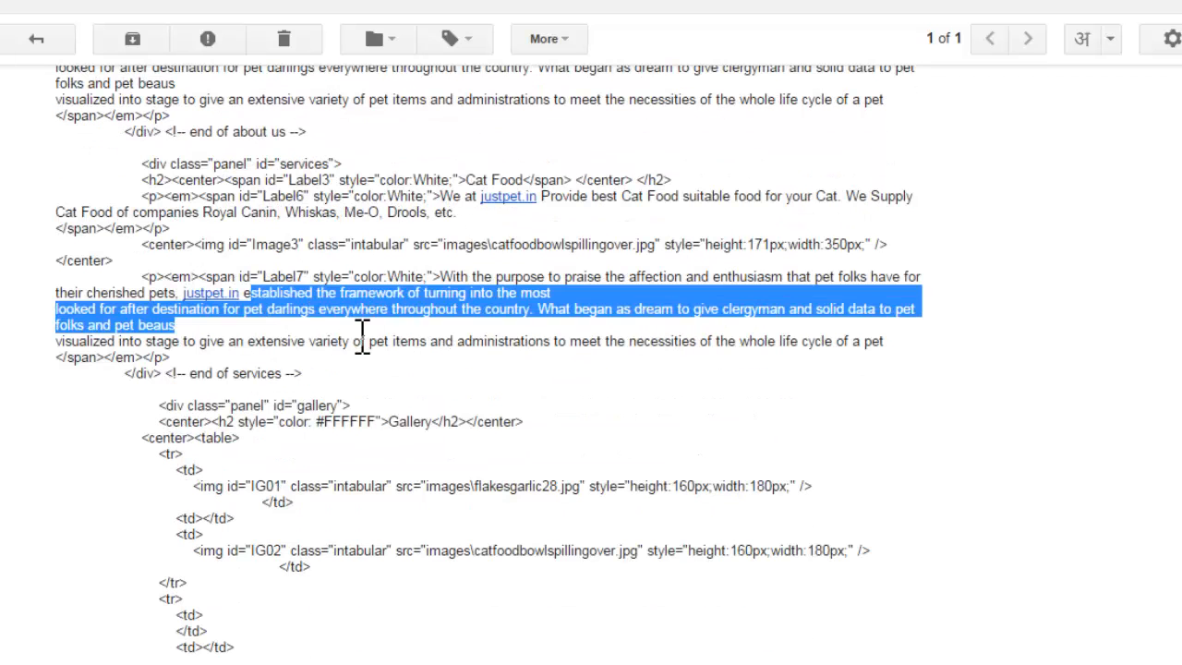
pyautogui.scroll(-3)
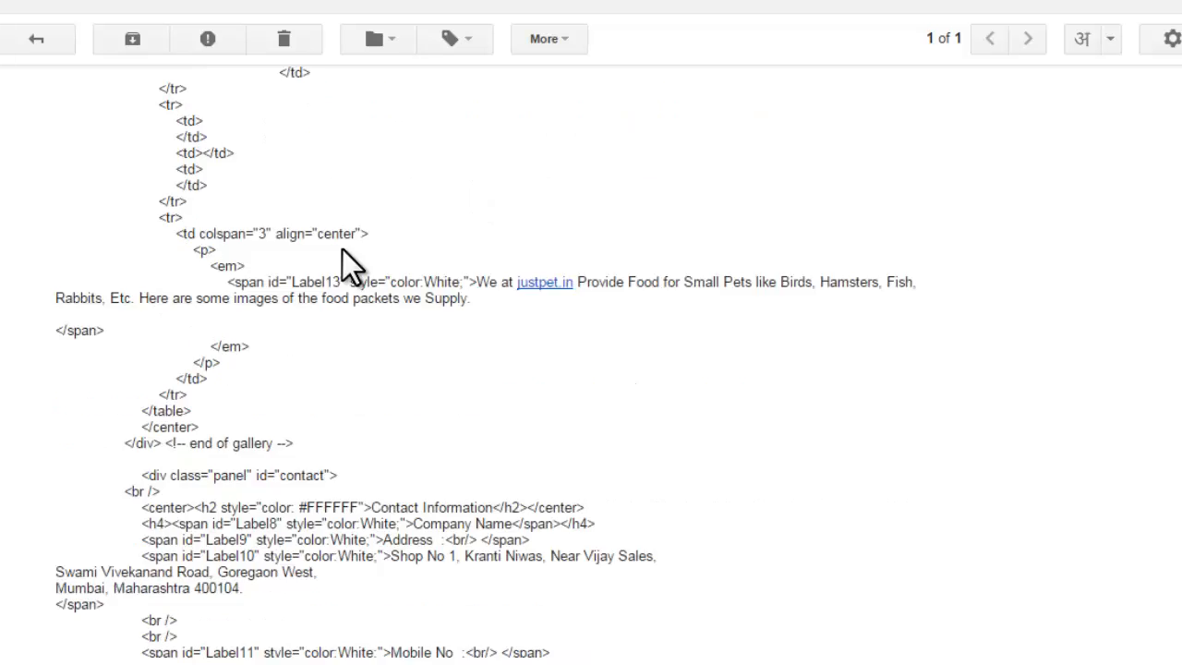
pyautogui.scroll(-3)
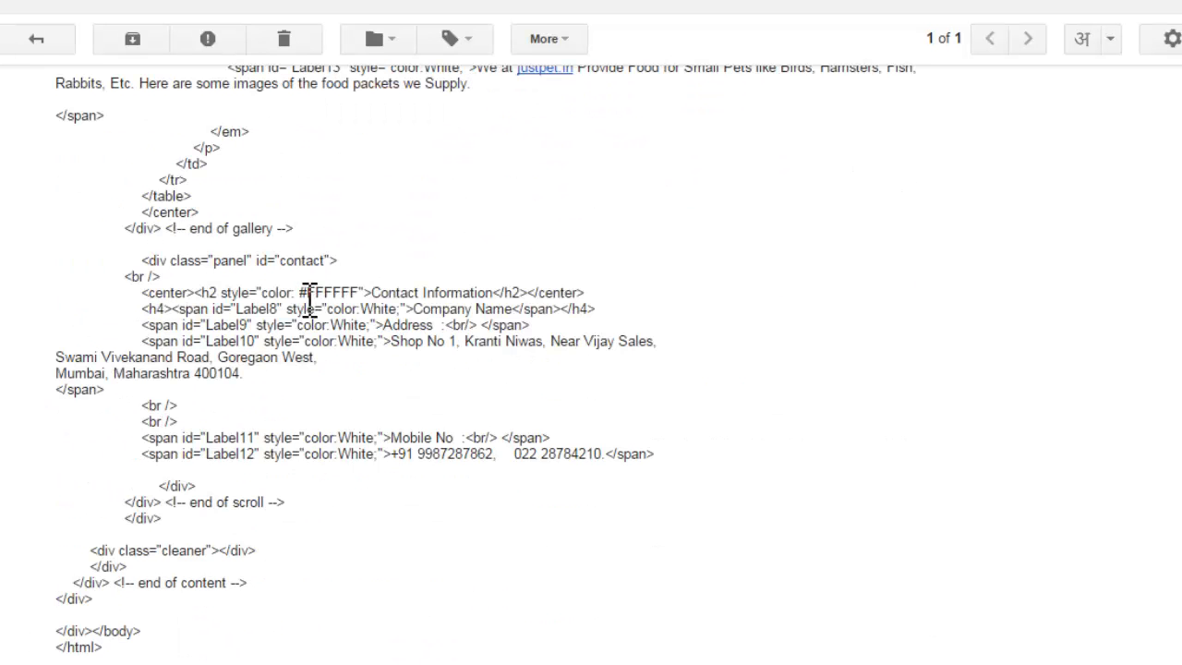
pyautogui.scroll(-3)
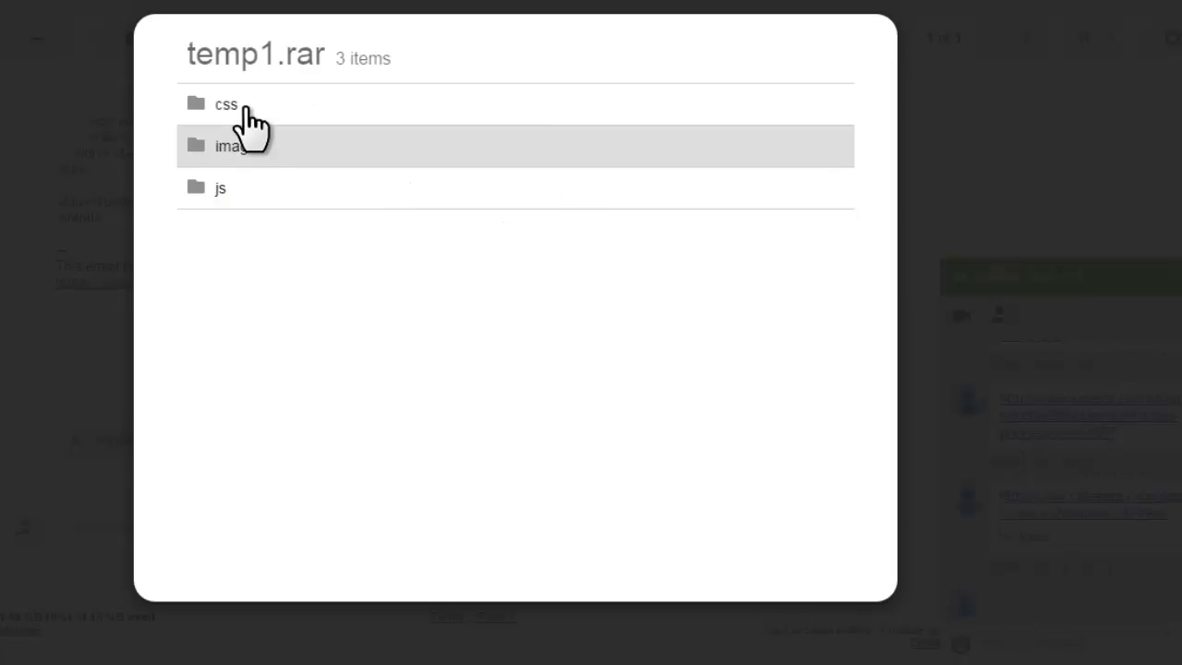
pyautogui.moveTo(257, 218)
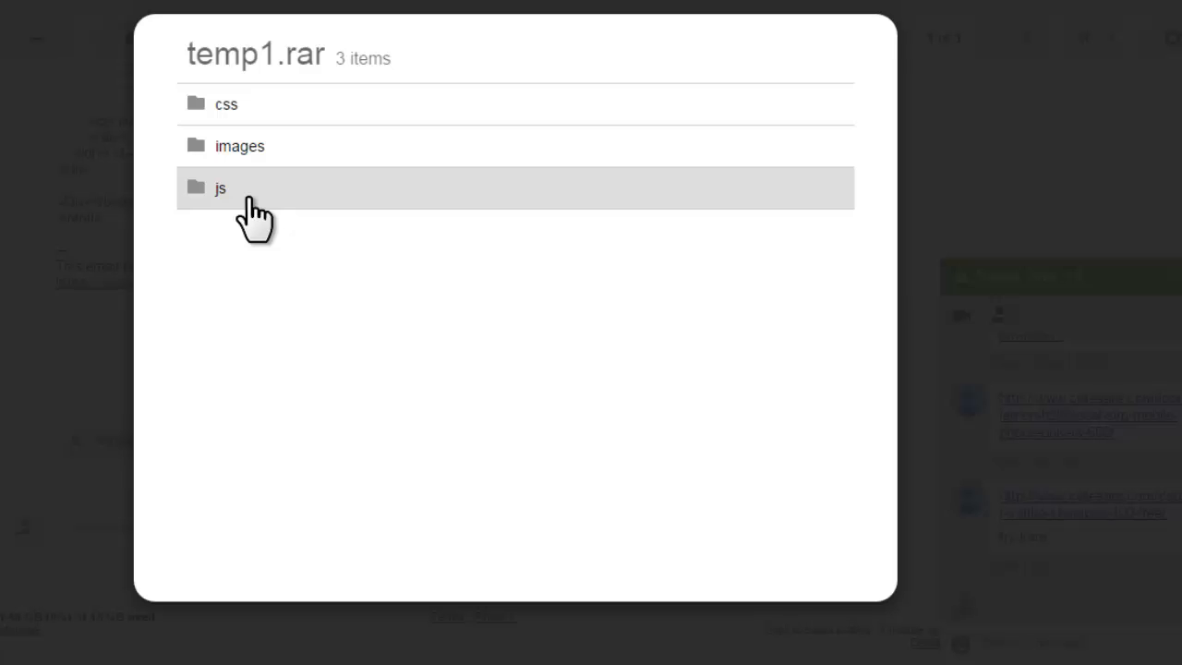
pyautogui.moveTo(920, 206)
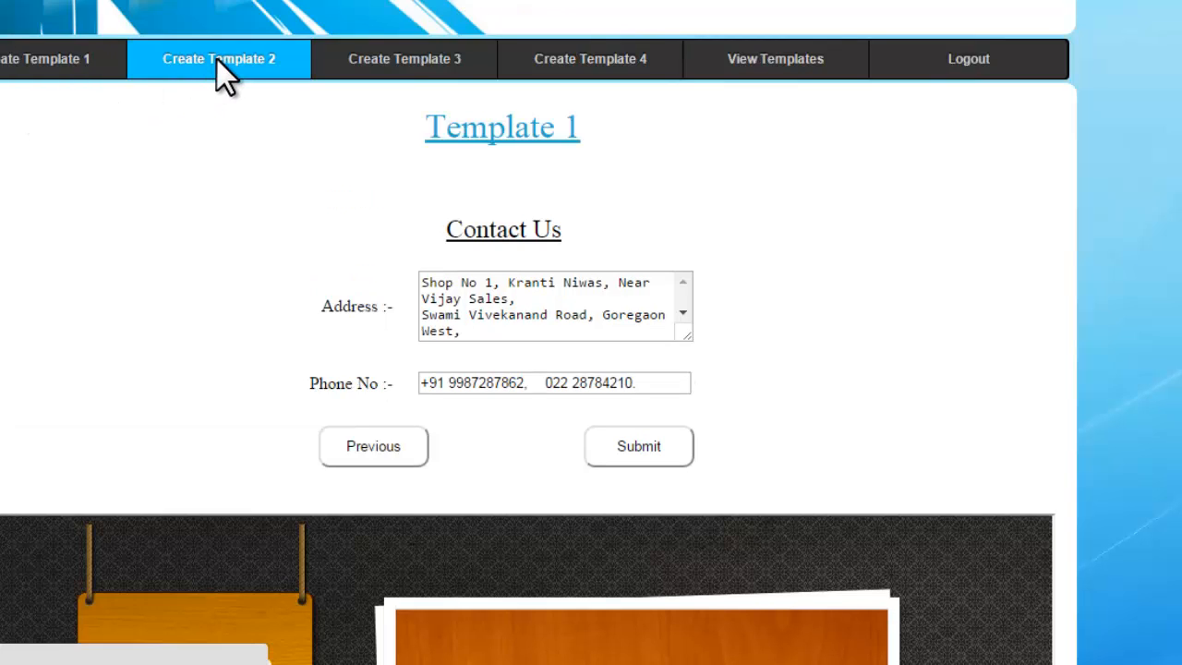
# Start a Template 2 site and preview its sample [Page 1] and [Page 2] pages.
pyautogui.click(218, 57)
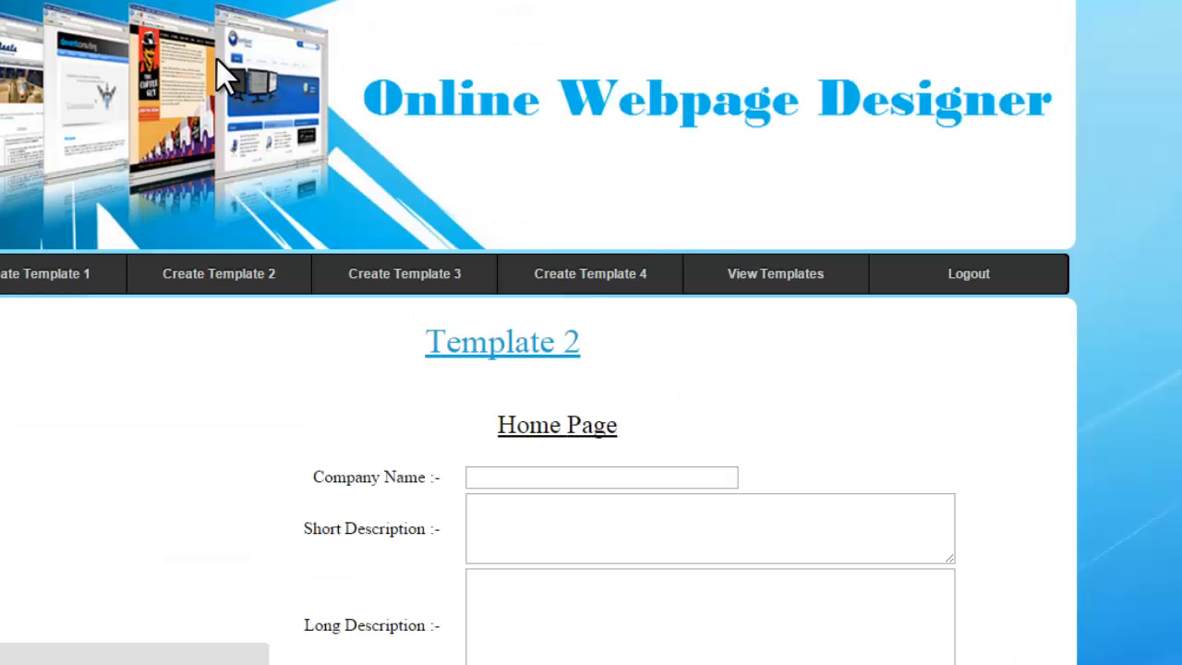
pyautogui.scroll(-3)
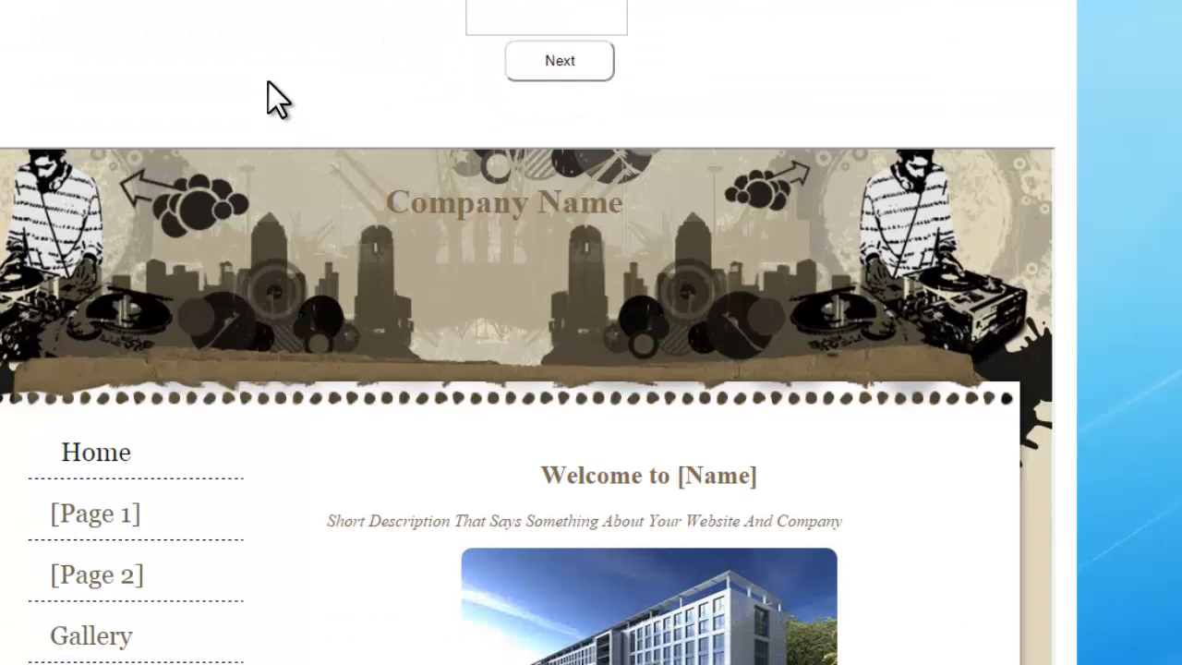
pyautogui.scroll(-3)
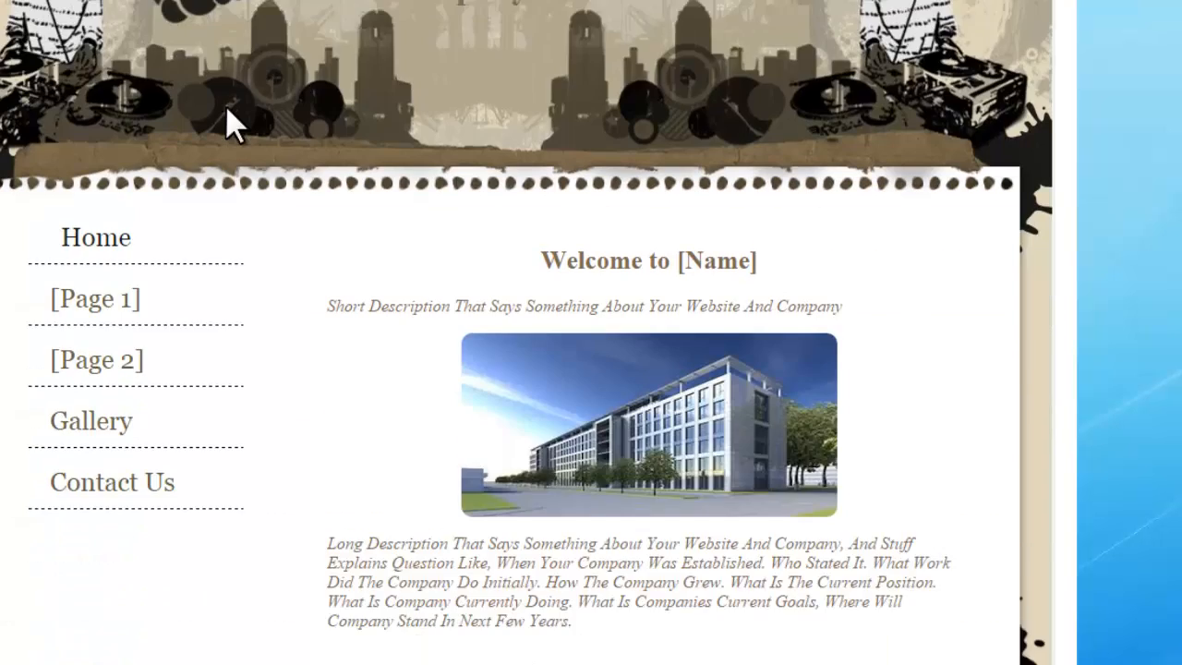
pyautogui.scroll(-3)
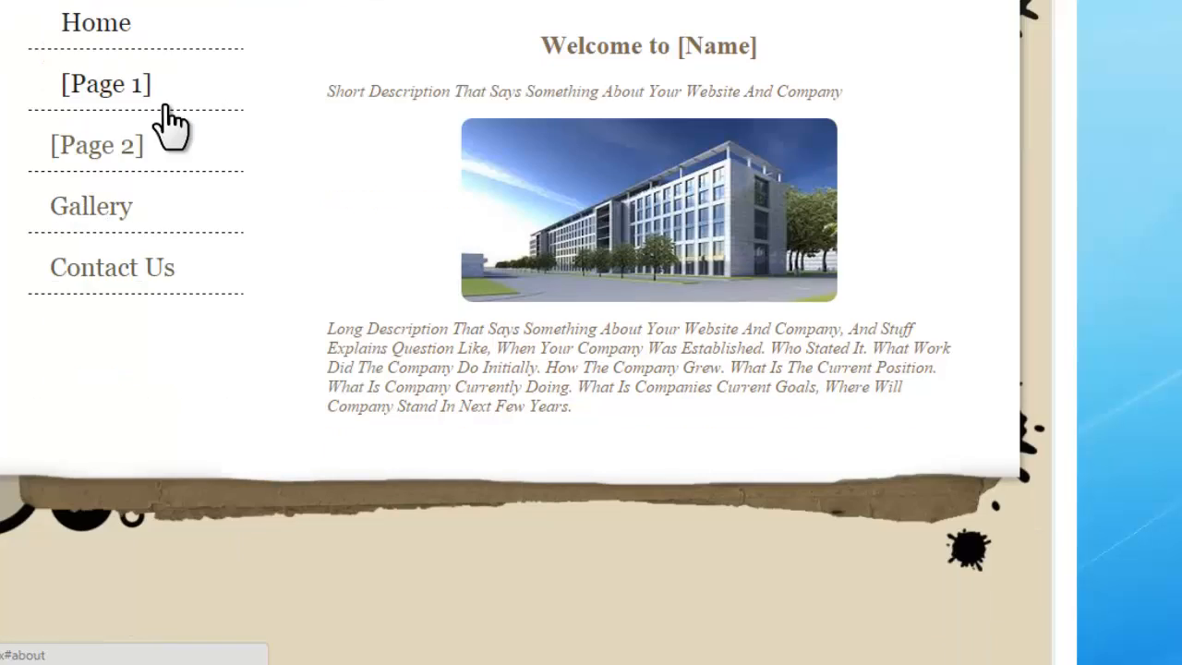
pyautogui.click(105, 83)
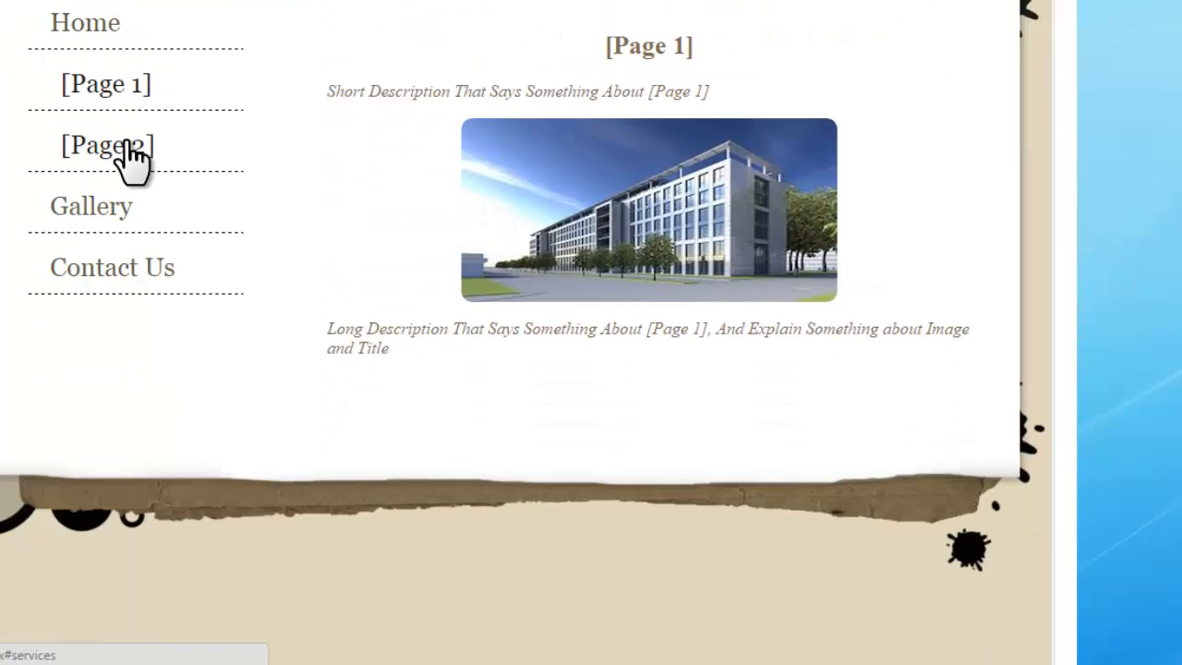
pyautogui.click(90, 205)
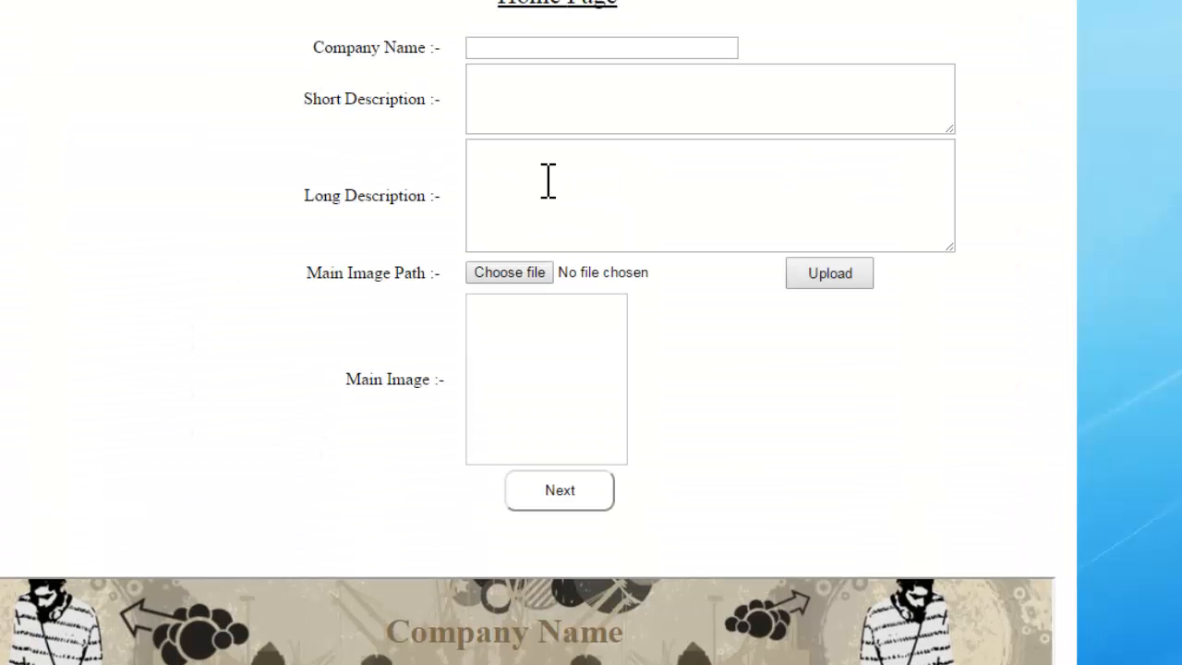
pyautogui.moveTo(730, 196)
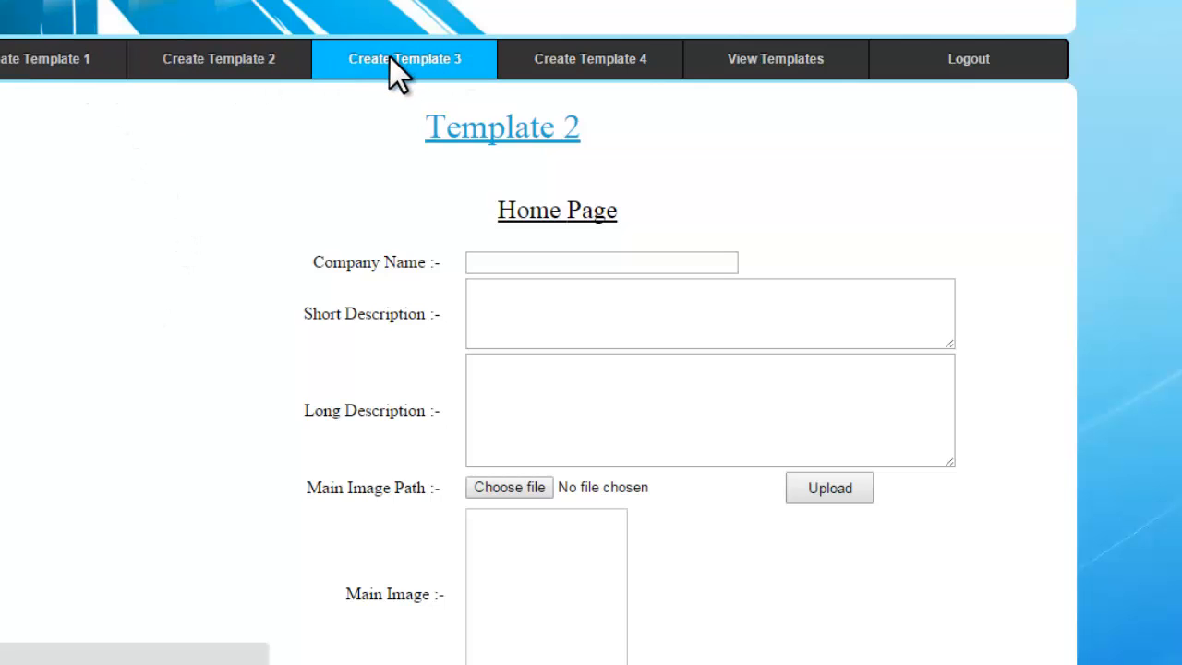
pyautogui.moveTo(609, 96)
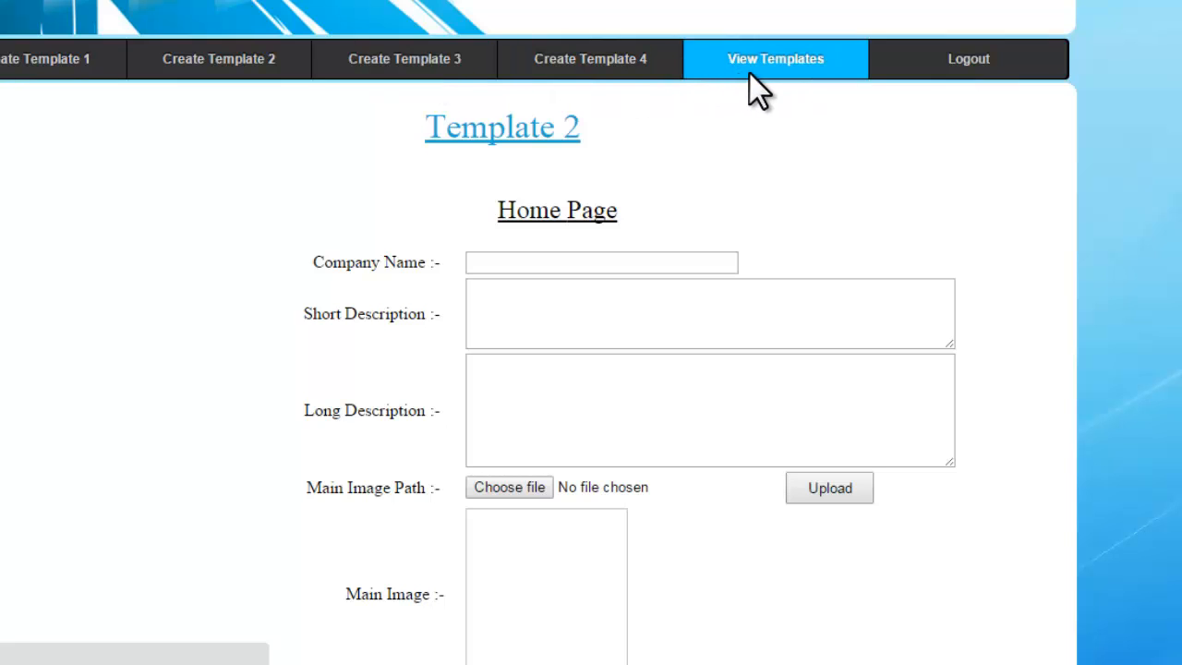
# Browse the All Templates page, viewing Template 1's Contact Us page and the Template 2 preview.
pyautogui.click(776, 57)
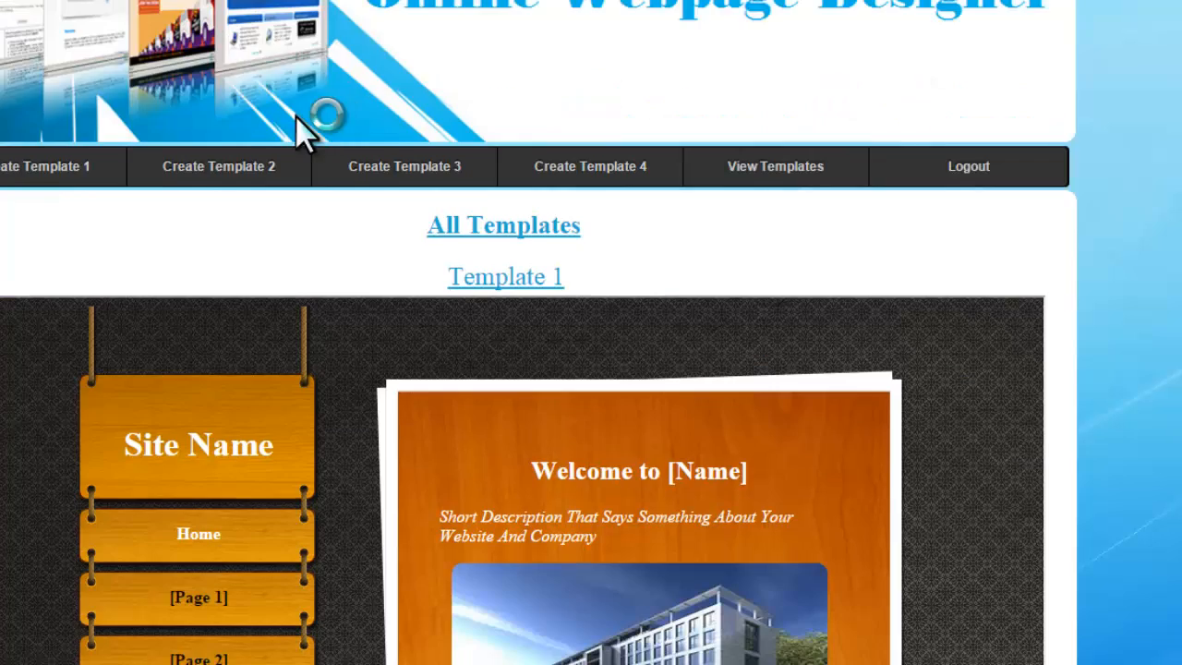
pyautogui.scroll(-3)
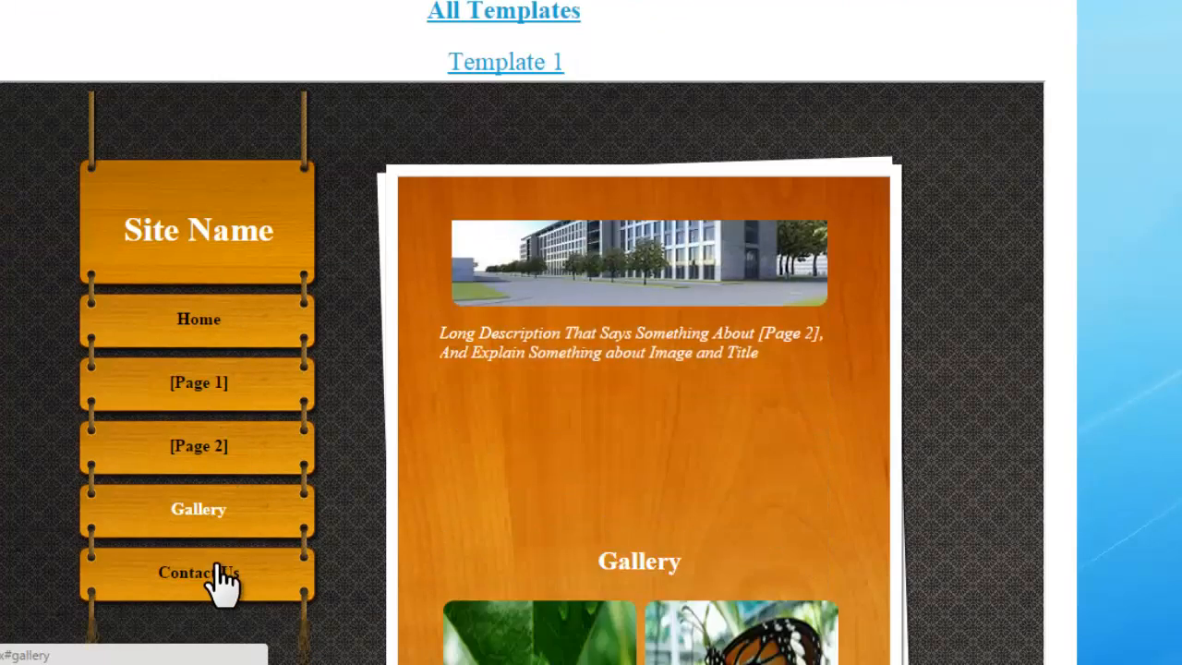
pyautogui.click(197, 573)
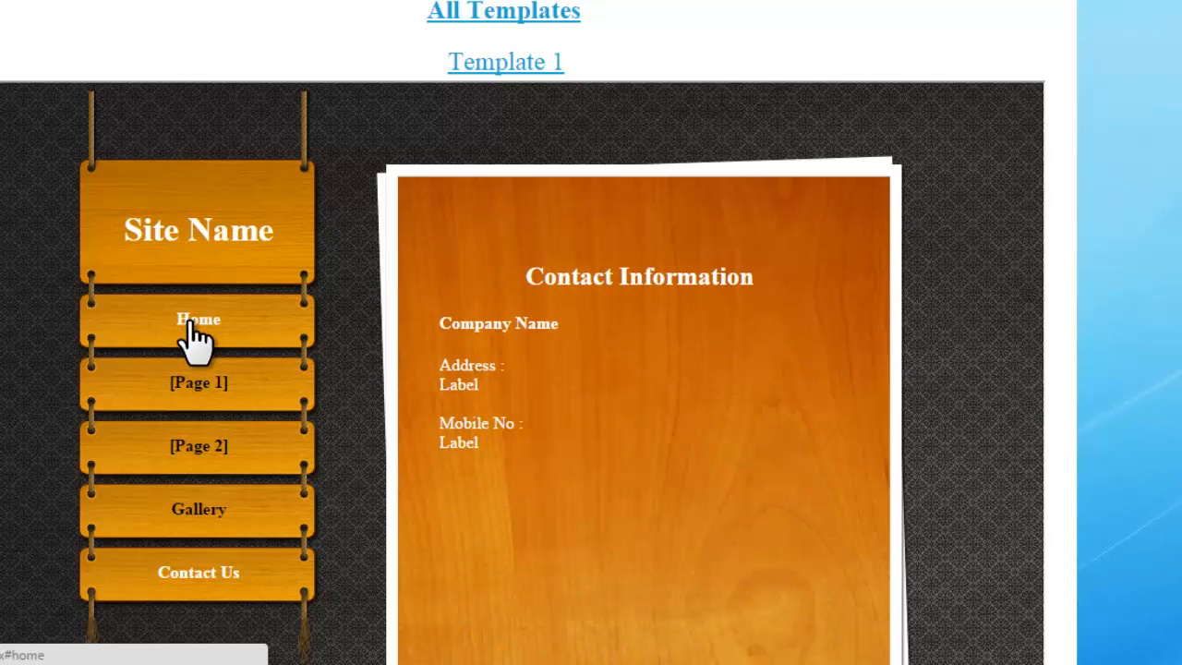
pyautogui.scroll(-3)
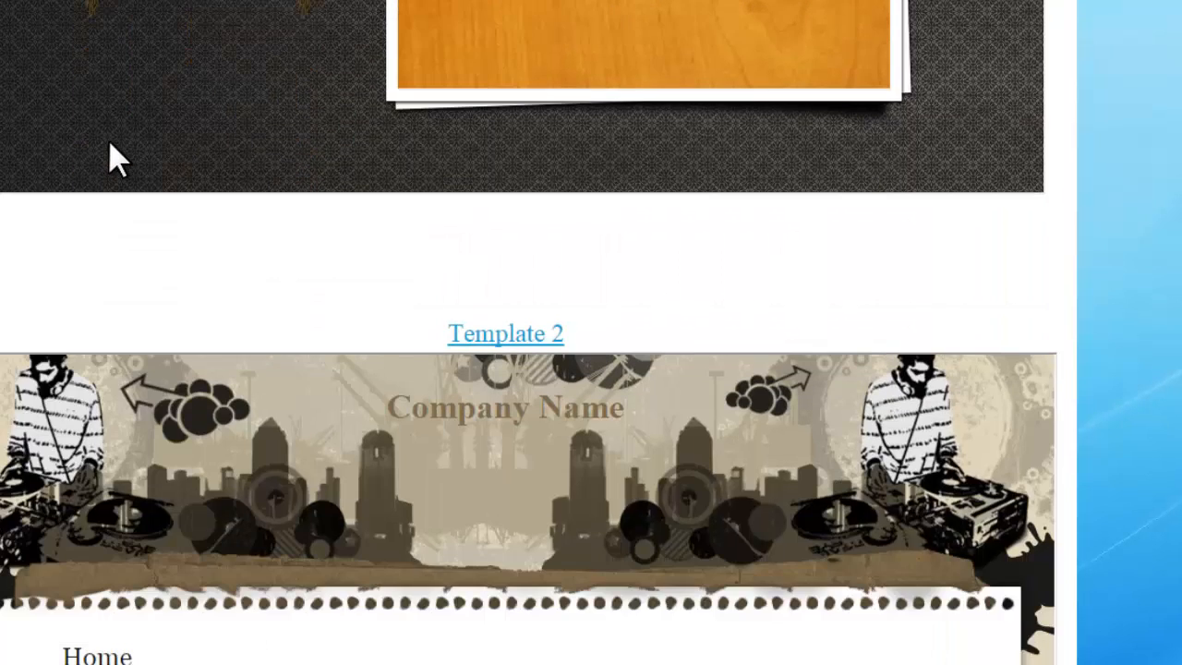
pyautogui.scroll(-3)
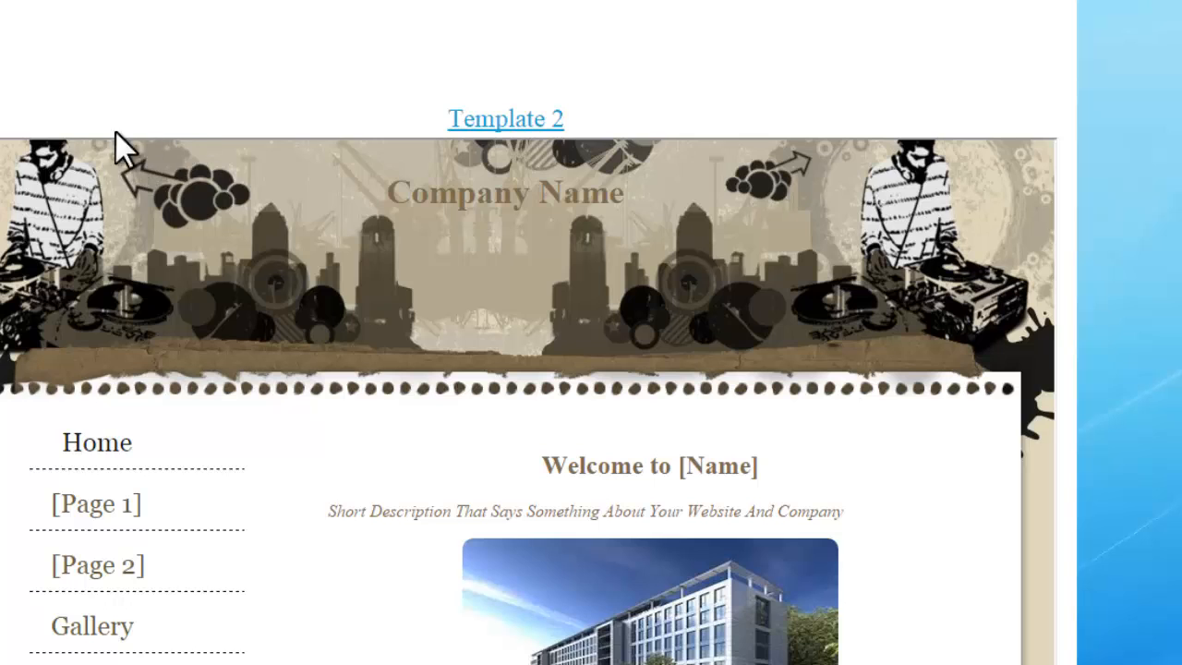
pyautogui.scroll(-3)
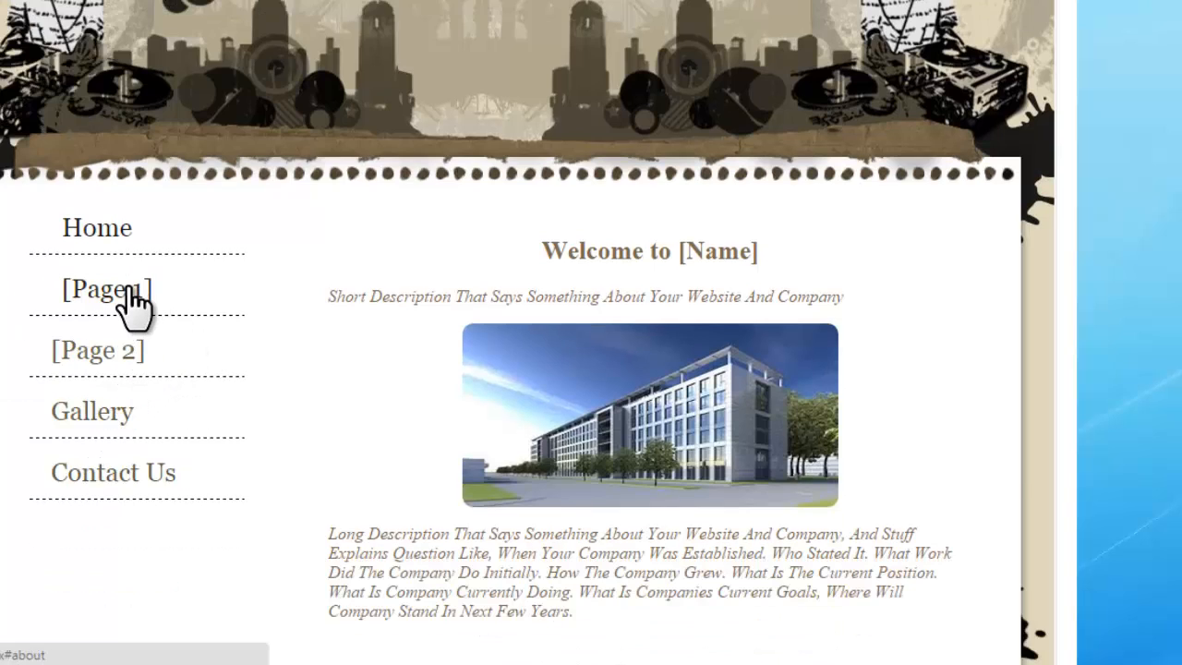
pyautogui.moveTo(130, 462)
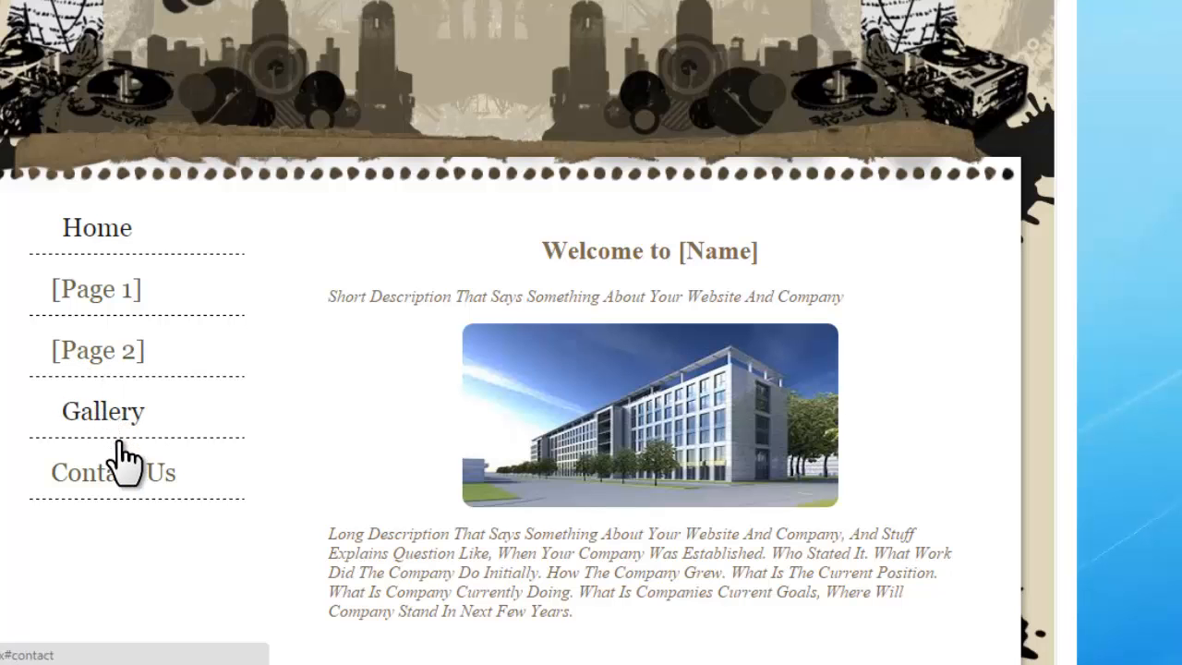
pyautogui.moveTo(96, 229)
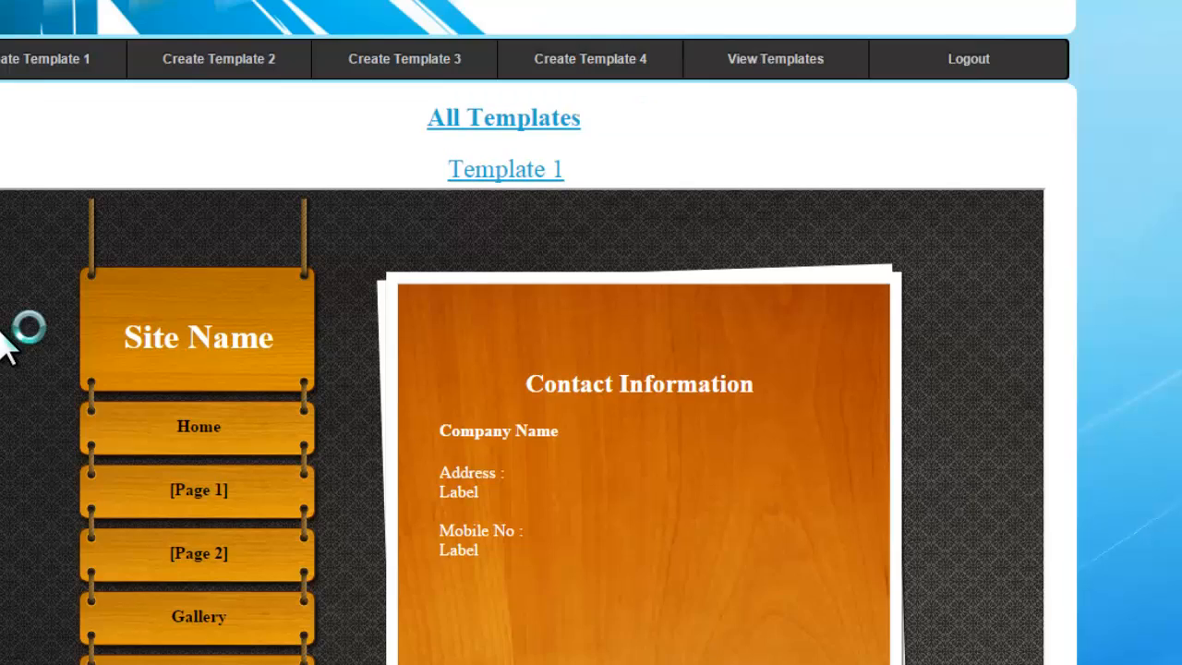
pyautogui.scroll(3)
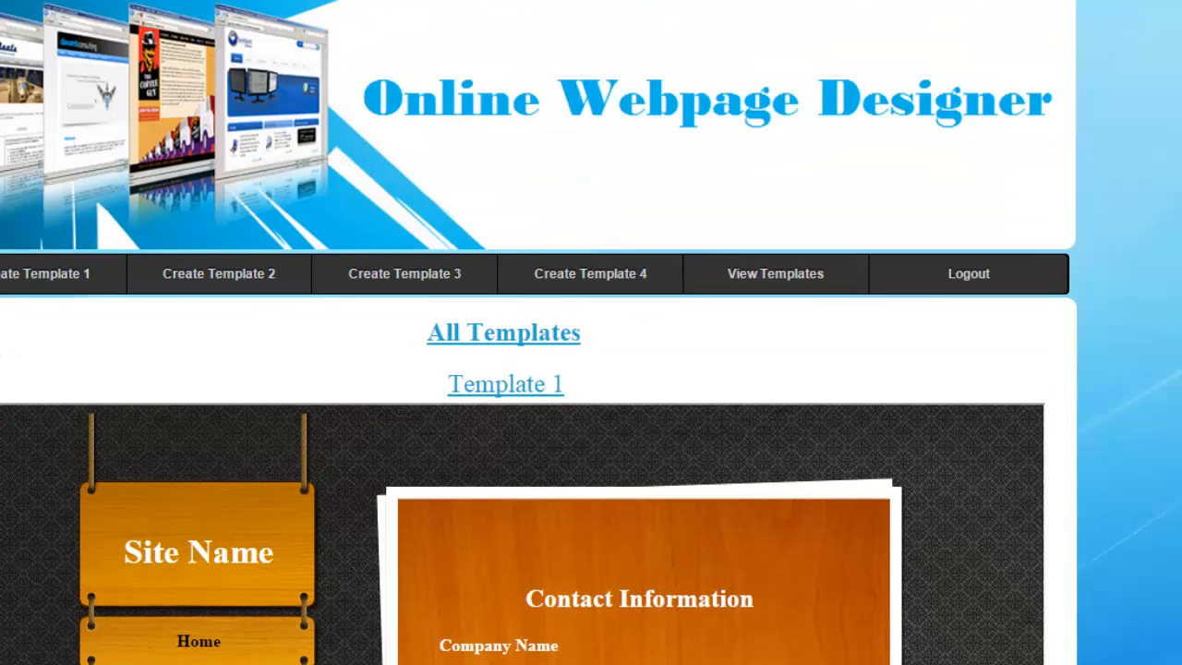